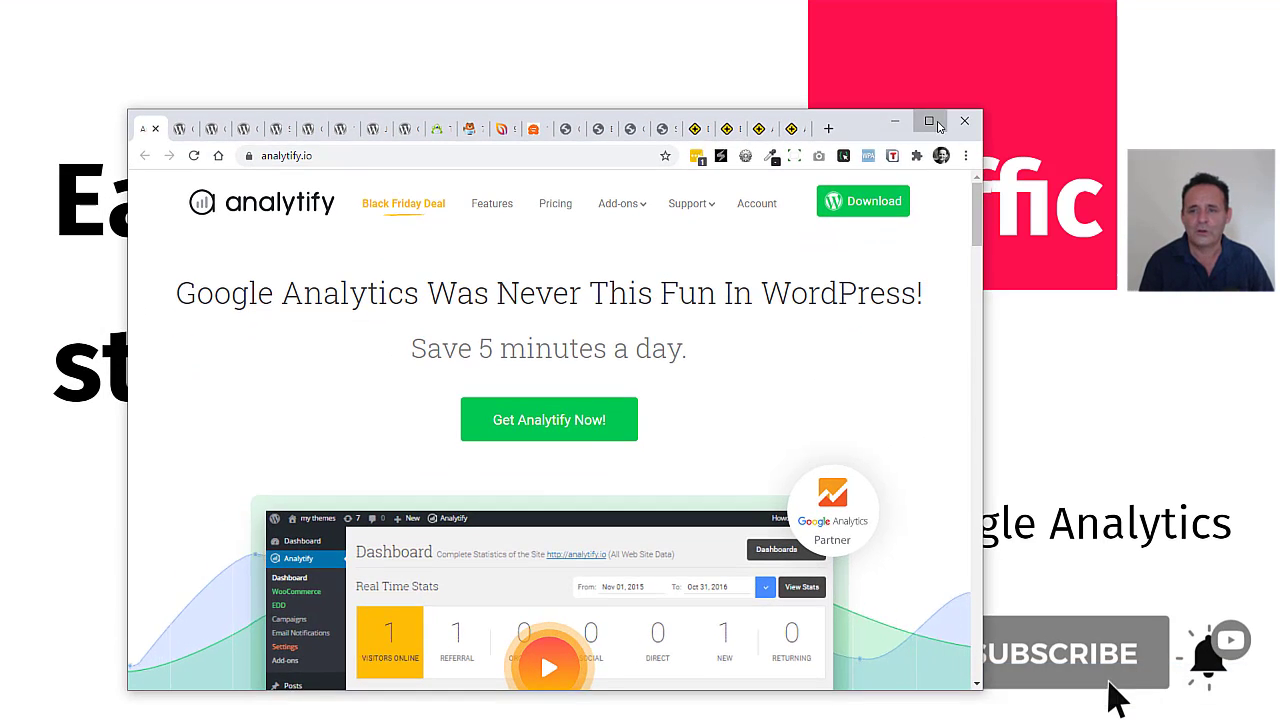
# Bring up the analytify.io home page promoting Google Analytics in WordPress.
pyautogui.click(928, 122)
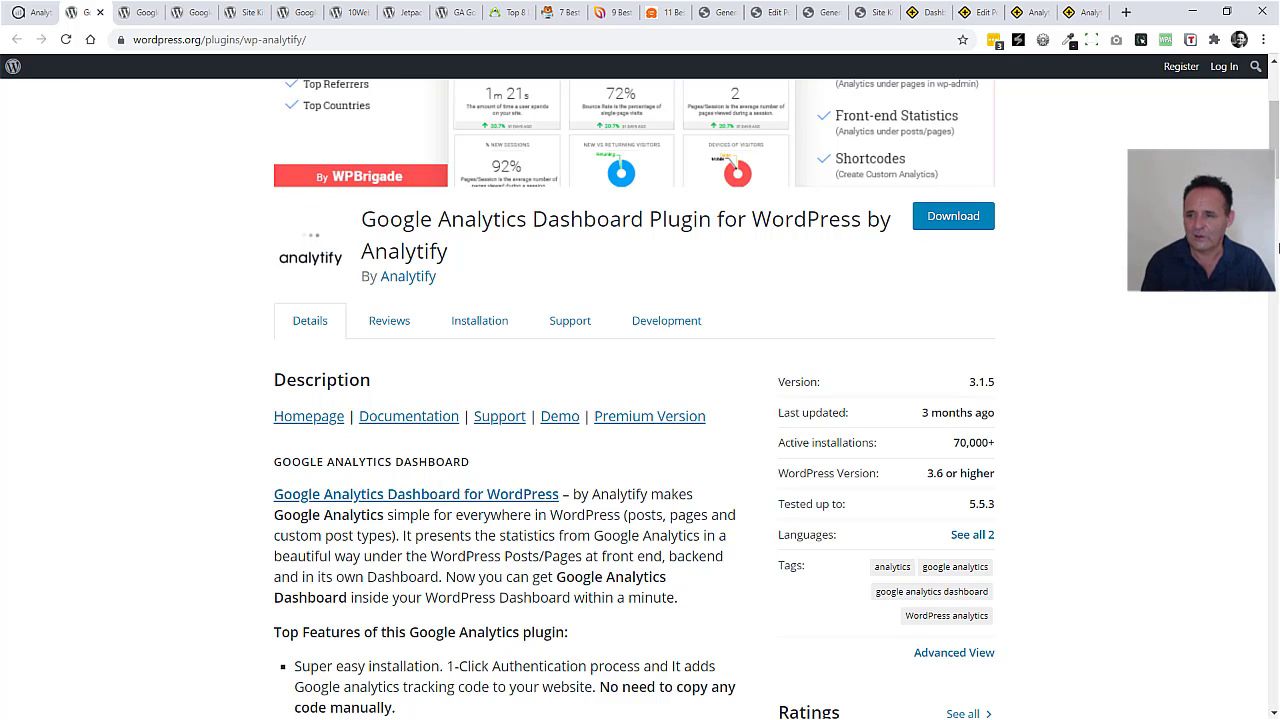
pyautogui.scroll(-3)
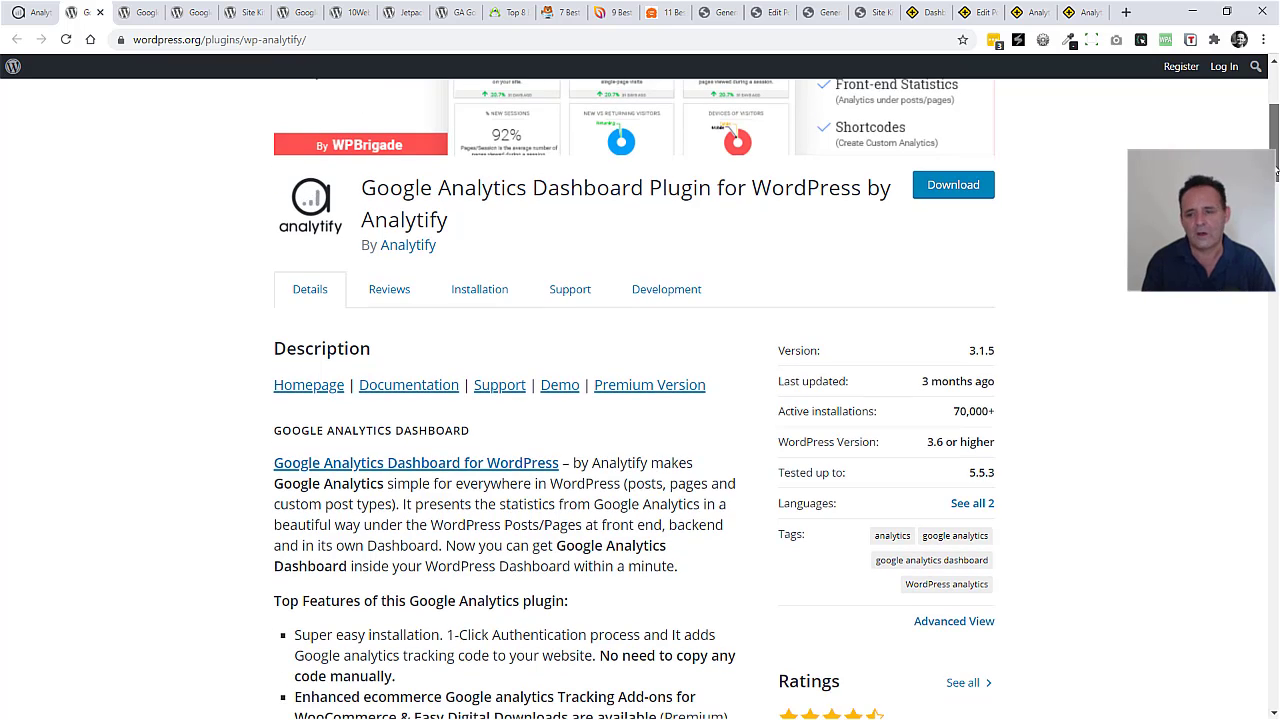
pyautogui.scroll(-3)
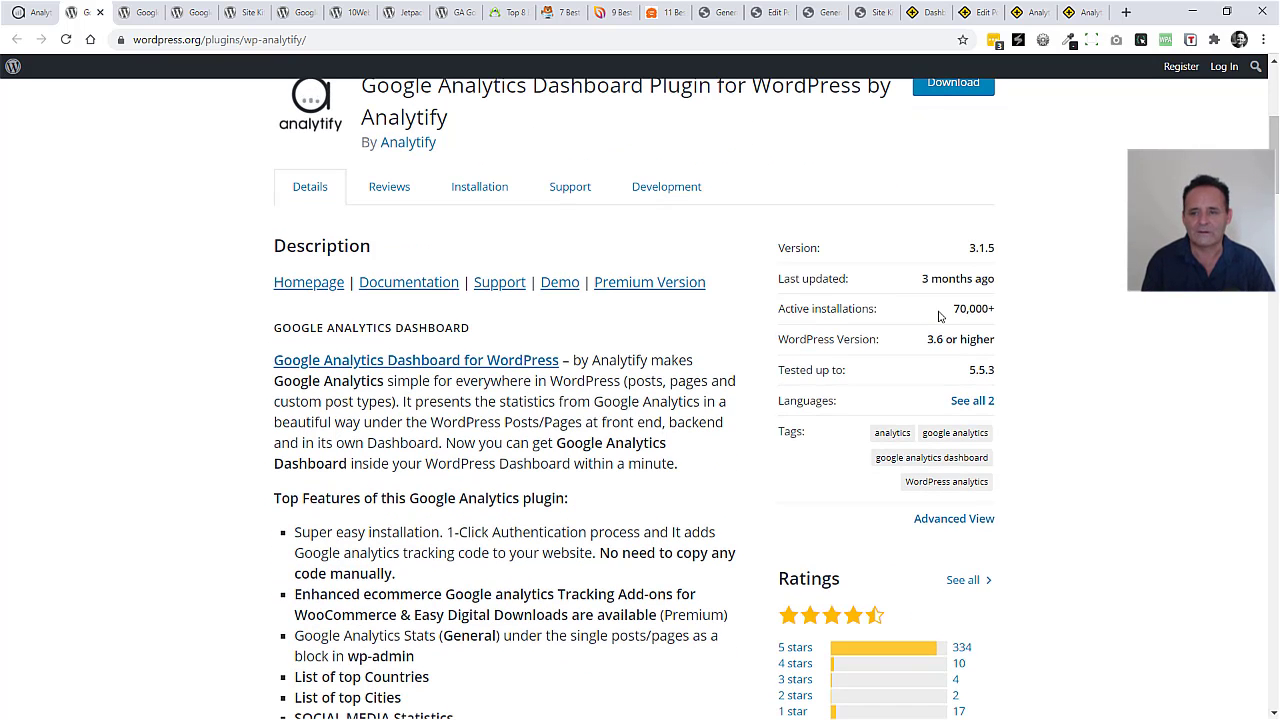
pyautogui.moveTo(996, 314)
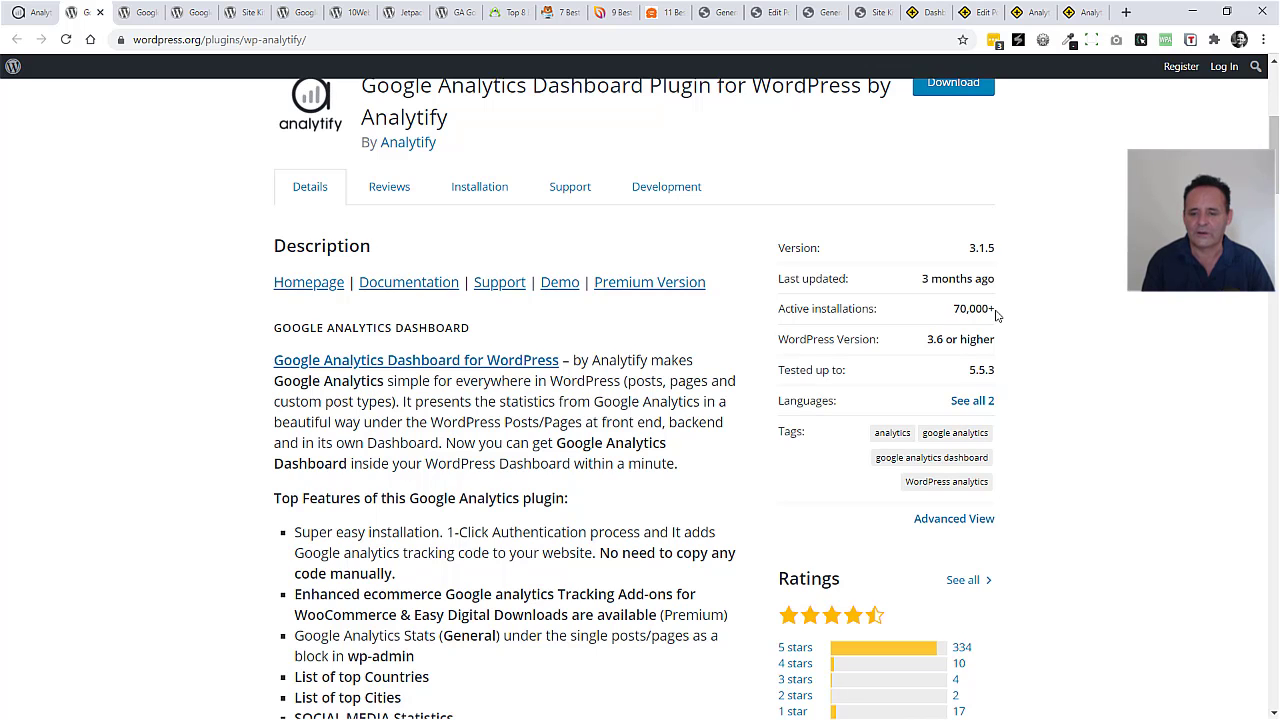
pyautogui.scroll(-3)
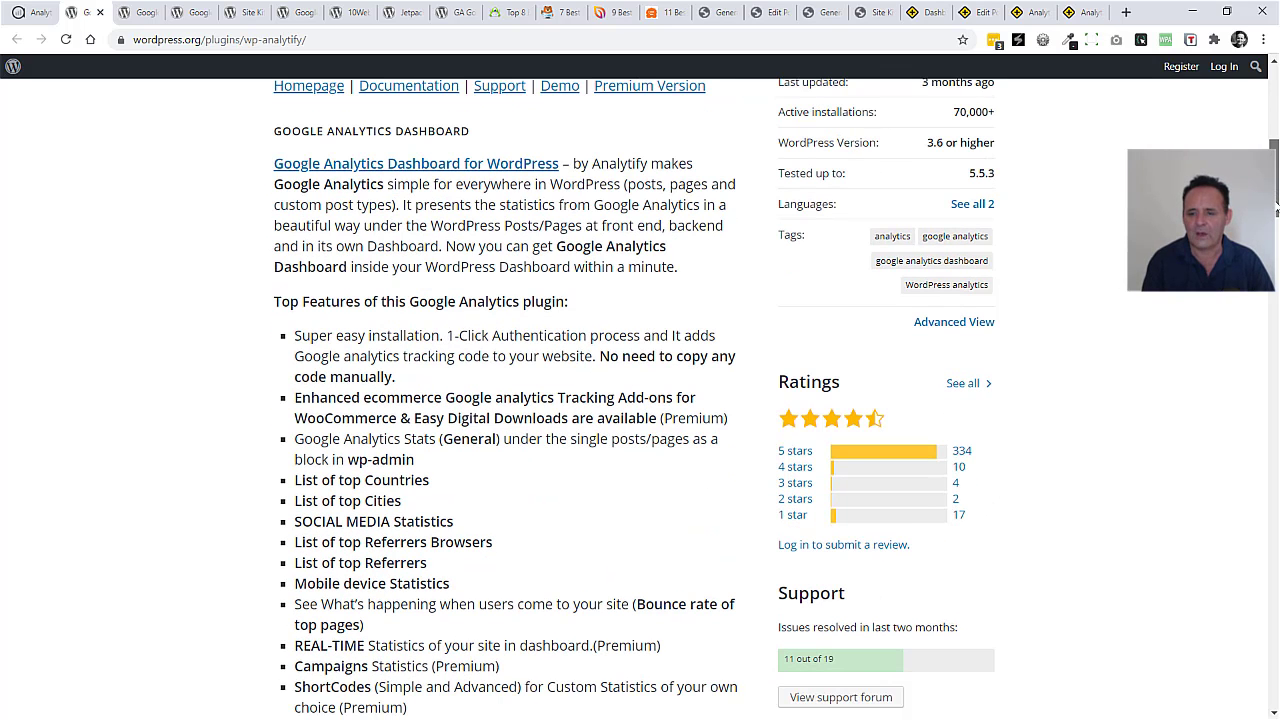
pyautogui.moveTo(1008, 424)
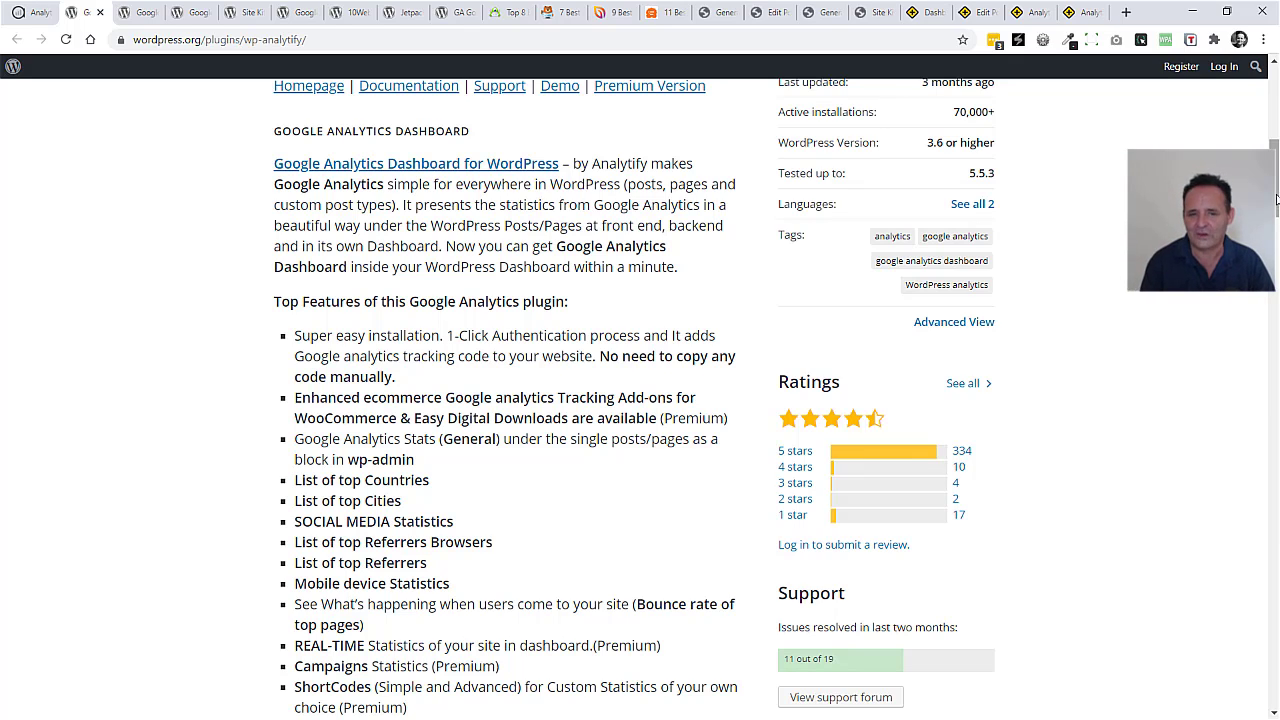
pyautogui.scroll(3)
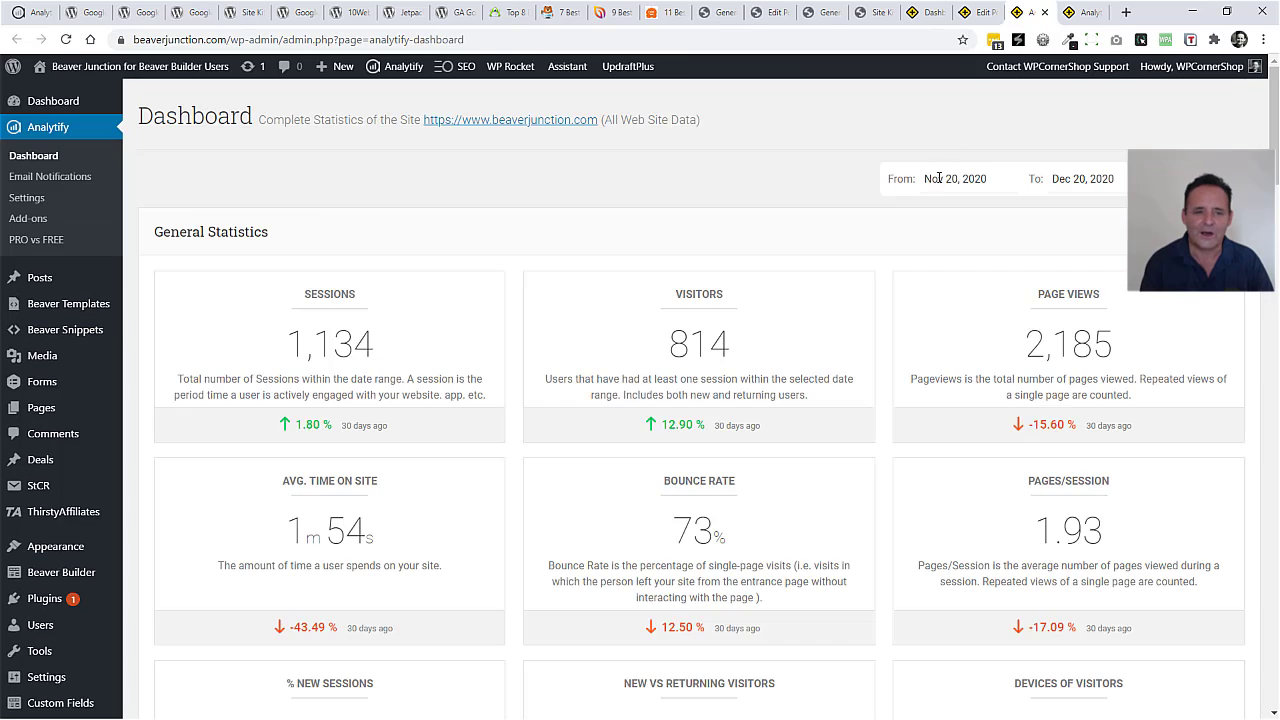
pyautogui.moveTo(624, 190)
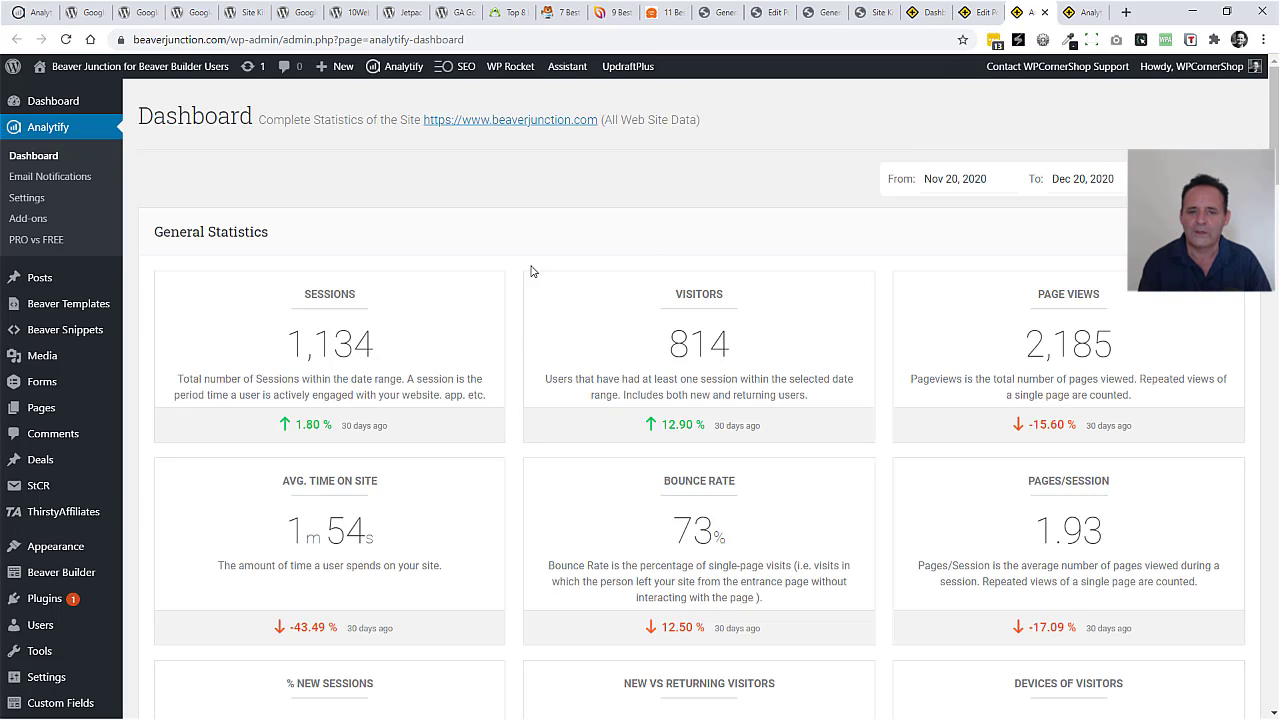
pyautogui.moveTo(982, 292)
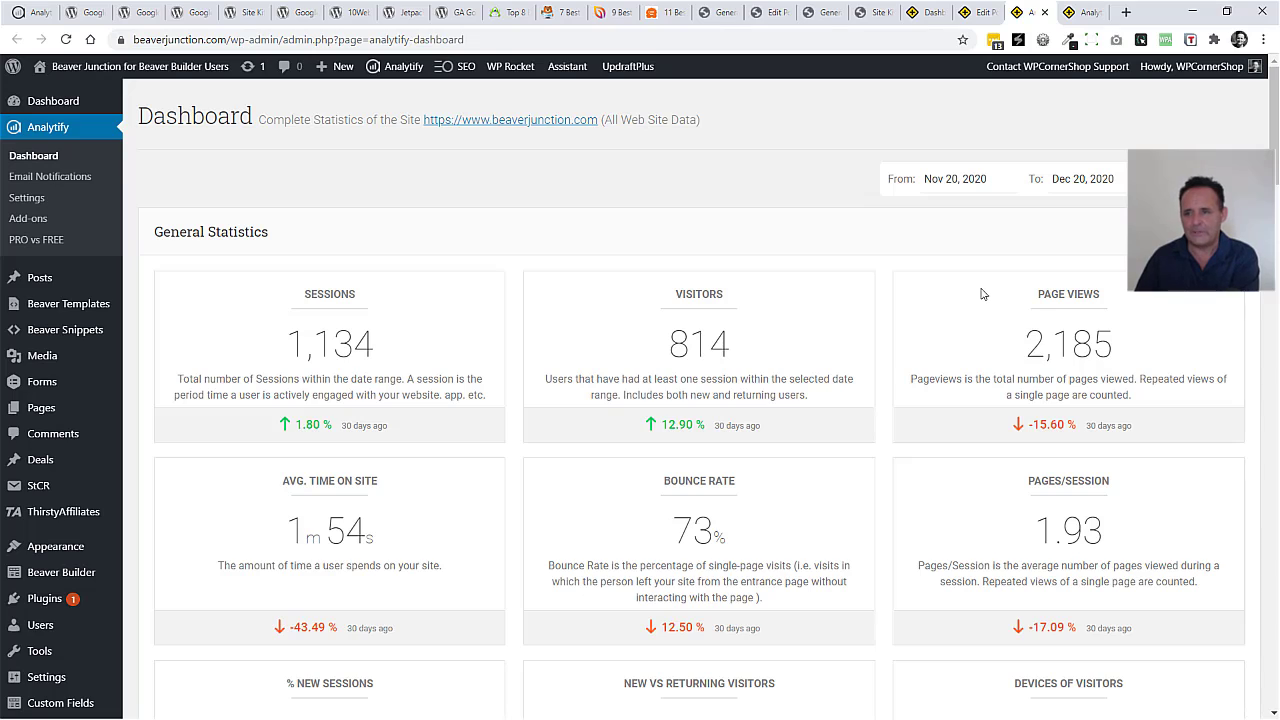
pyautogui.moveTo(540, 318)
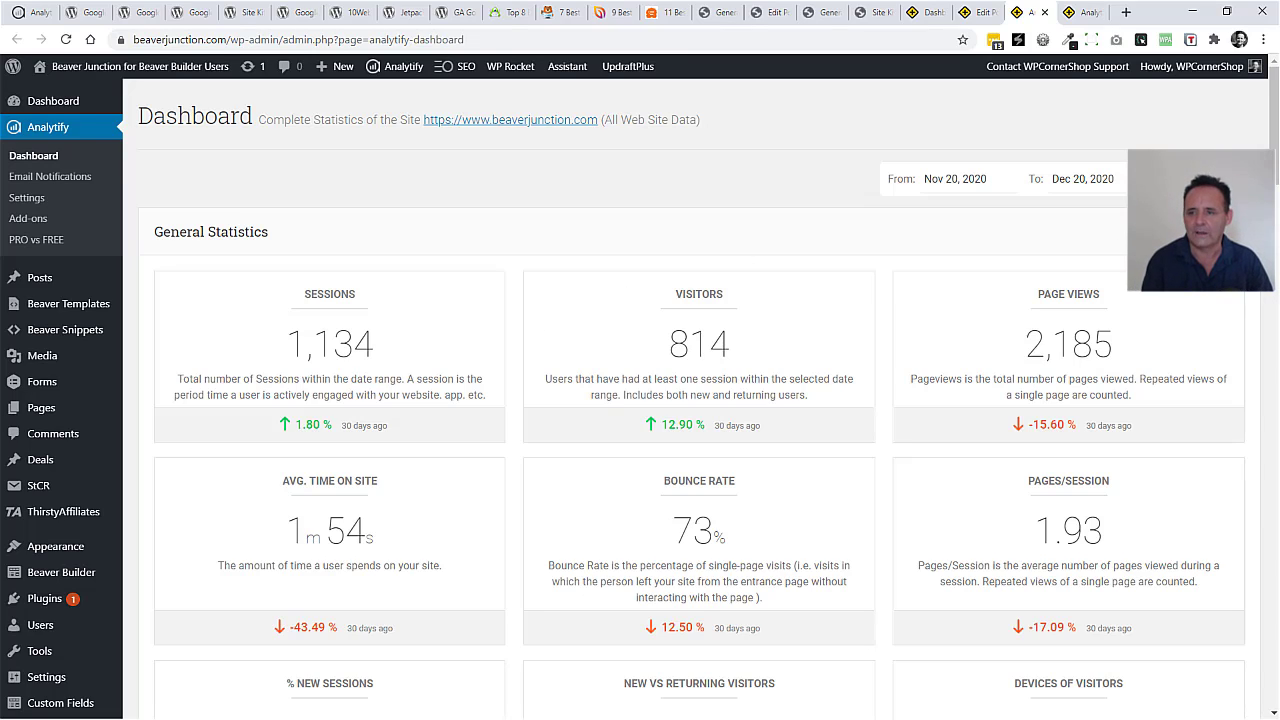
pyautogui.moveTo(632, 252)
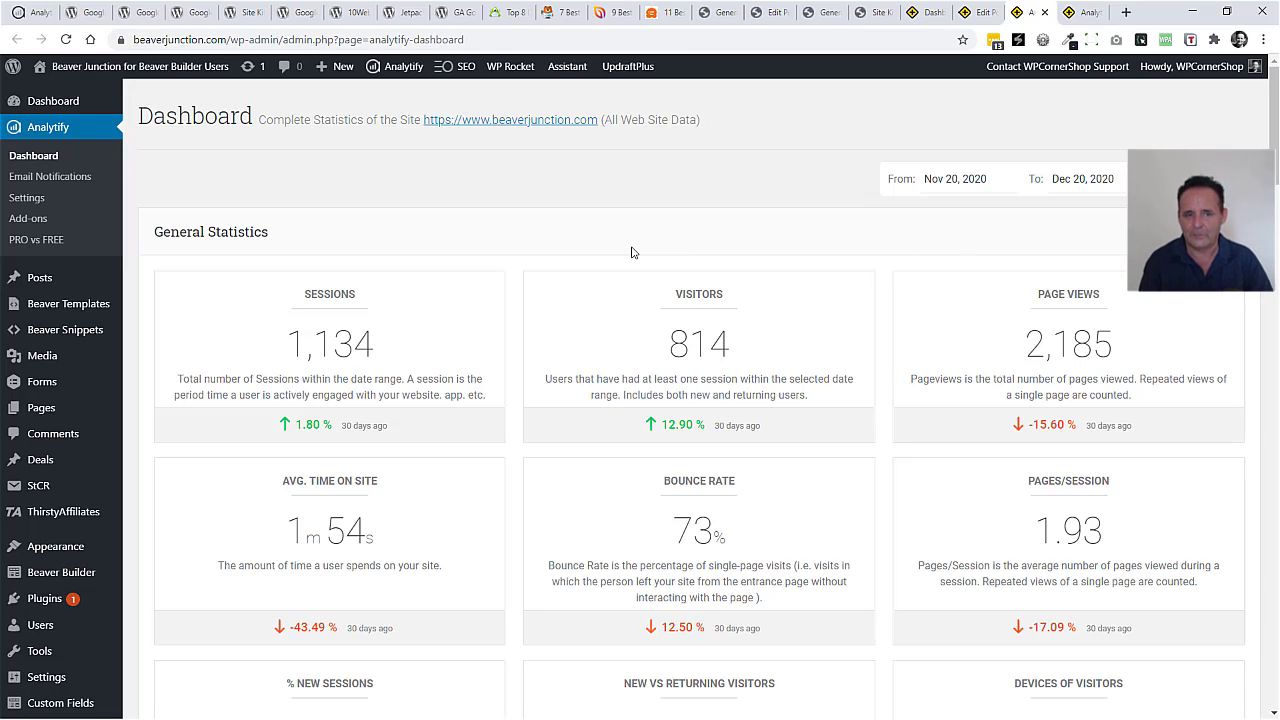
# Scroll the dashboard to the new vs returning visitors, device charts and top pages.
pyautogui.scroll(-3)
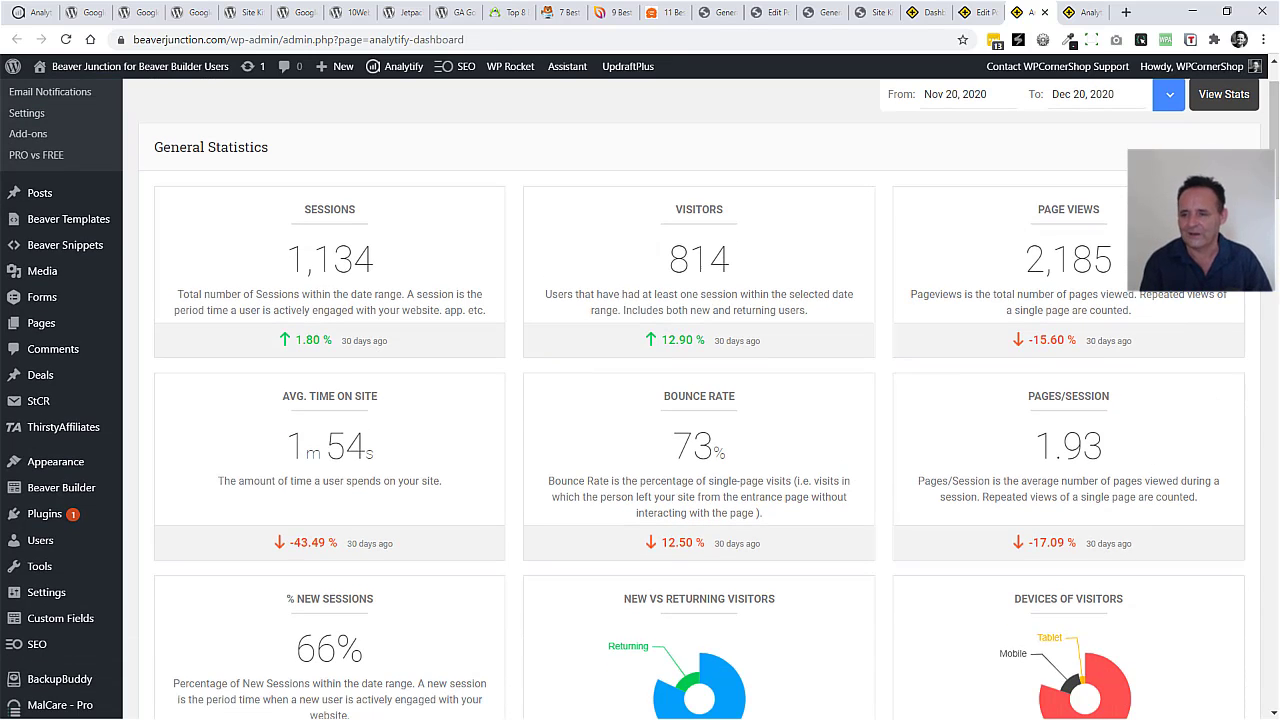
pyautogui.scroll(-3)
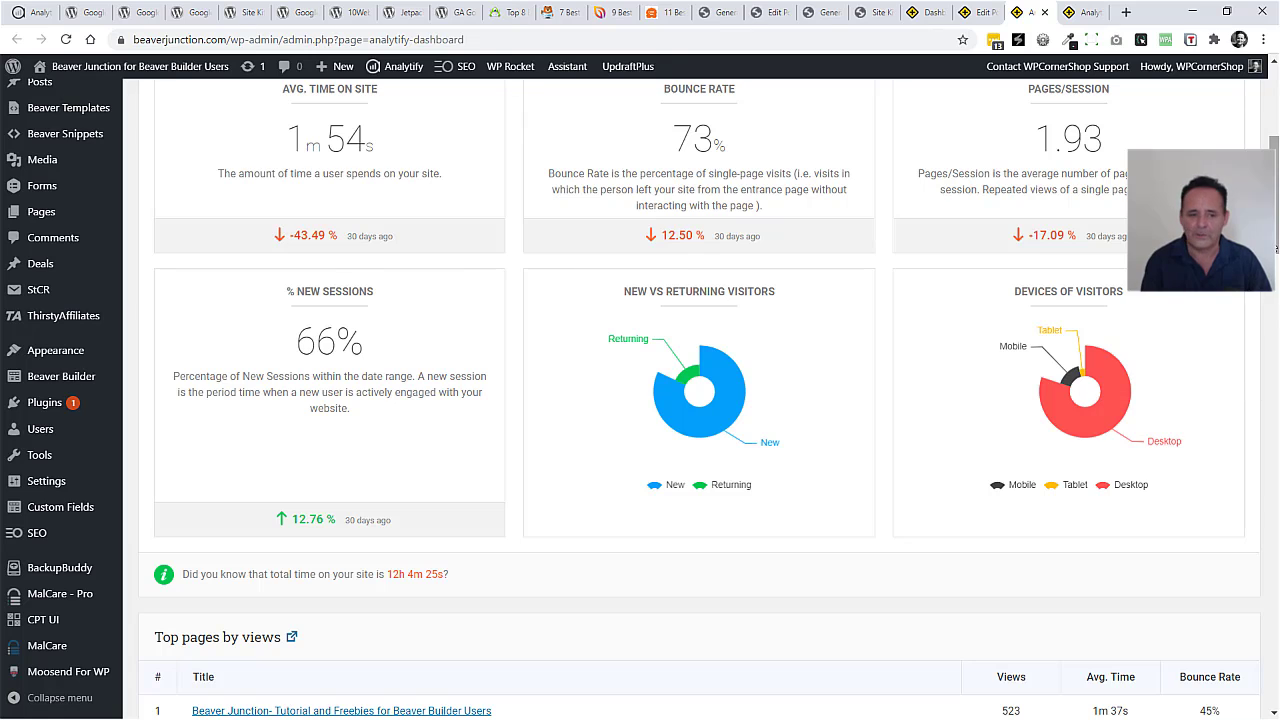
pyautogui.scroll(-3)
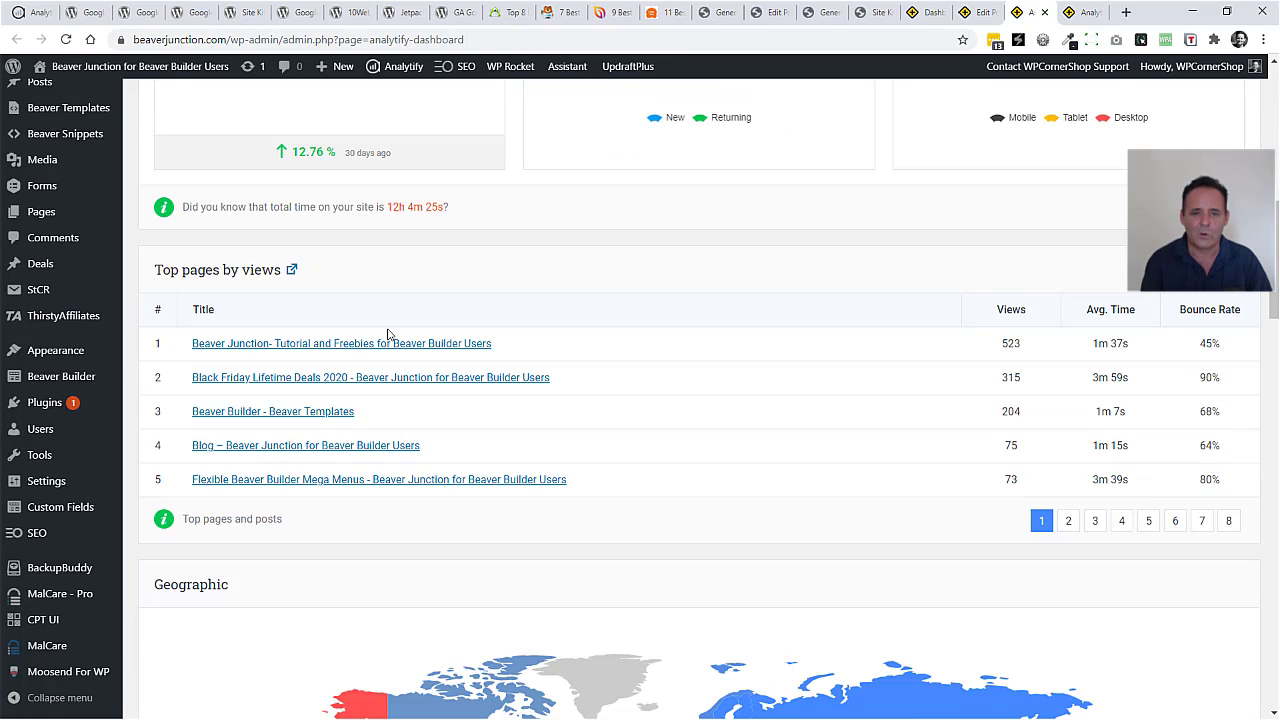
pyautogui.moveTo(384, 376)
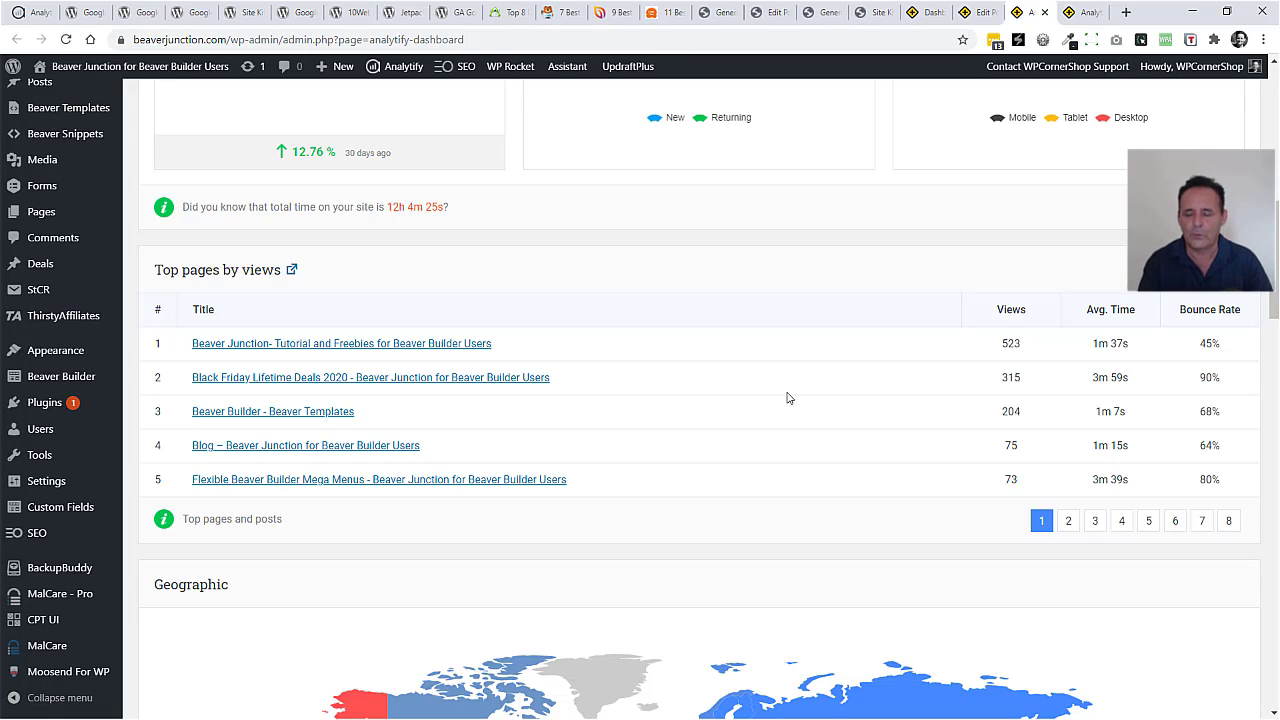
pyautogui.moveTo(1022, 326)
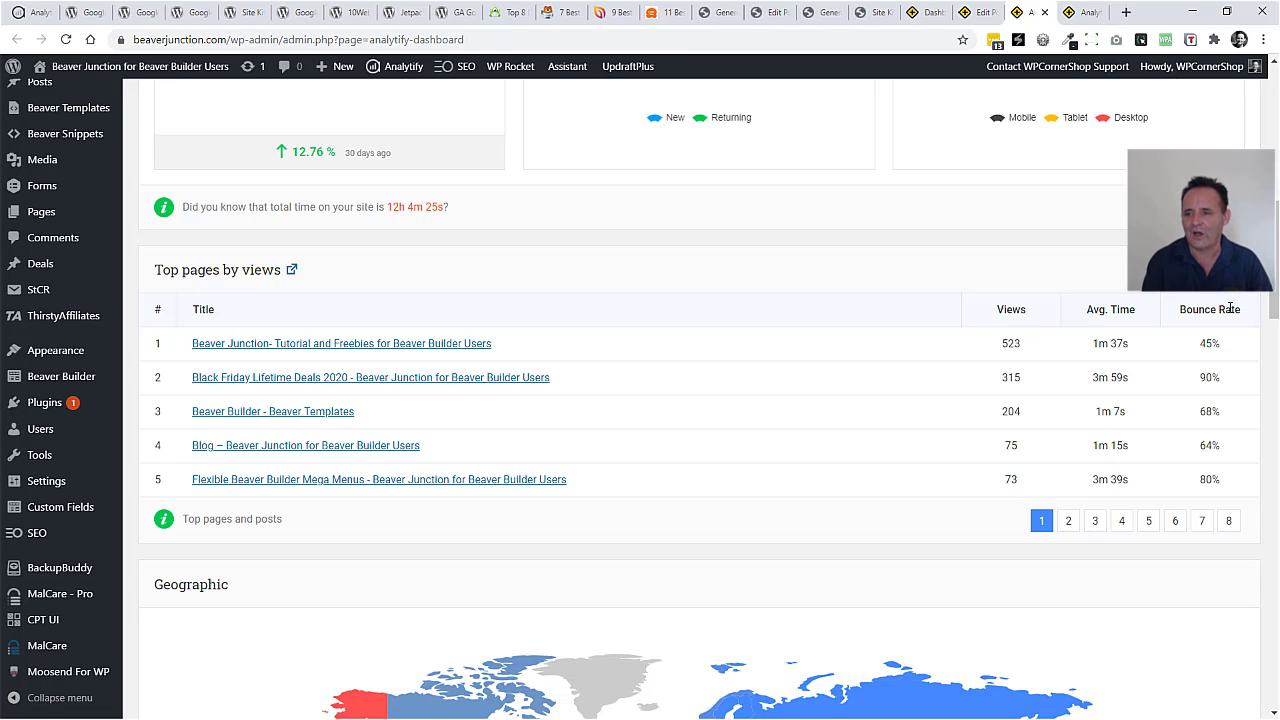
pyautogui.scroll(-3)
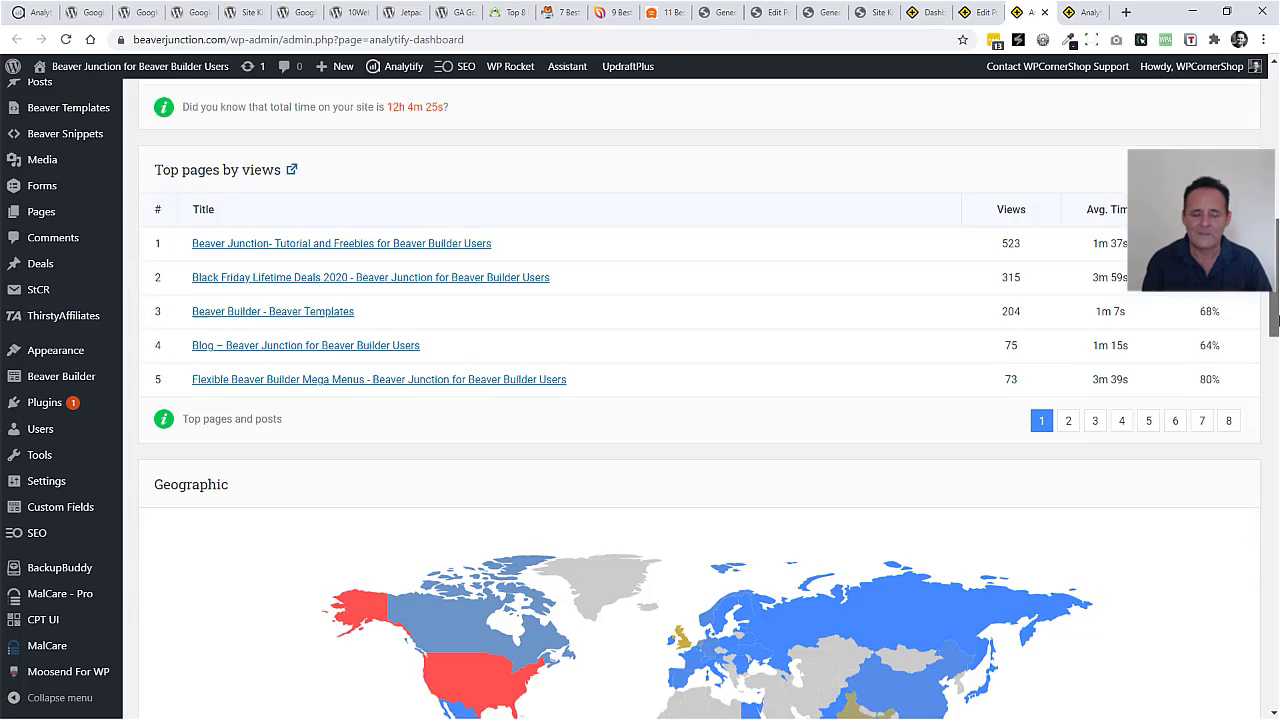
pyautogui.scroll(-3)
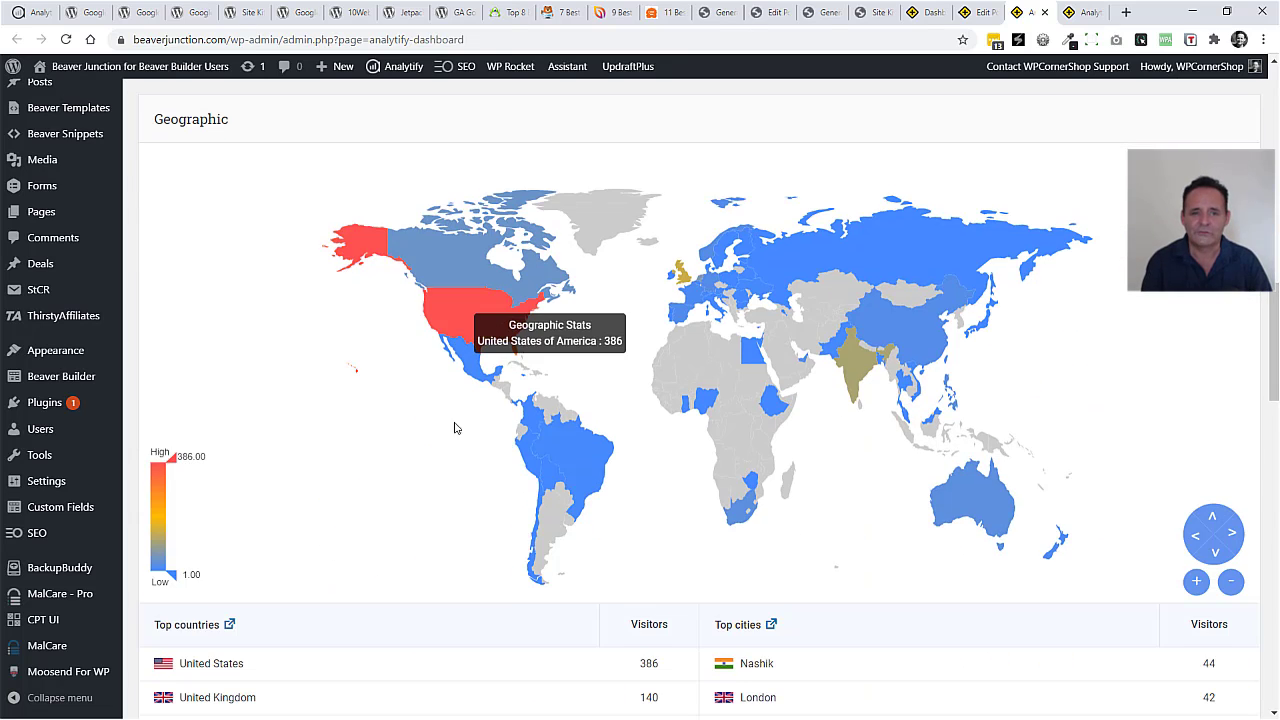
pyautogui.moveTo(886, 396)
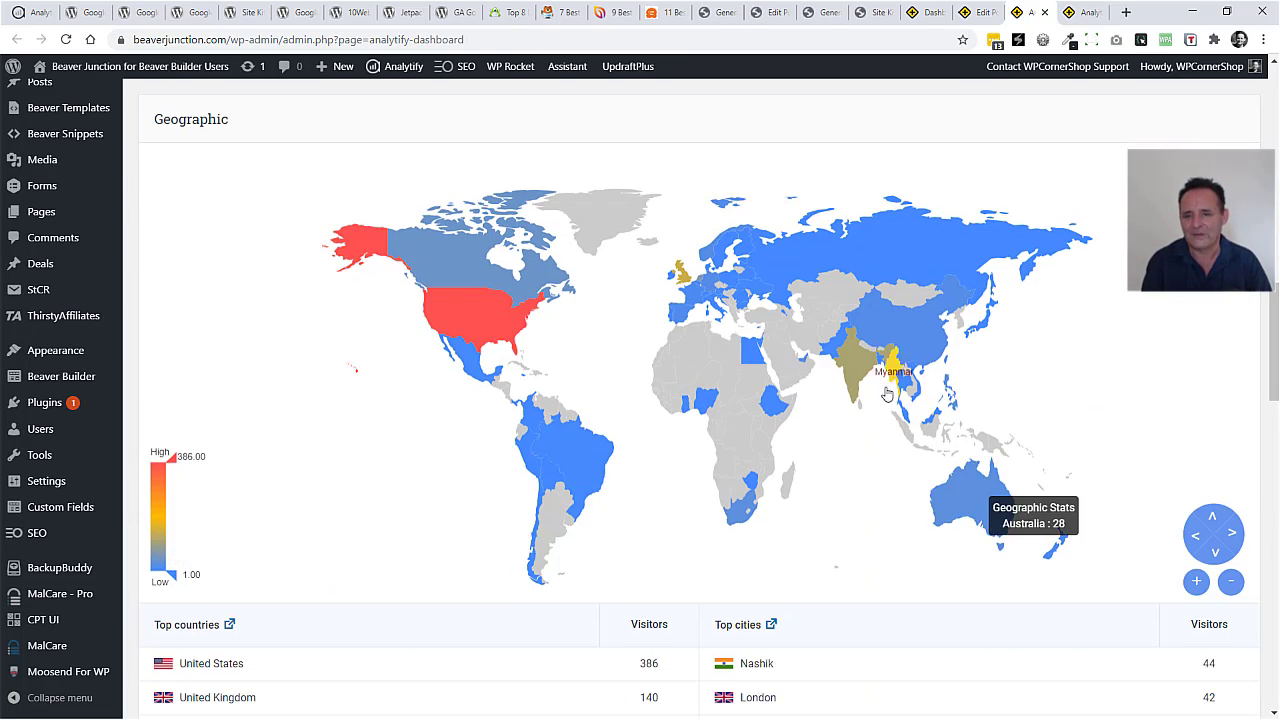
pyautogui.scroll(-3)
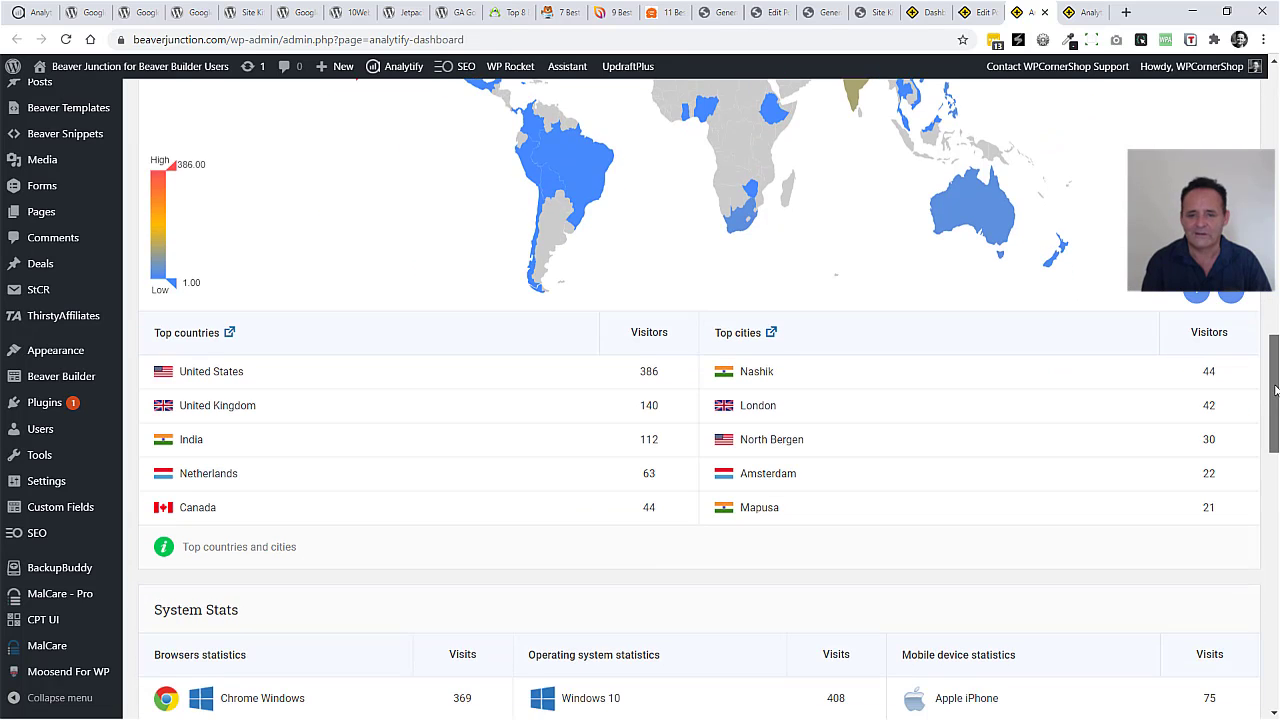
pyautogui.scroll(-3)
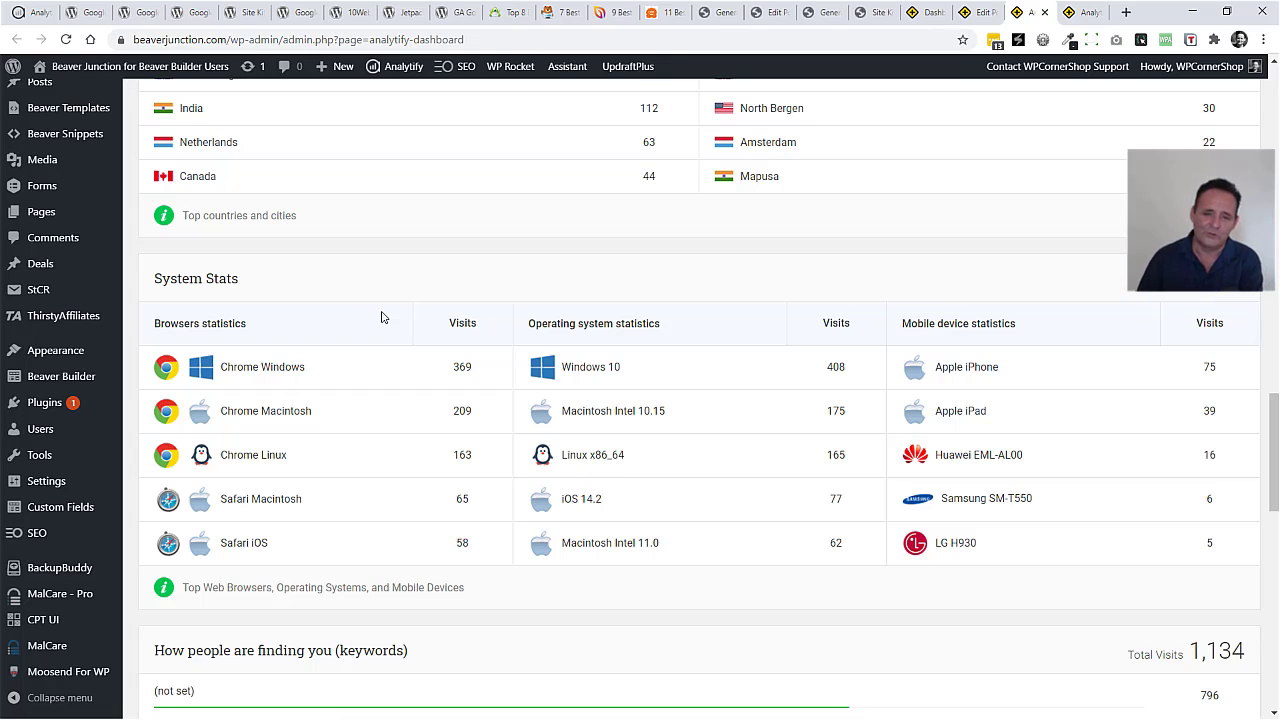
pyautogui.moveTo(670, 320)
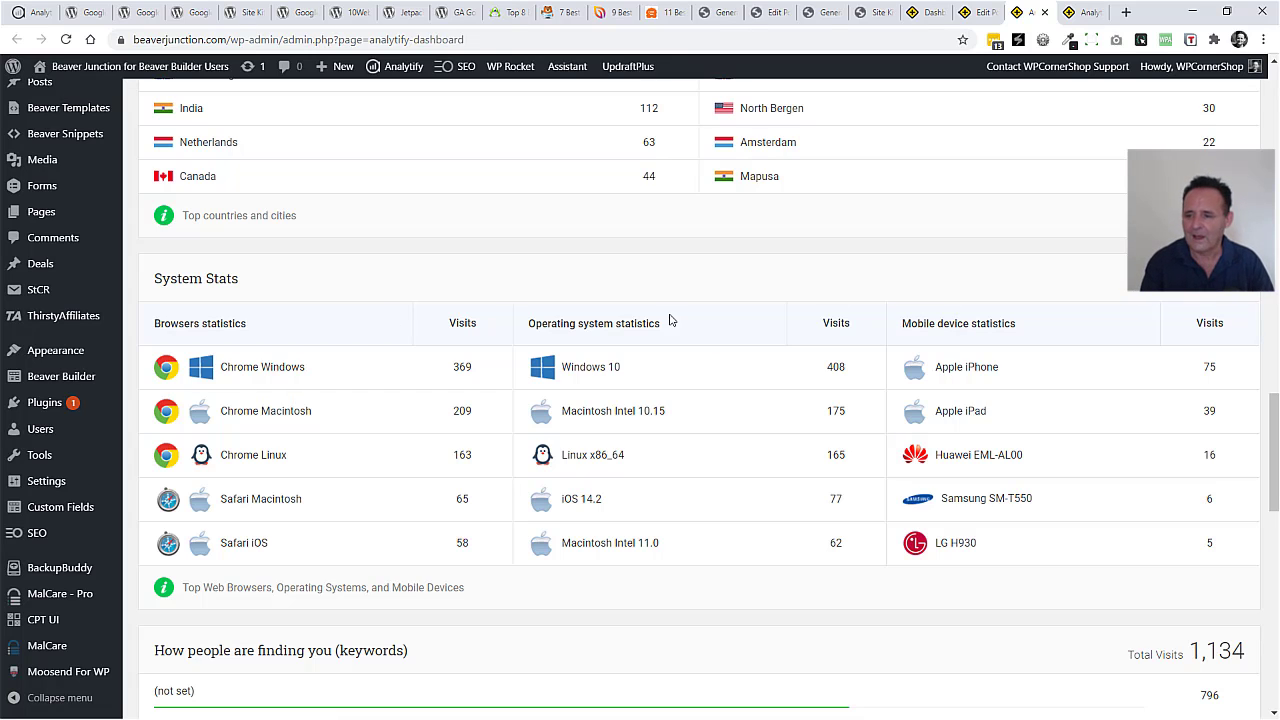
pyautogui.scroll(-3)
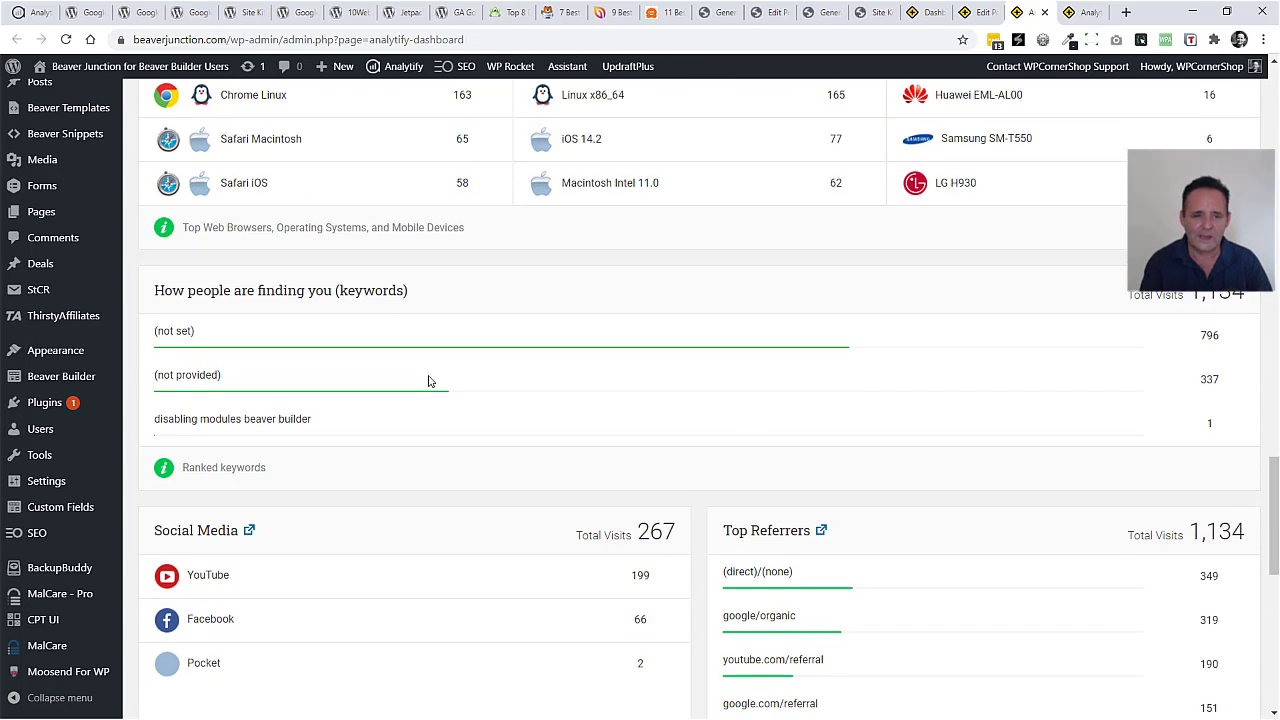
pyautogui.moveTo(412, 388)
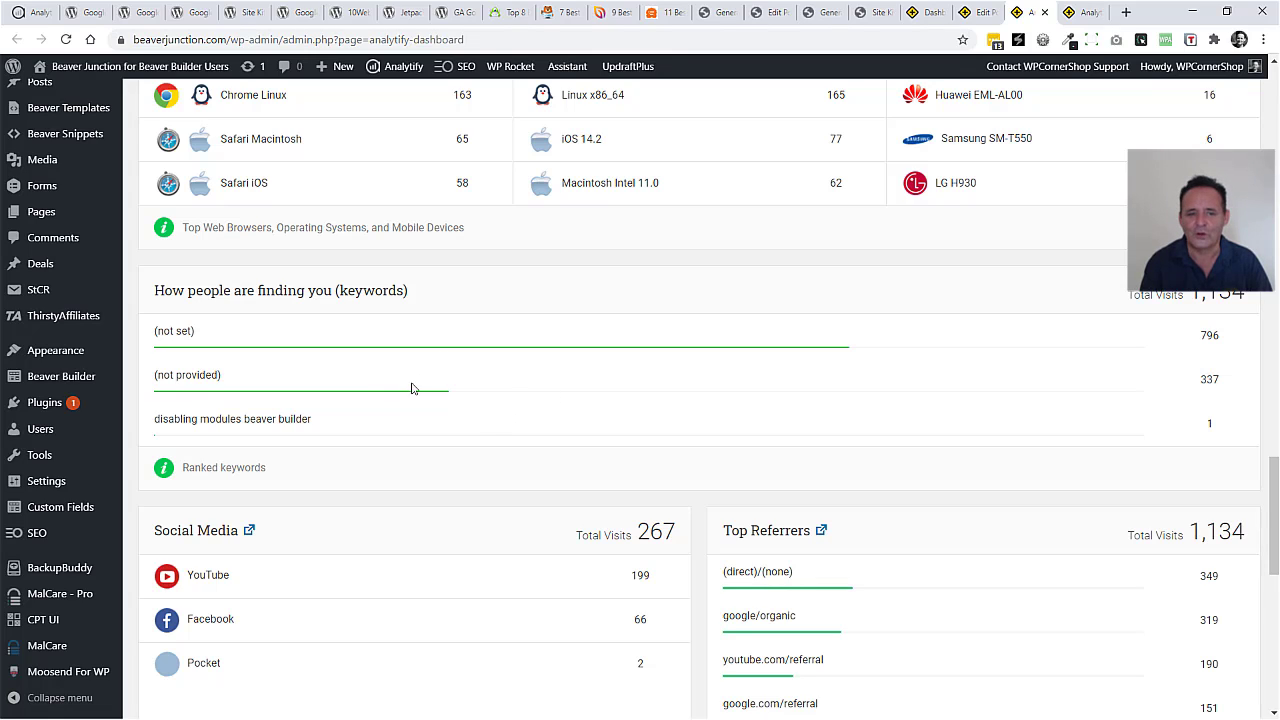
pyautogui.moveTo(452, 402)
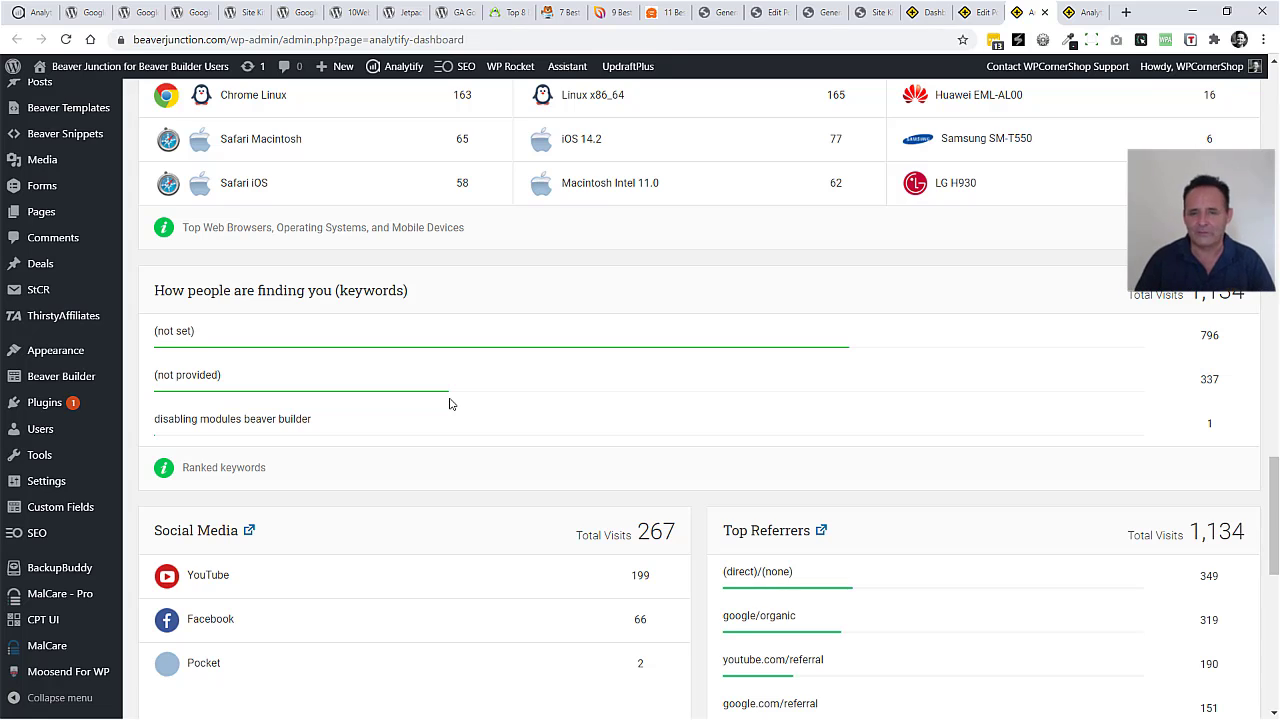
pyautogui.moveTo(330, 424)
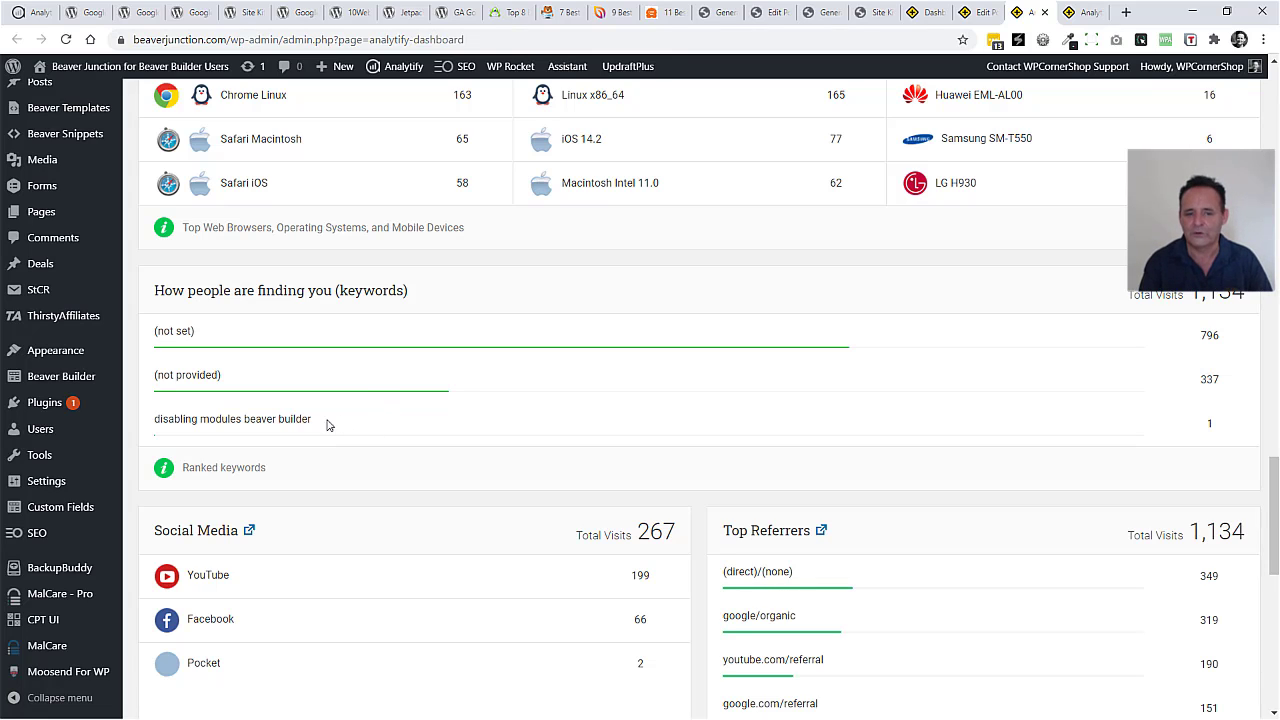
pyautogui.scroll(-3)
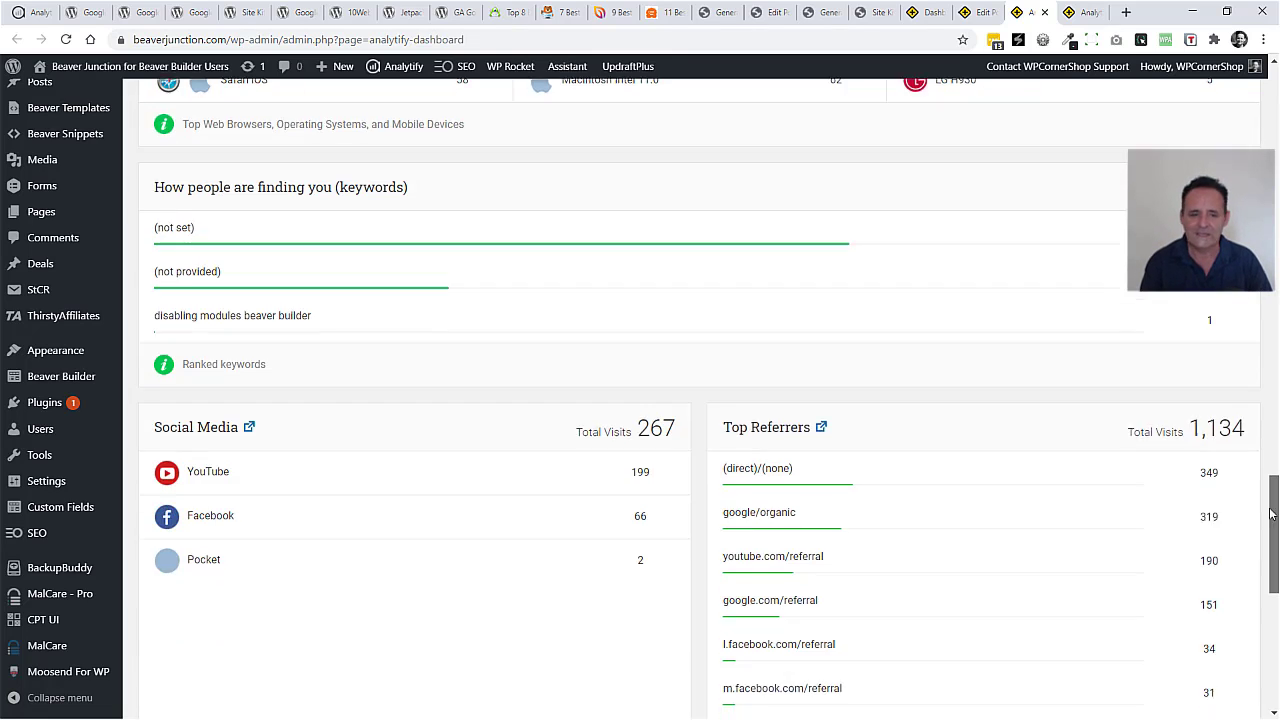
pyautogui.scroll(-3)
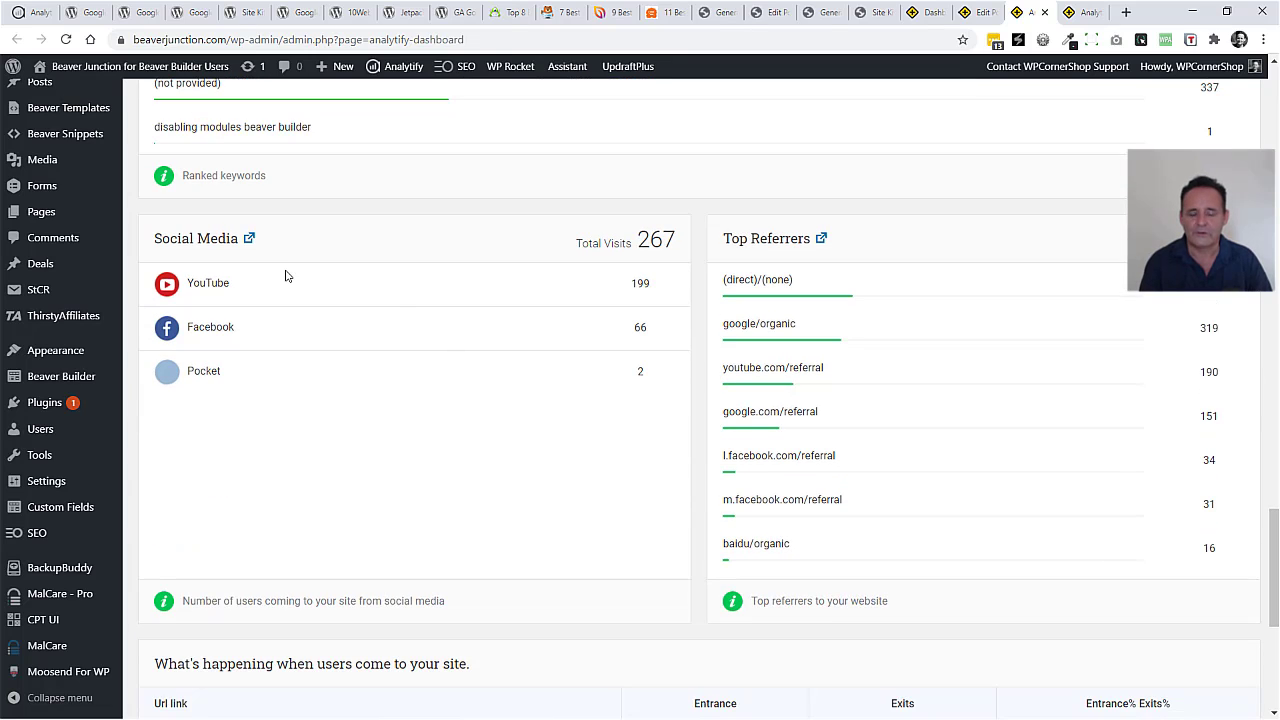
pyautogui.moveTo(998, 300)
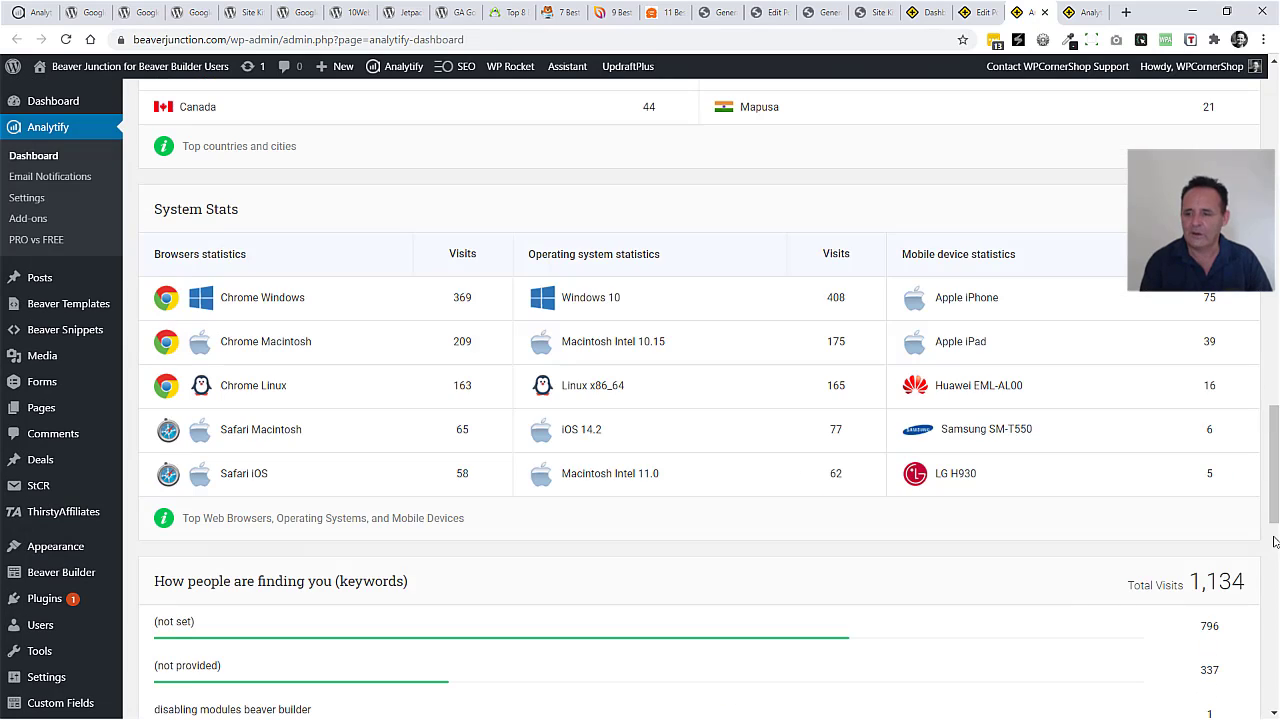
pyautogui.scroll(-3)
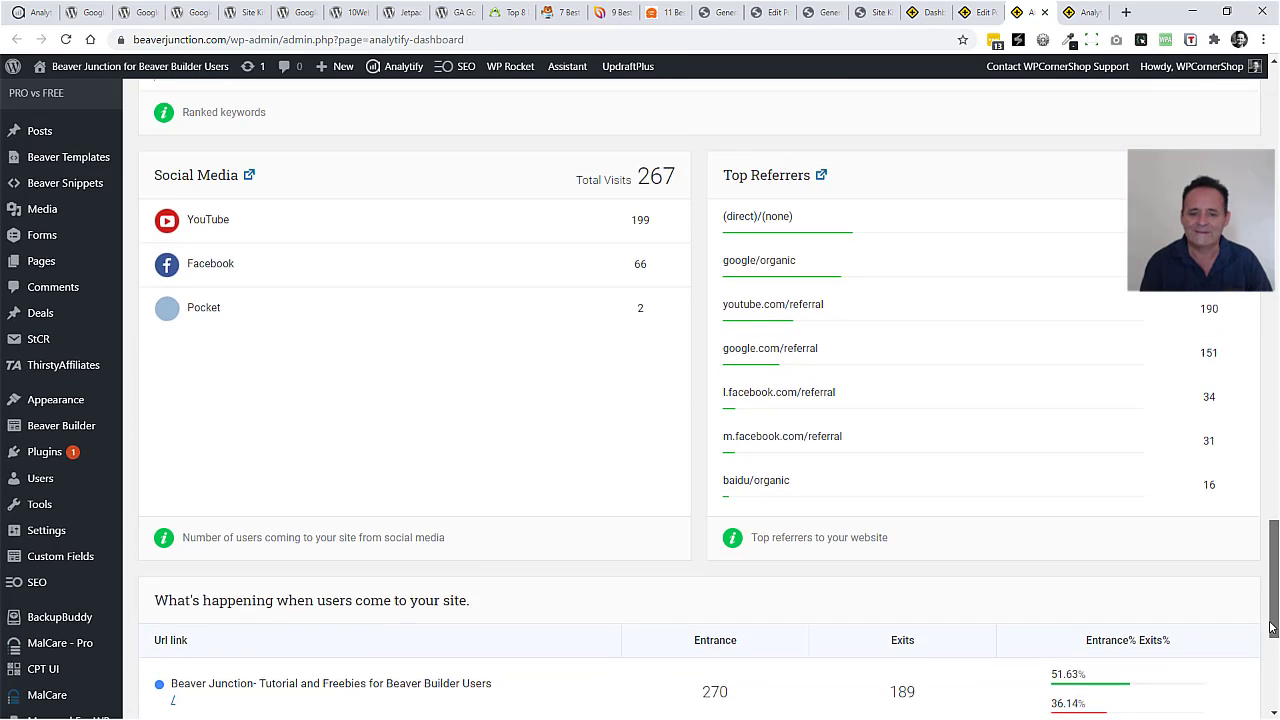
pyautogui.scroll(-3)
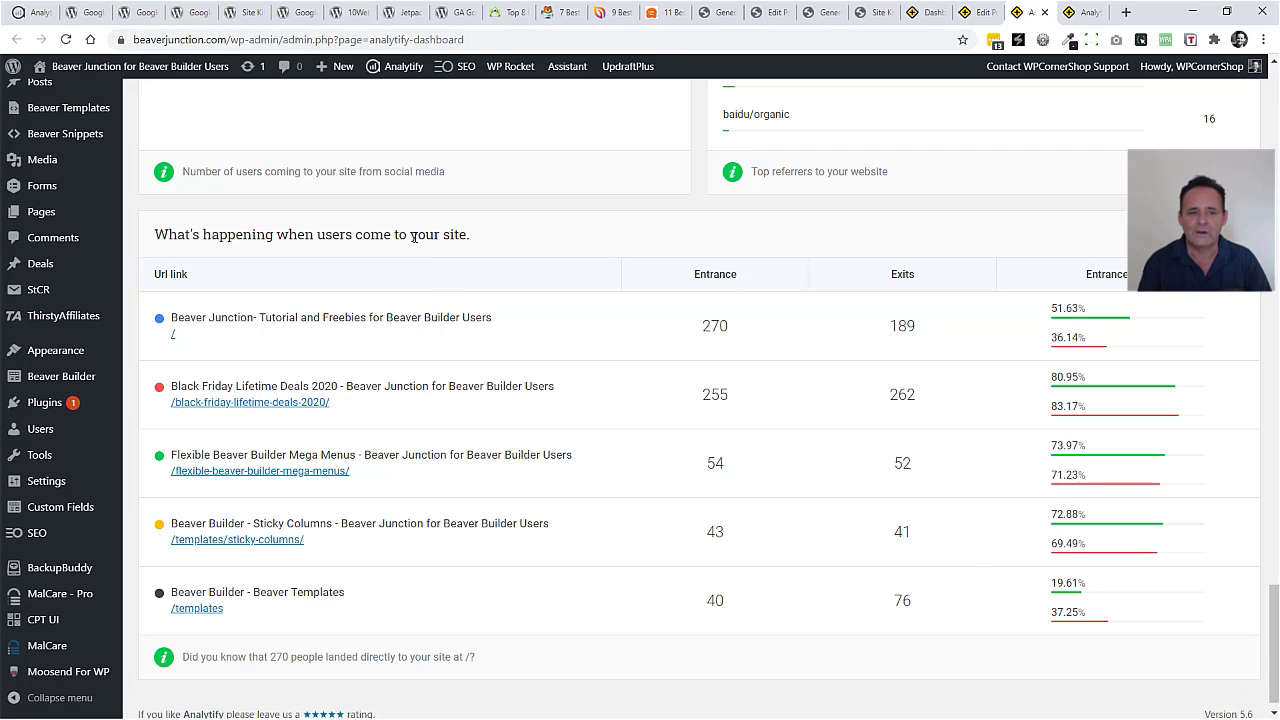
pyautogui.moveTo(644, 278)
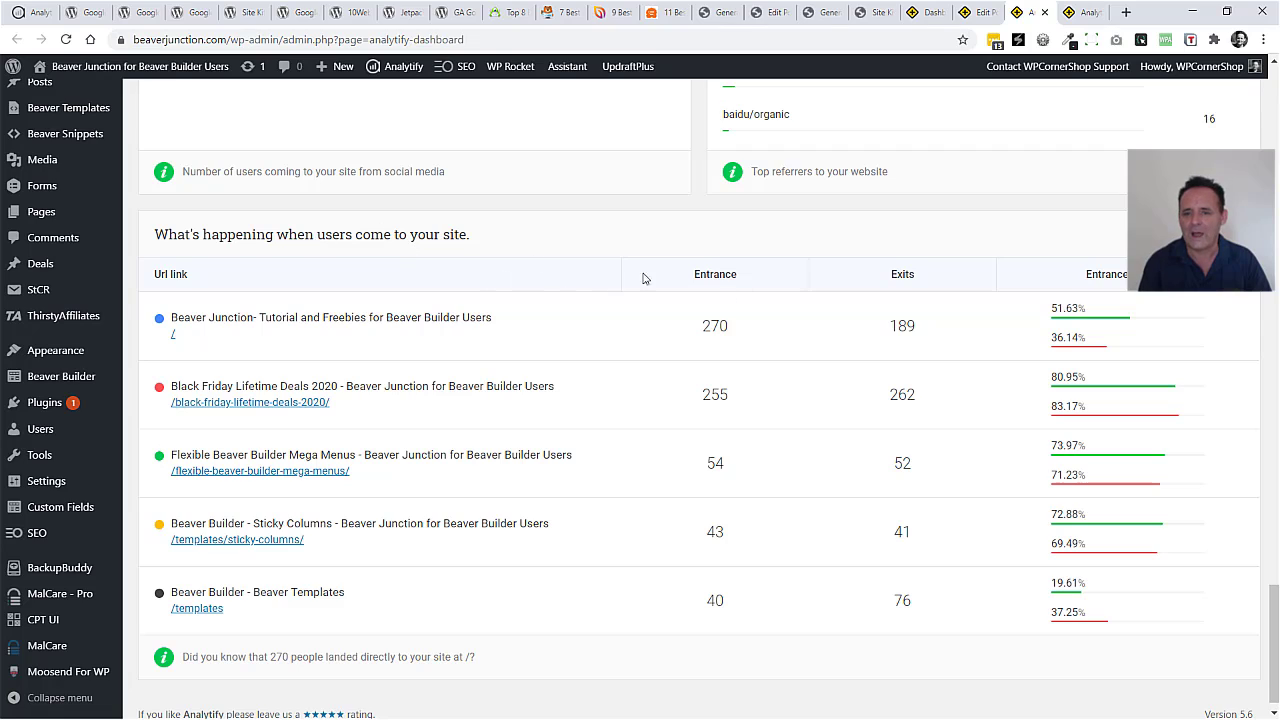
pyautogui.moveTo(744, 366)
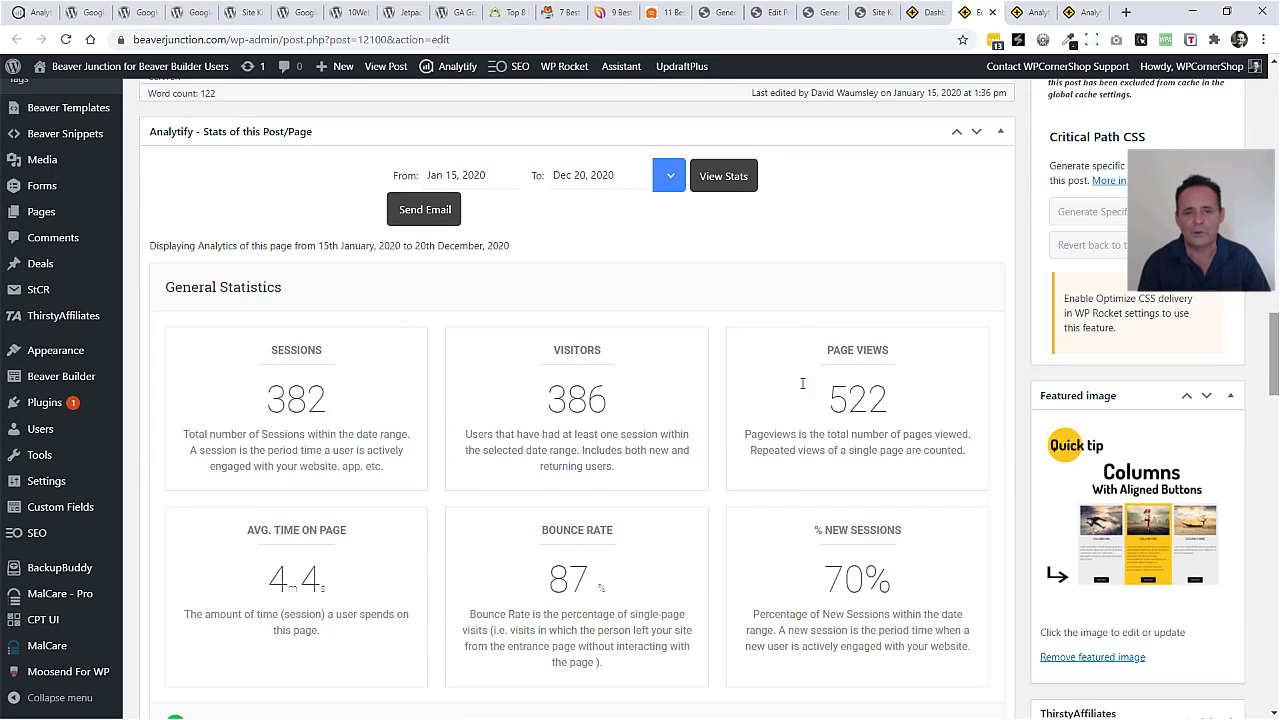
pyautogui.moveTo(488, 432)
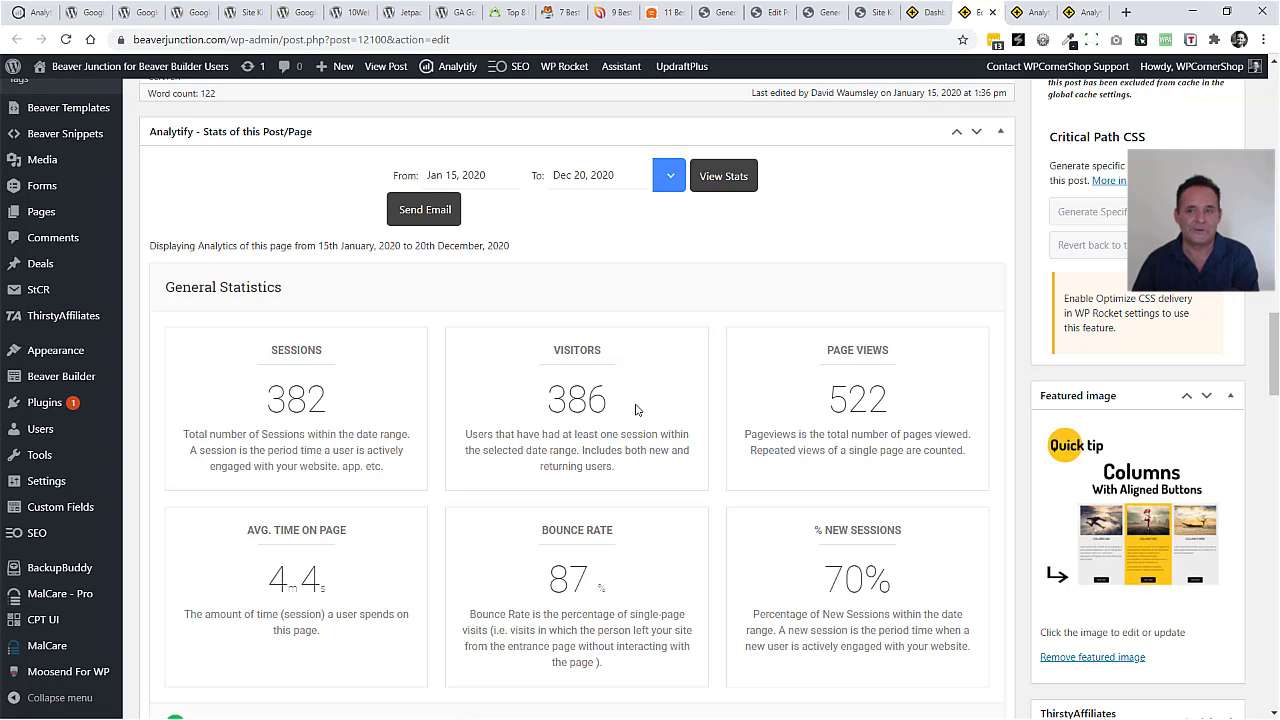
pyautogui.moveTo(1008, 212)
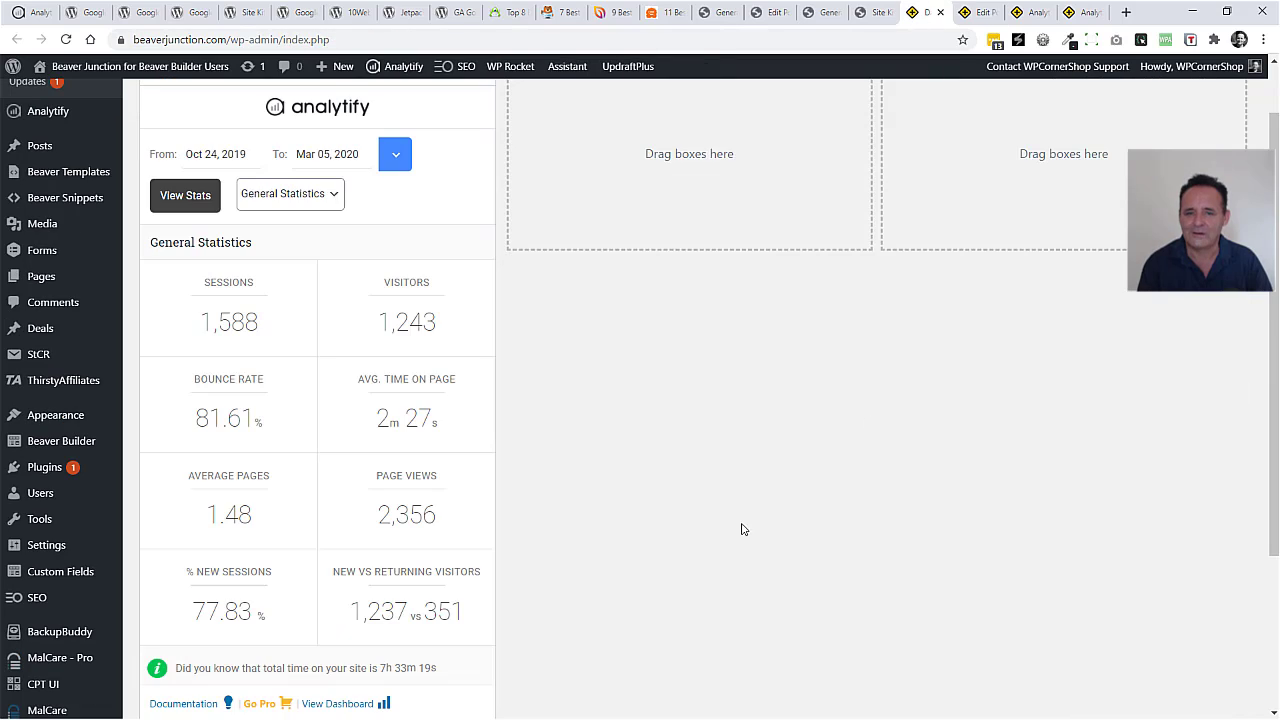
pyautogui.moveTo(652, 442)
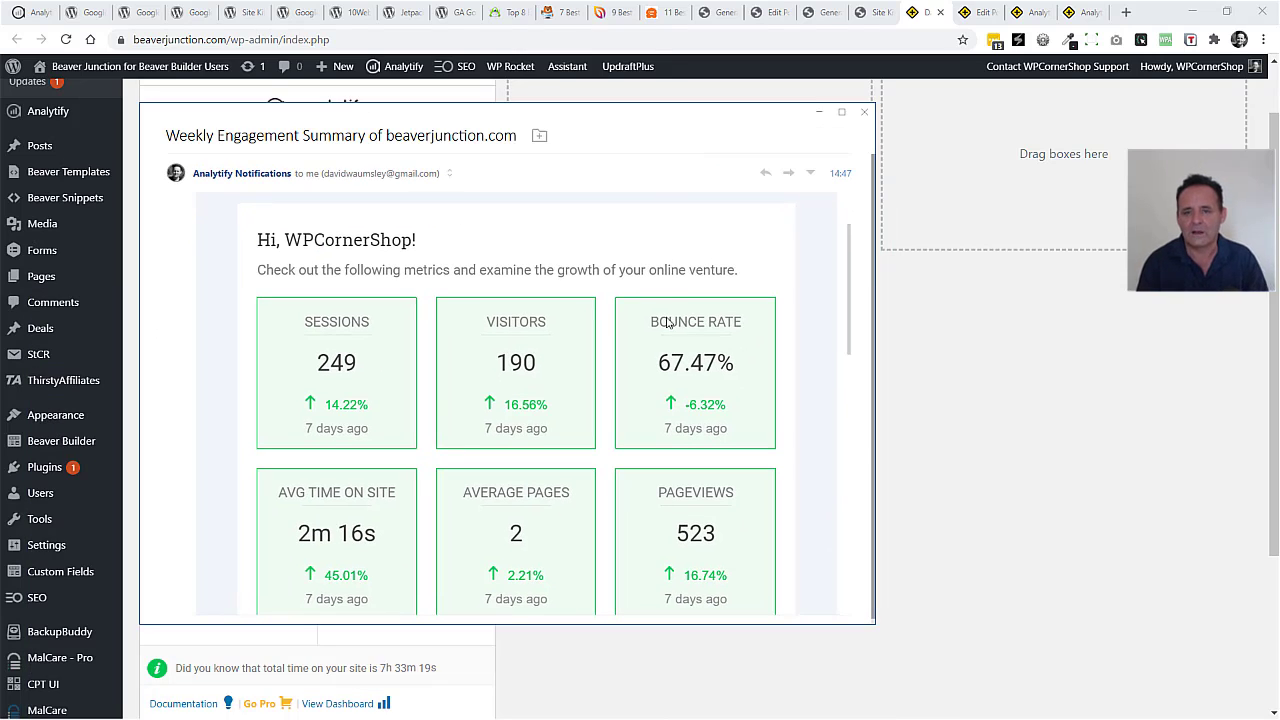
pyautogui.moveTo(516, 308)
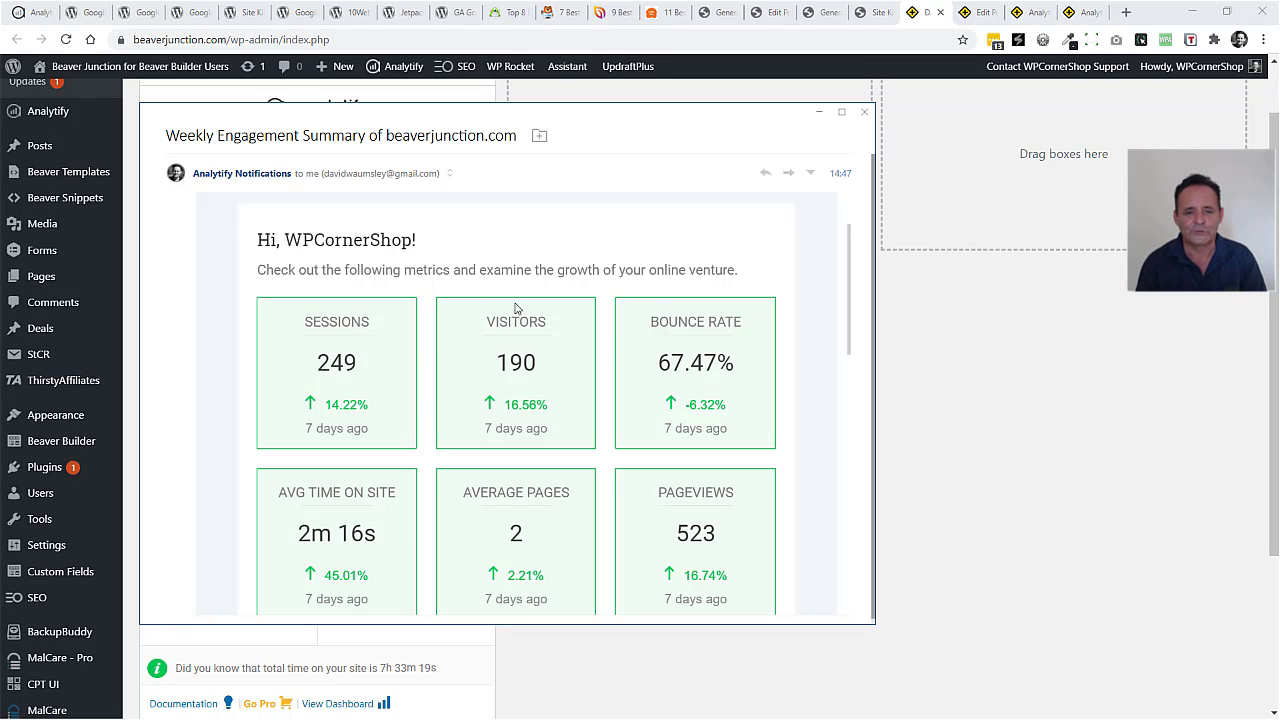
# Scroll the weekly email through its metrics and upgrade section, then go to Analytify settings.
pyautogui.scroll(-3)
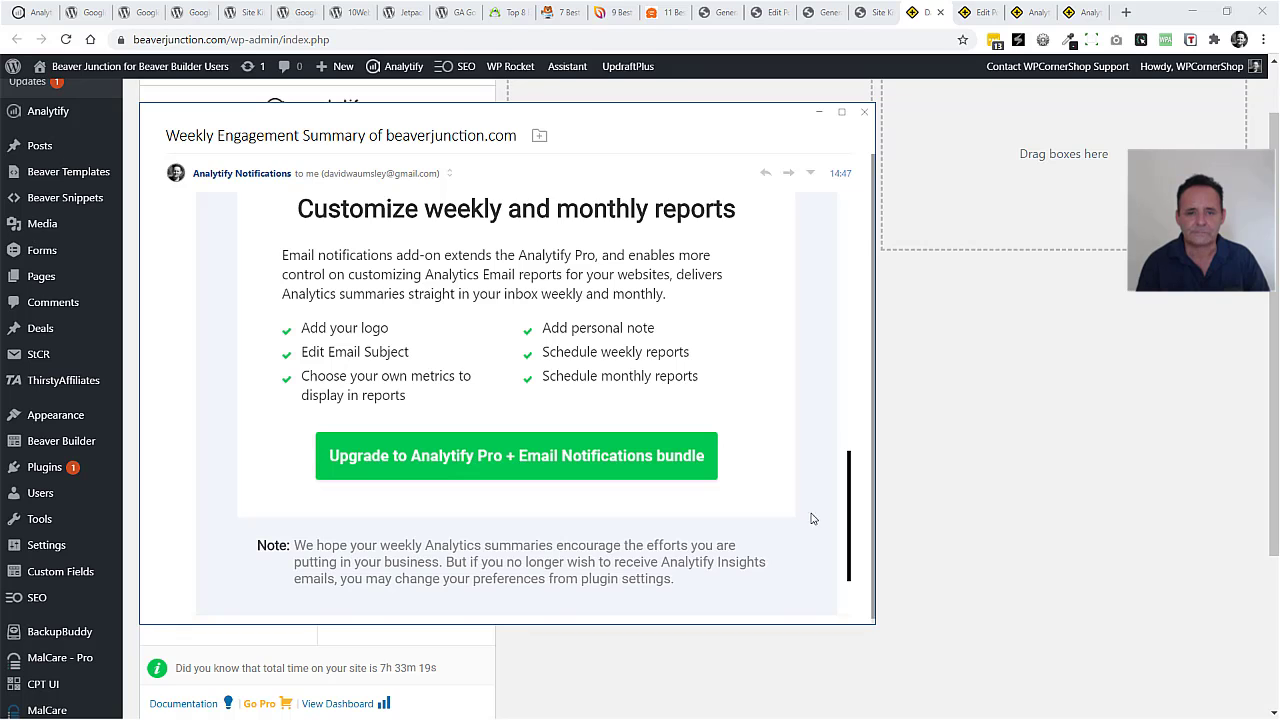
pyautogui.scroll(-3)
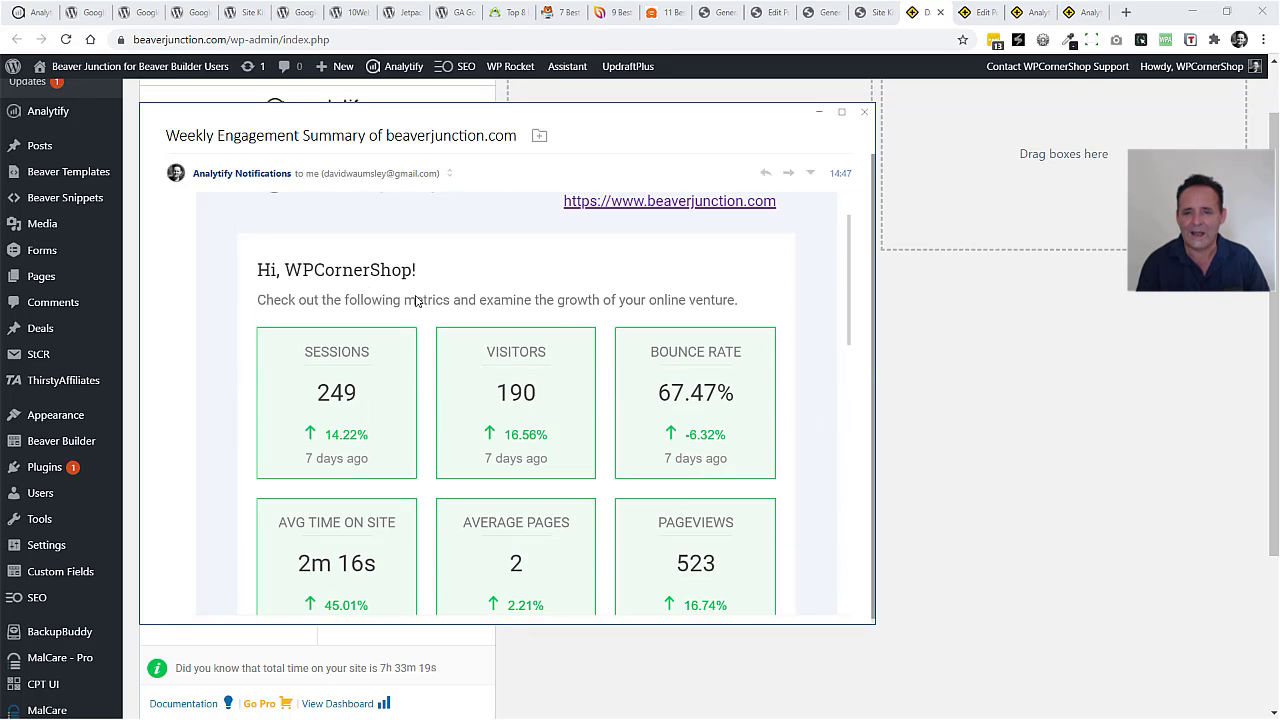
pyautogui.moveTo(564, 340)
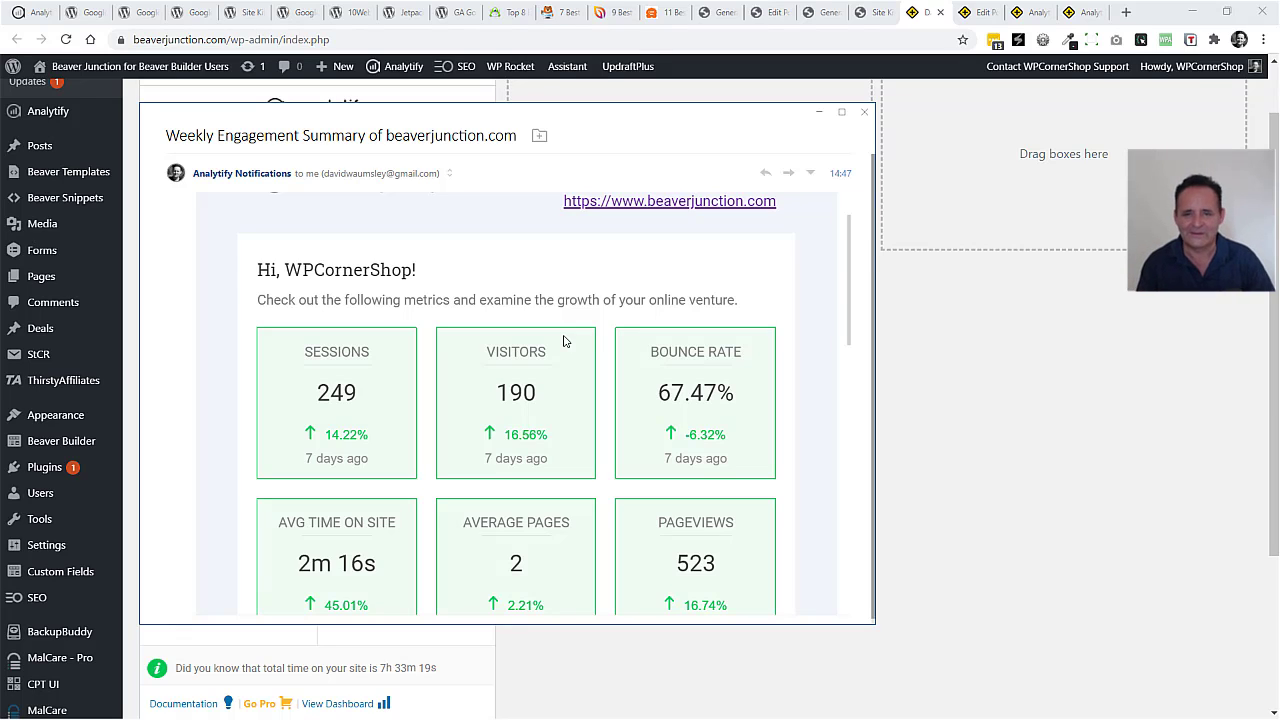
pyautogui.moveTo(748, 172)
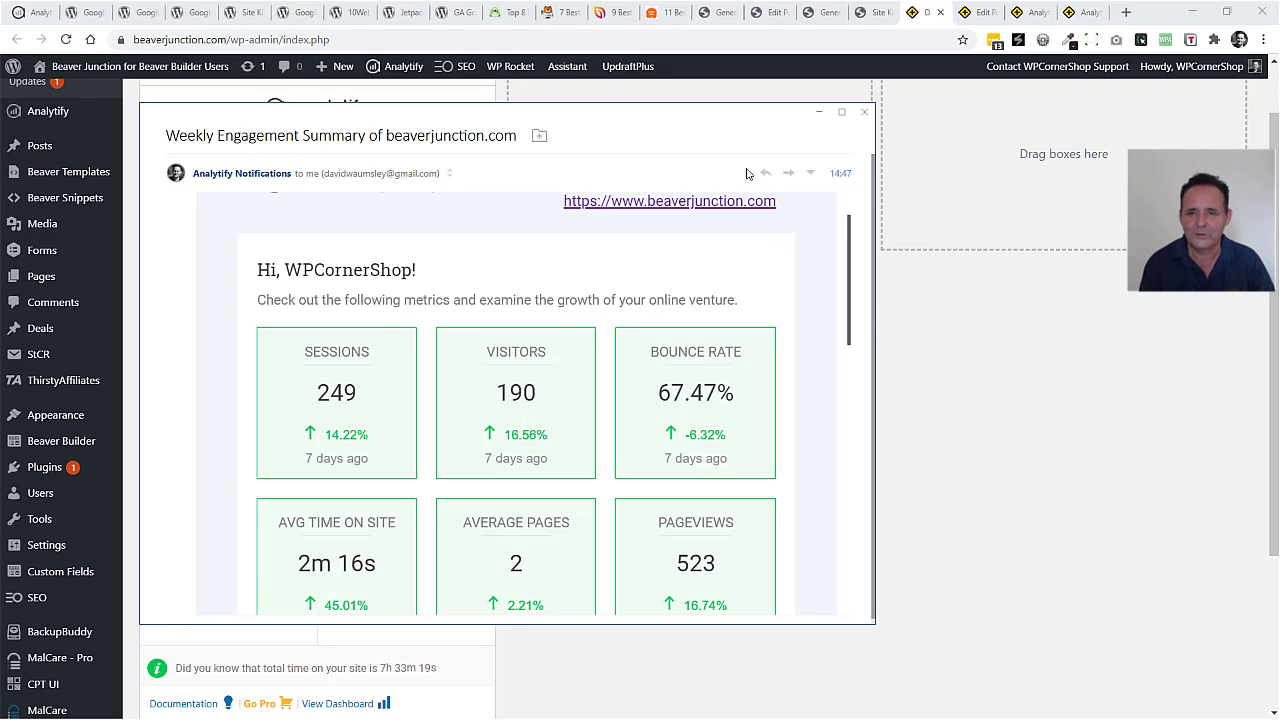
pyautogui.click(864, 112)
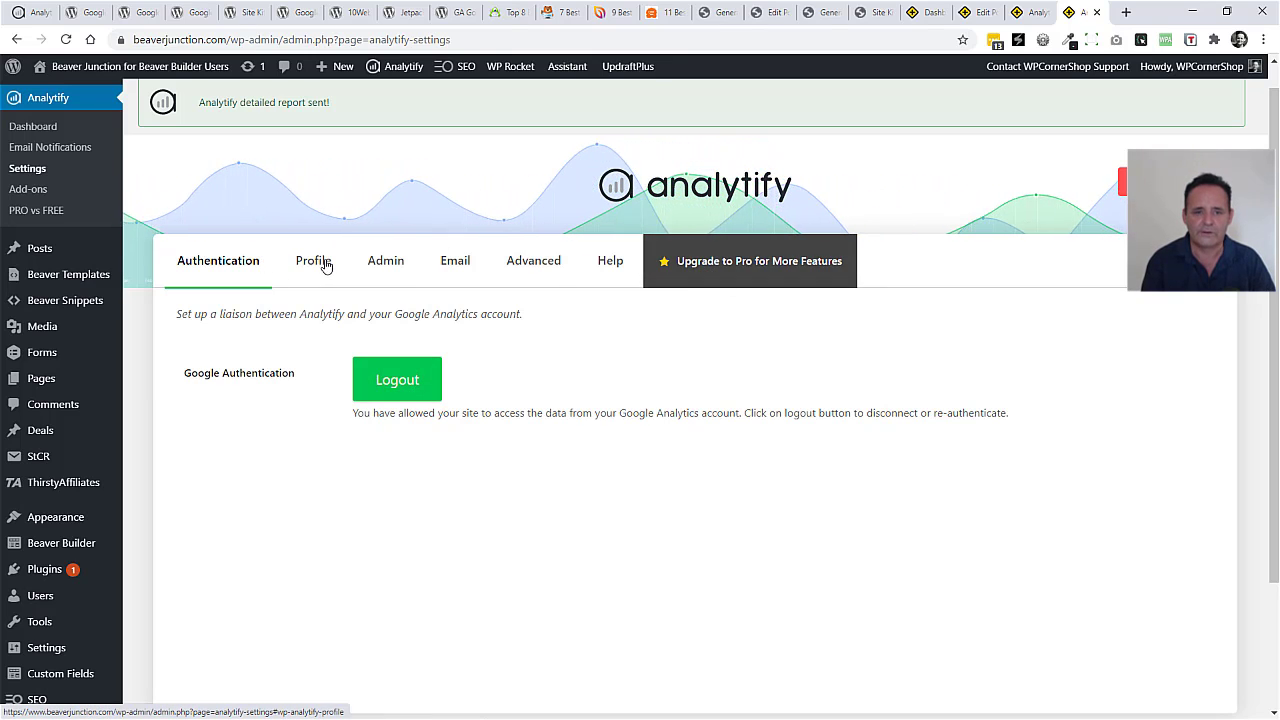
# Review the Email report settings, then the Advanced tracking options list.
pyautogui.click(454, 260)
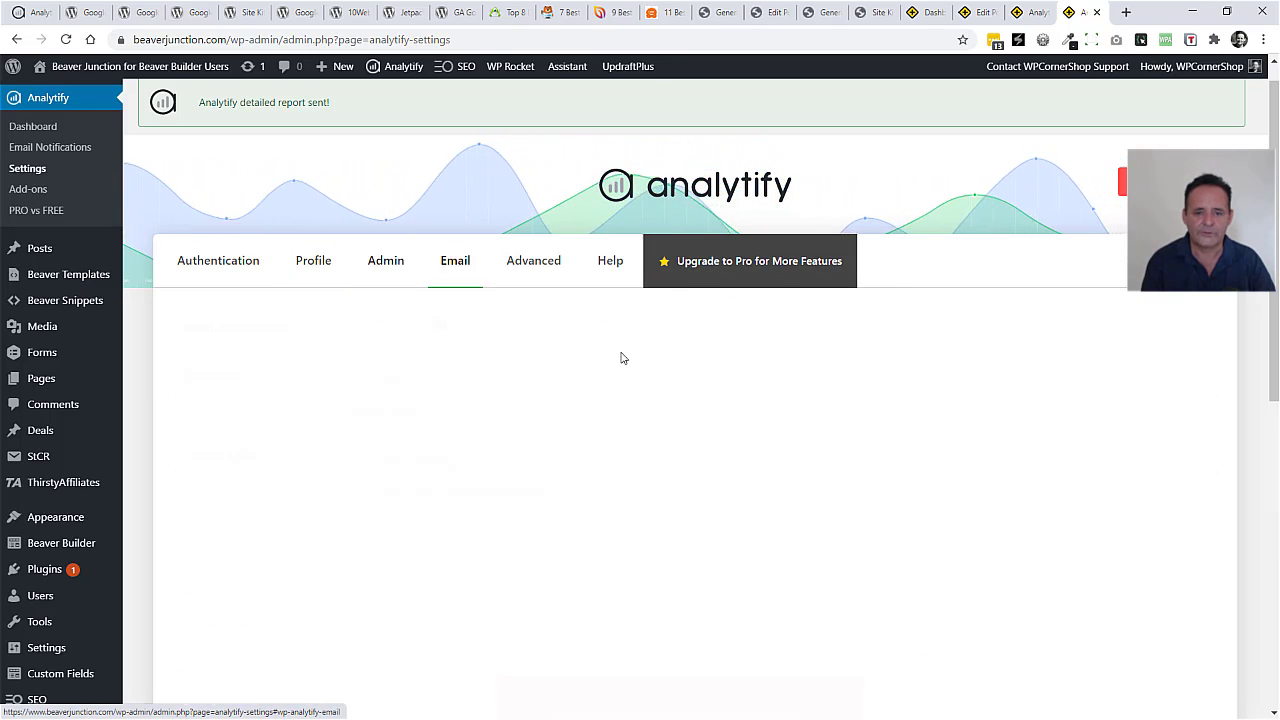
pyautogui.scroll(-3)
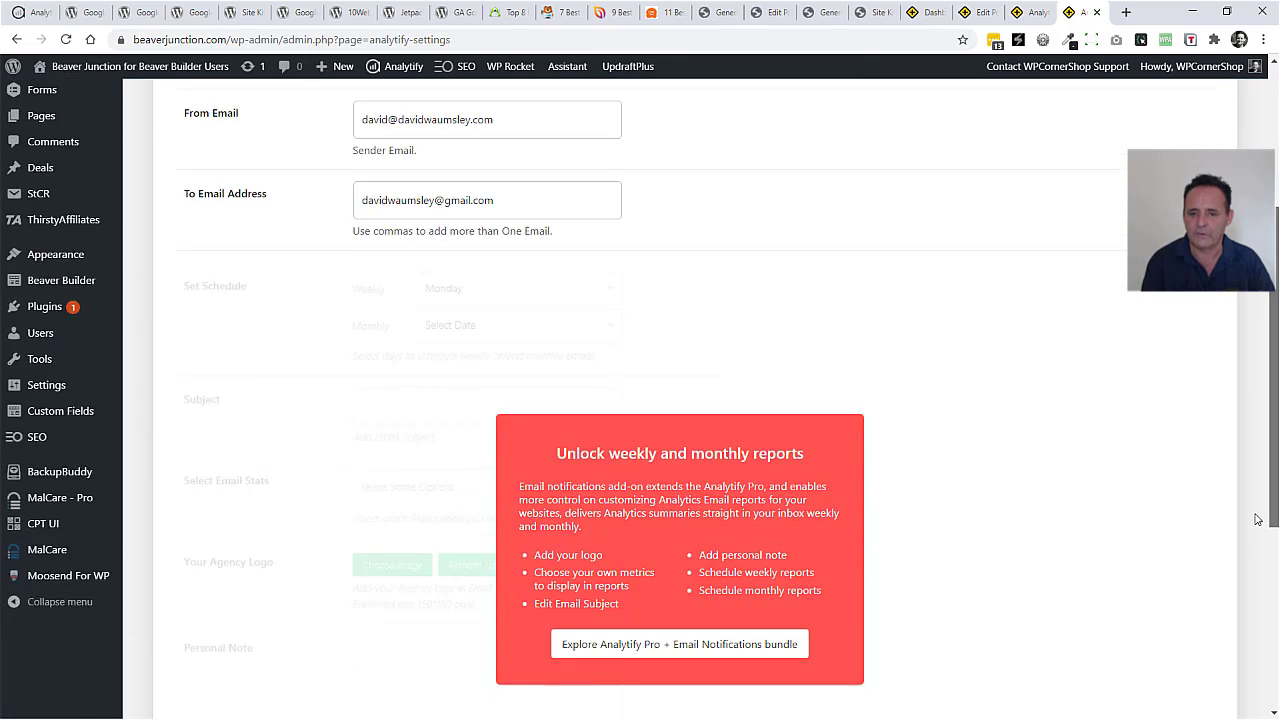
pyautogui.click(532, 290)
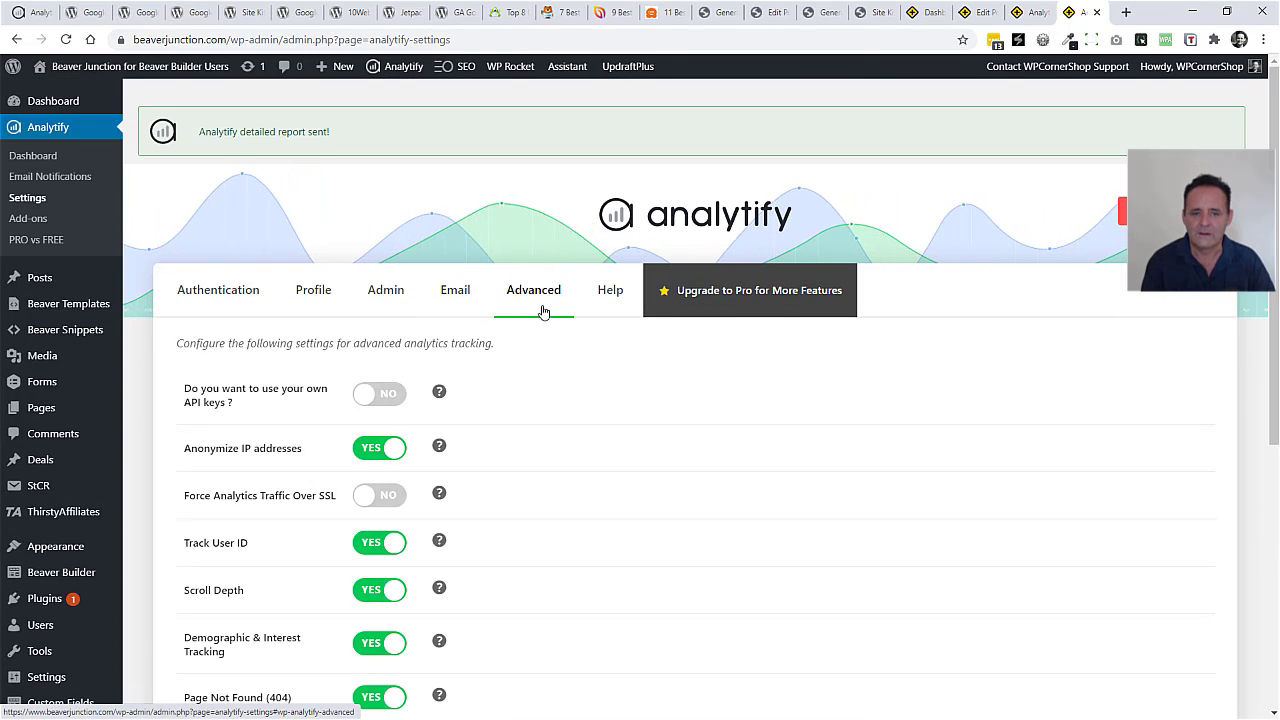
pyautogui.scroll(-3)
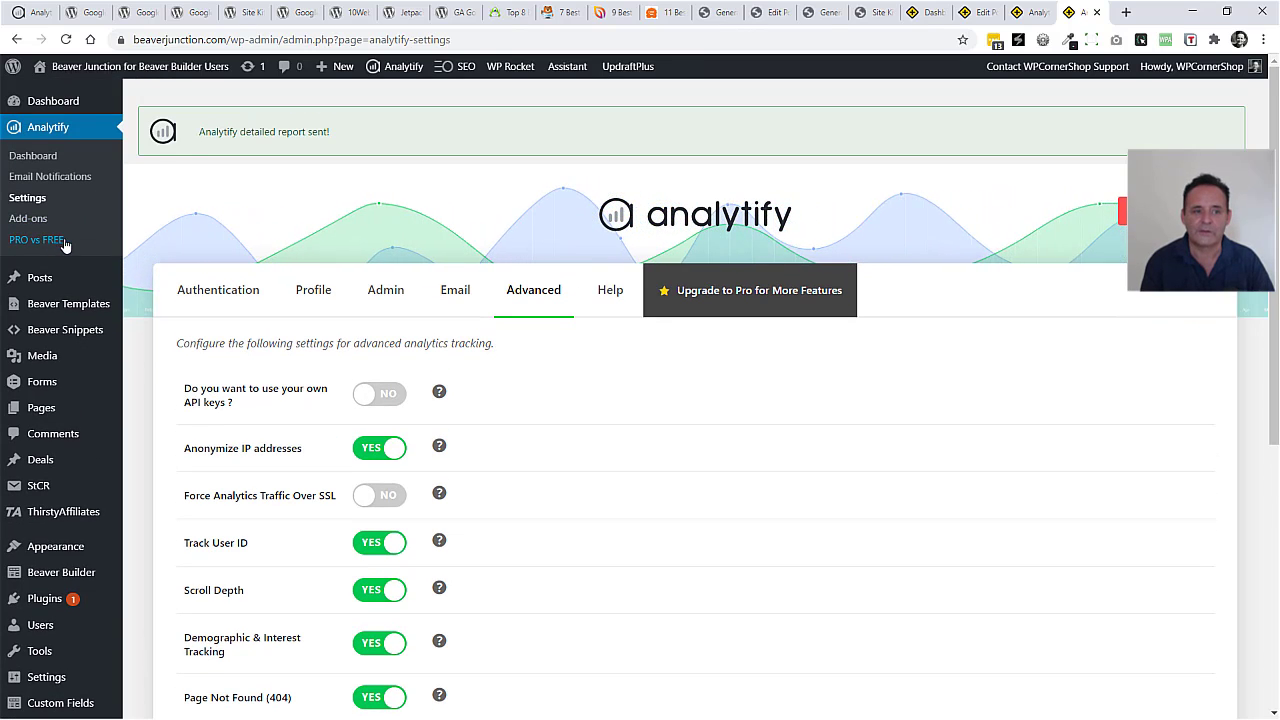
pyautogui.moveTo(36, 240)
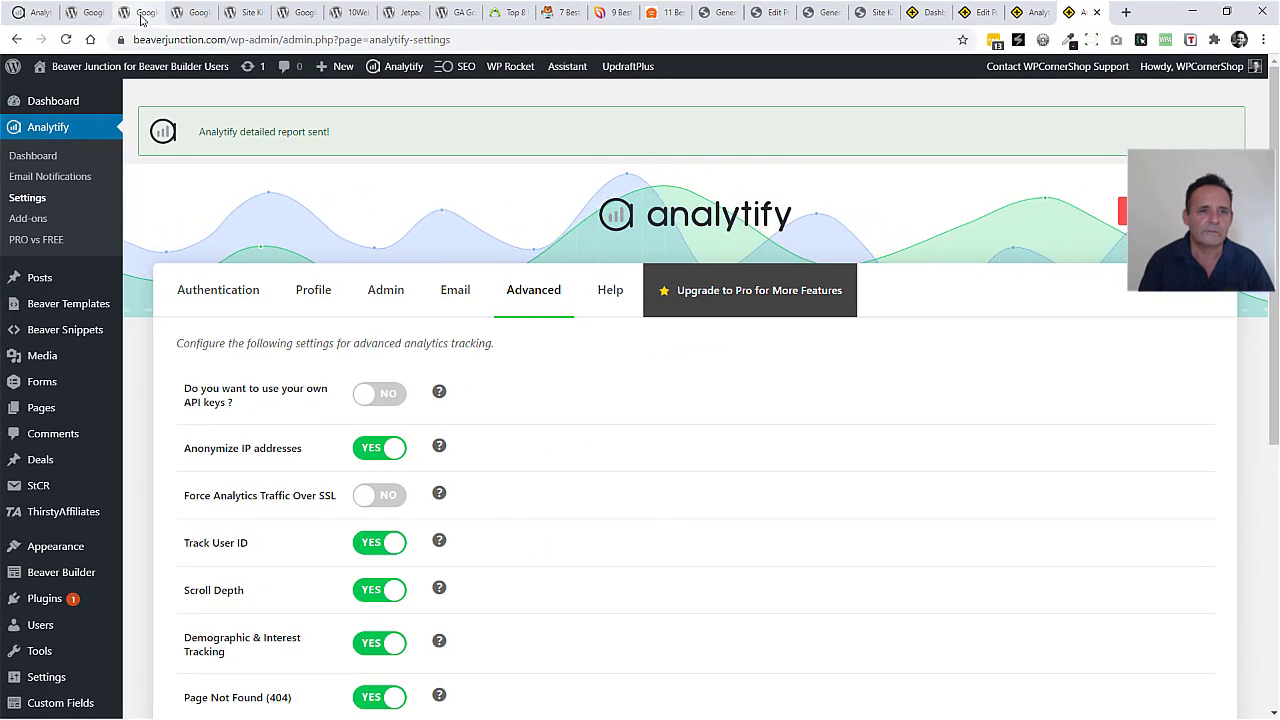
# Switch to the MonsterInsights WordPress.org listing and scroll through its description.
pyautogui.click(136, 12)
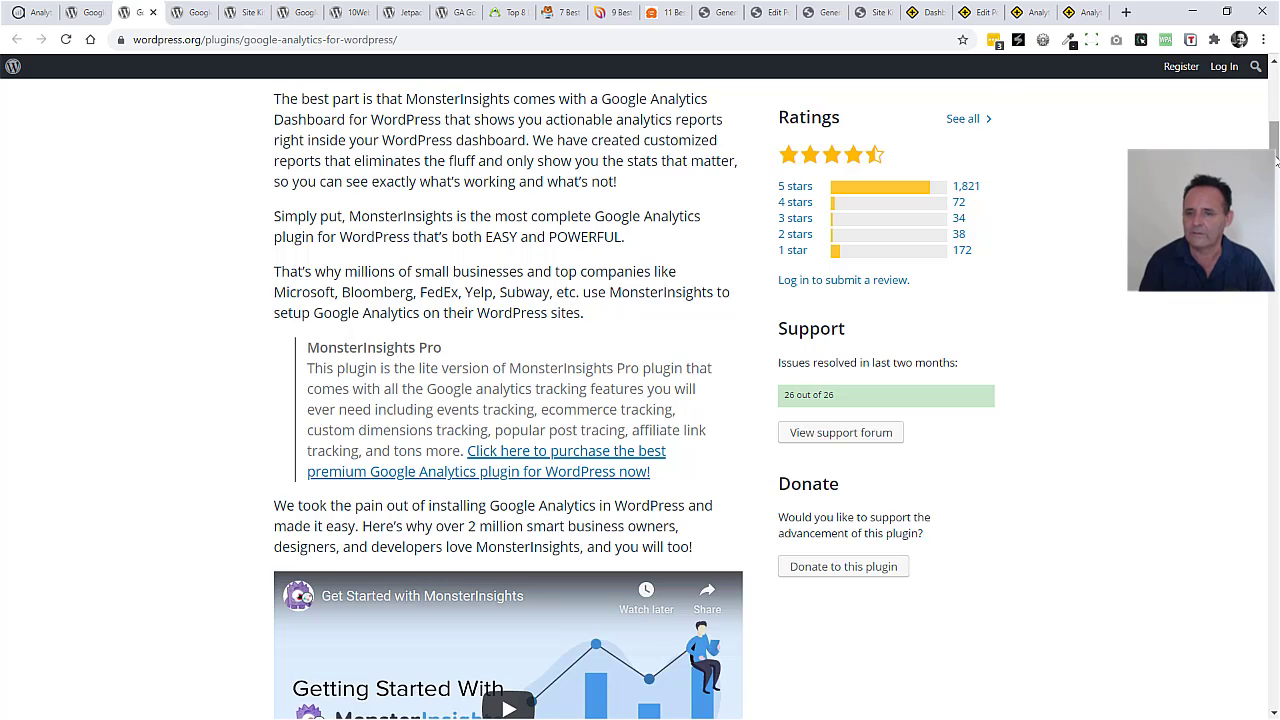
pyautogui.scroll(3)
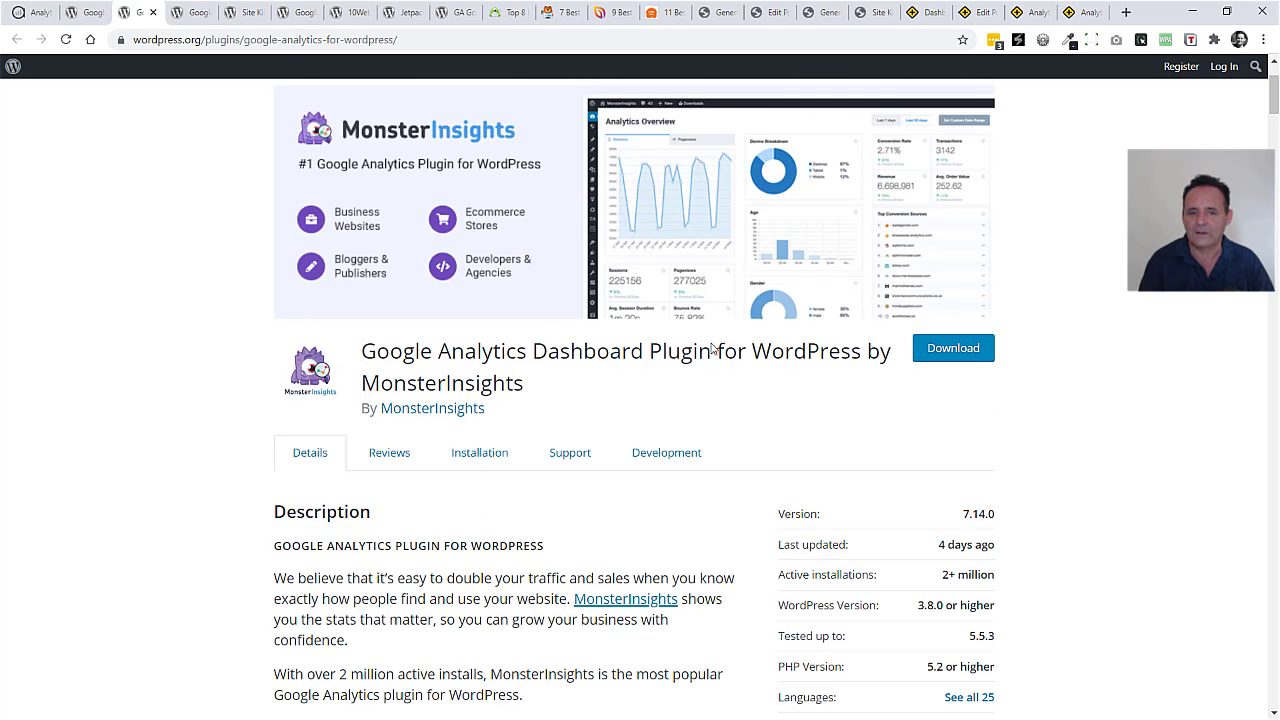
pyautogui.moveTo(322, 340)
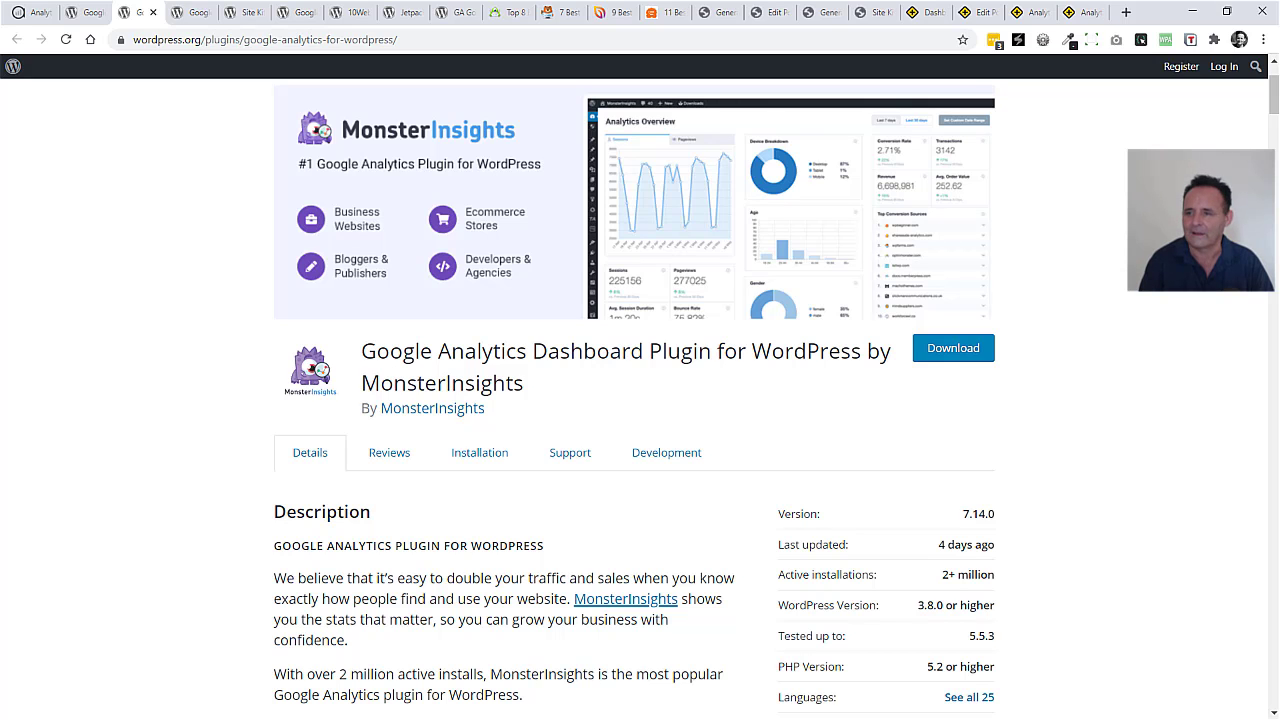
pyautogui.scroll(-3)
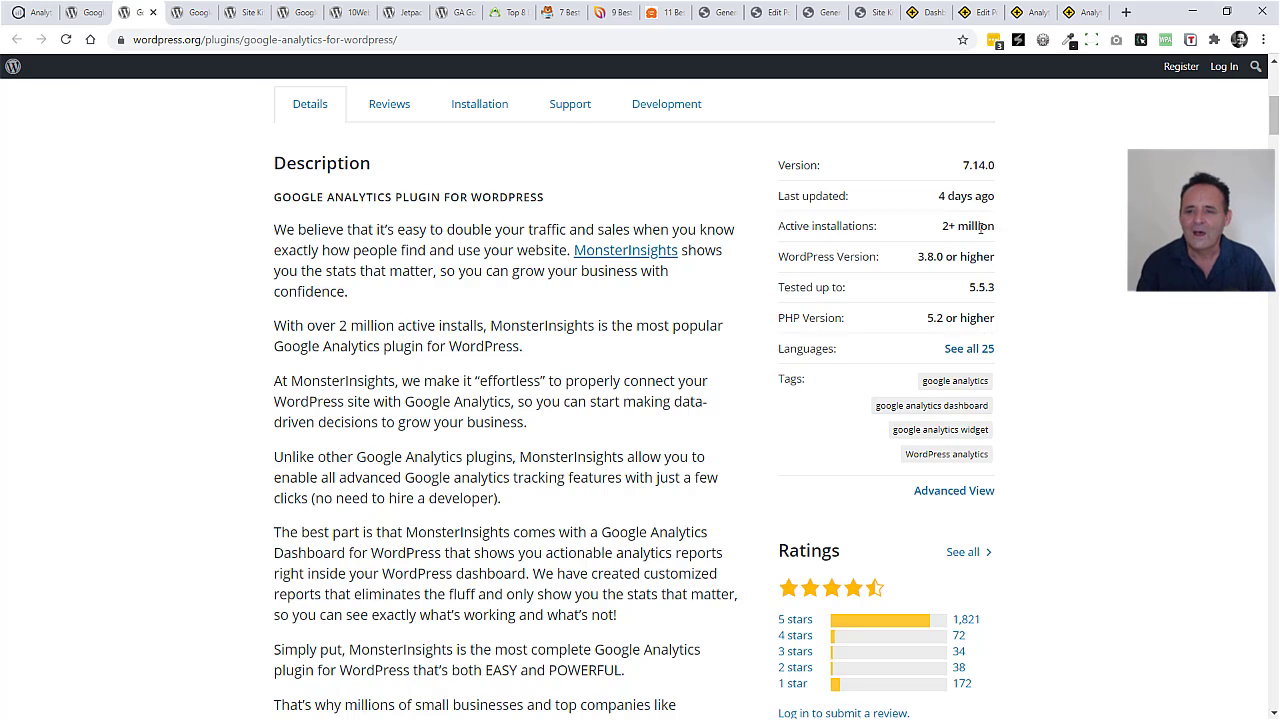
pyautogui.moveTo(1096, 252)
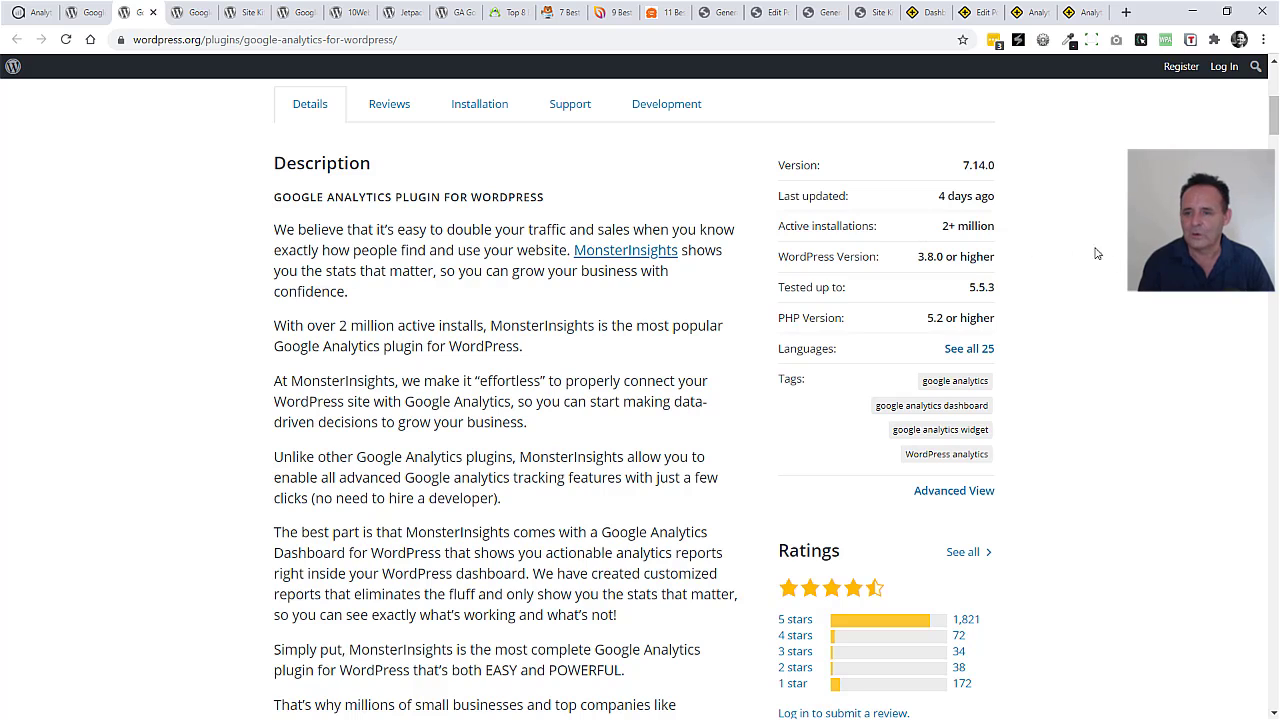
pyautogui.scroll(-3)
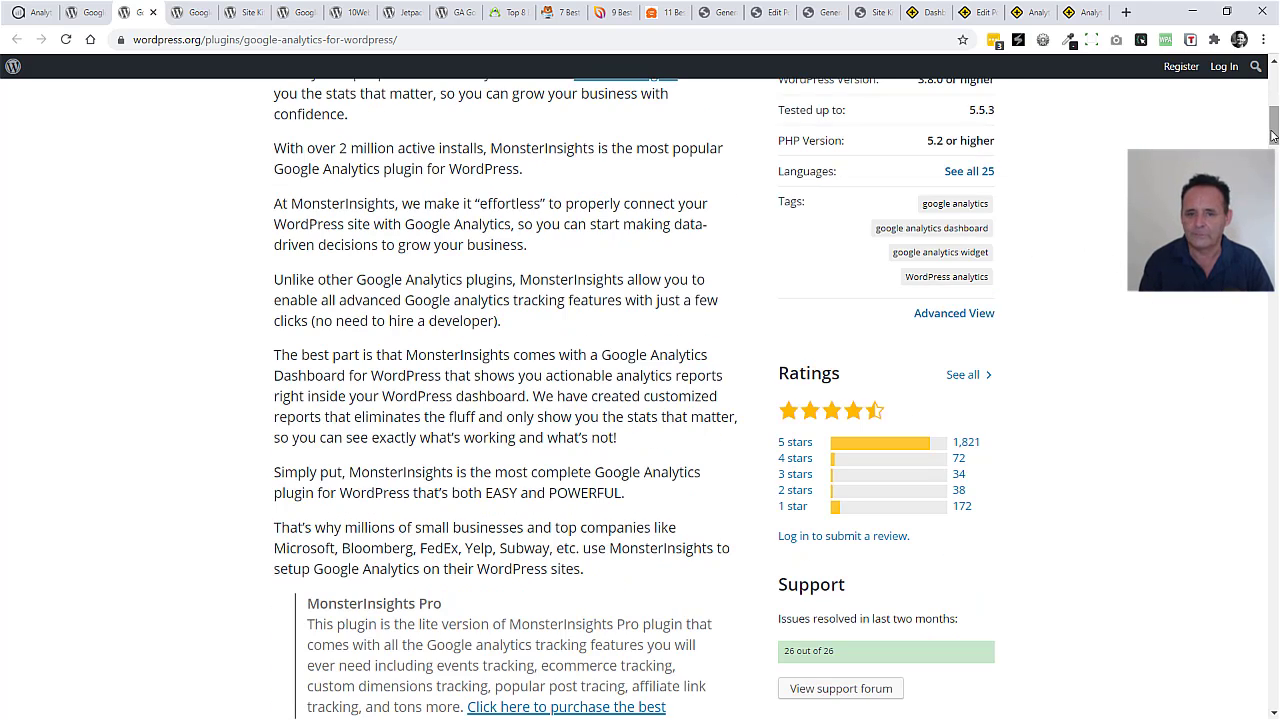
pyautogui.scroll(-3)
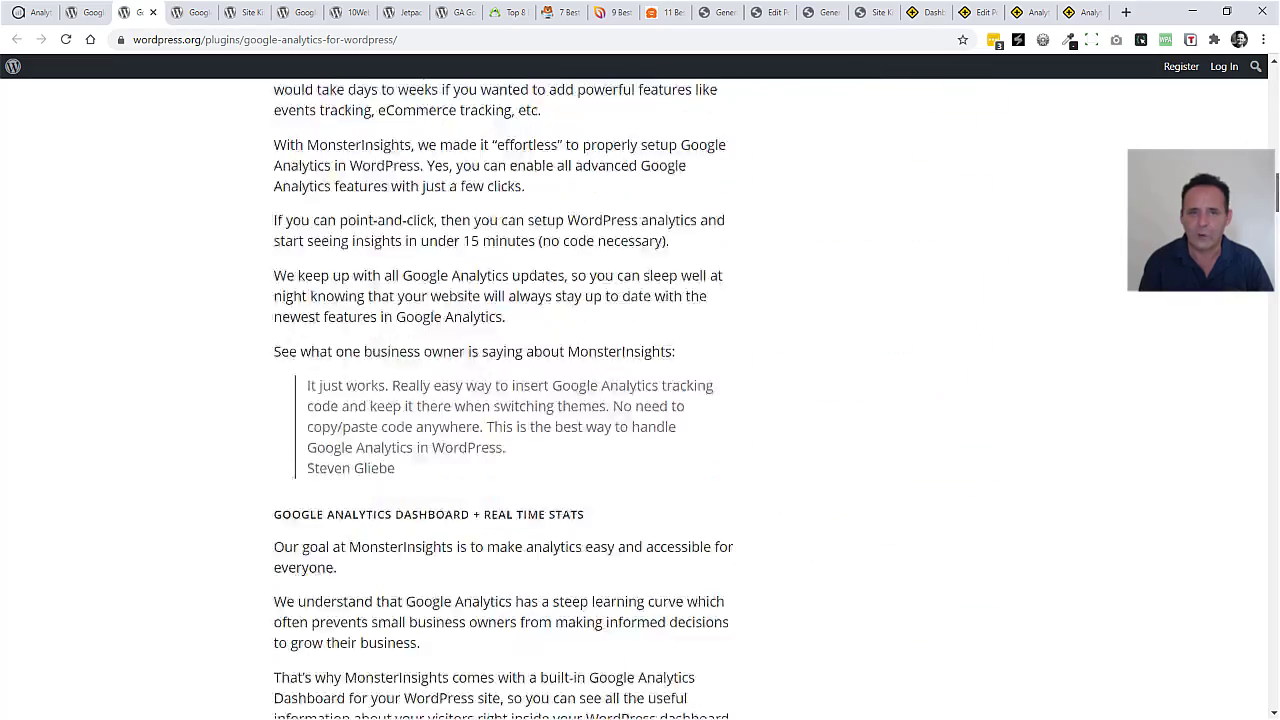
pyautogui.scroll(3)
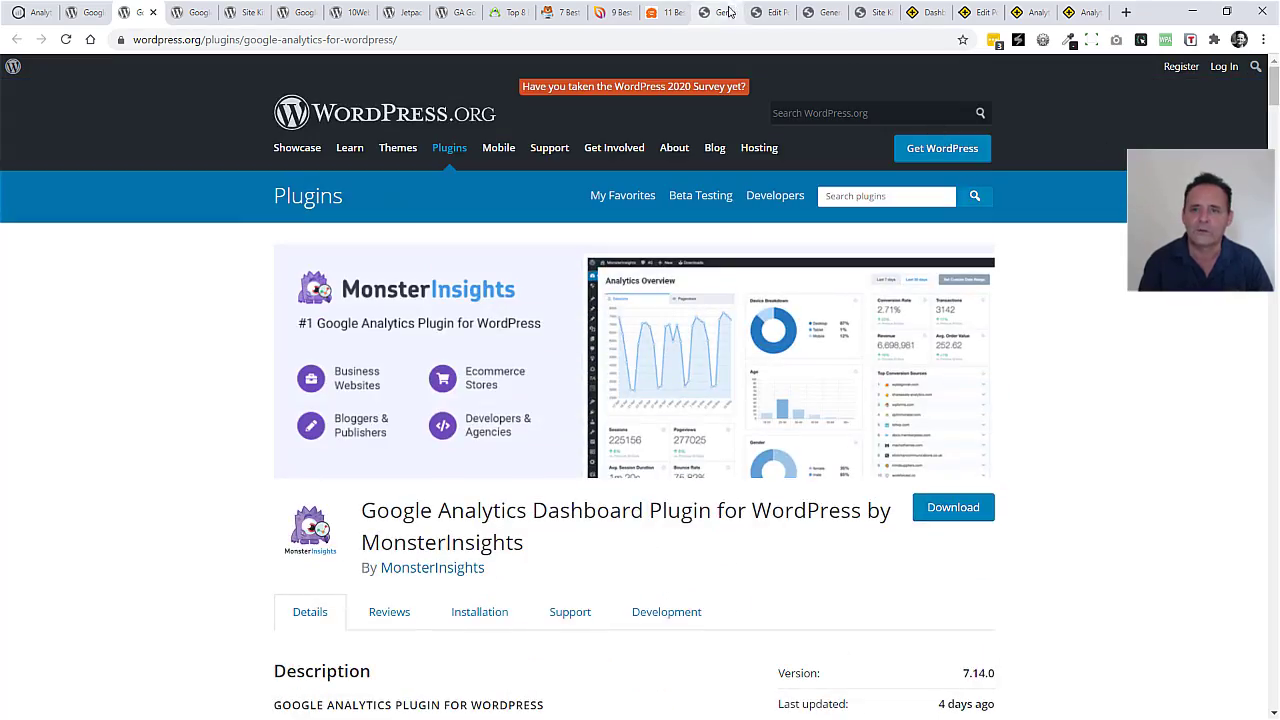
# Switch to the MonsterInsights Overview report and scroll its sessions and pageviews figures.
pyautogui.click(718, 12)
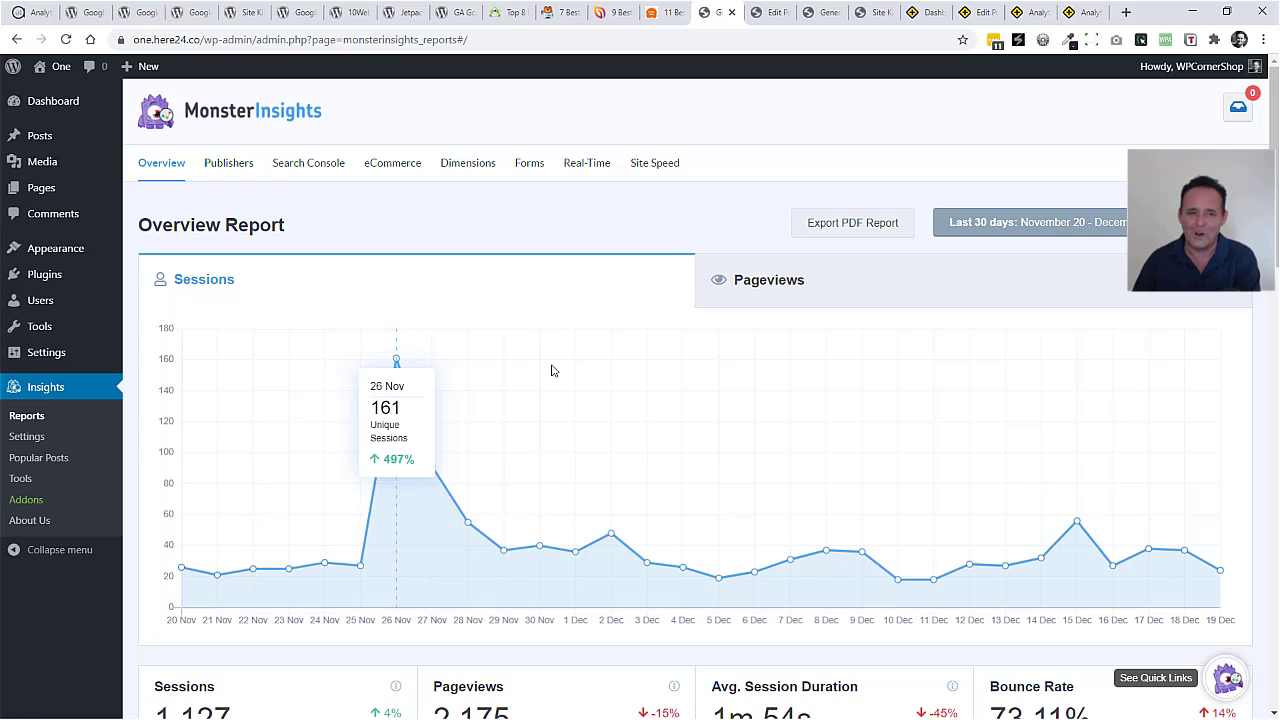
pyautogui.moveTo(564, 340)
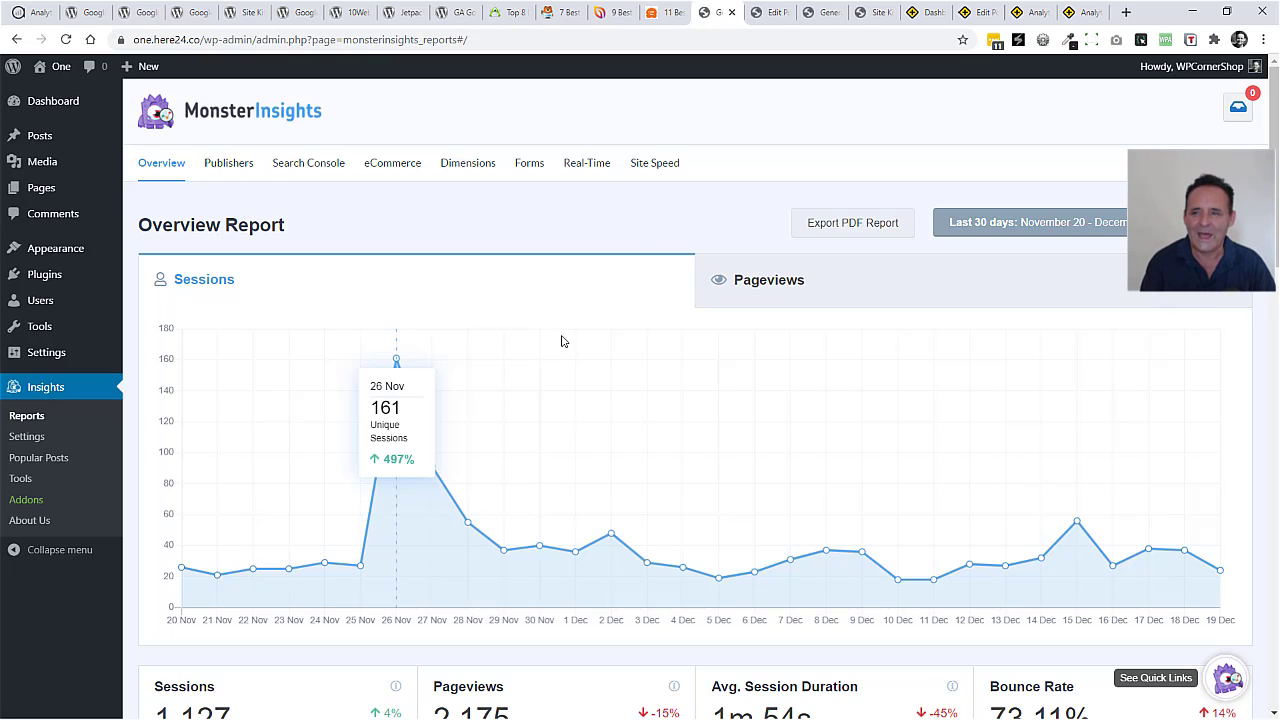
pyautogui.moveTo(936, 132)
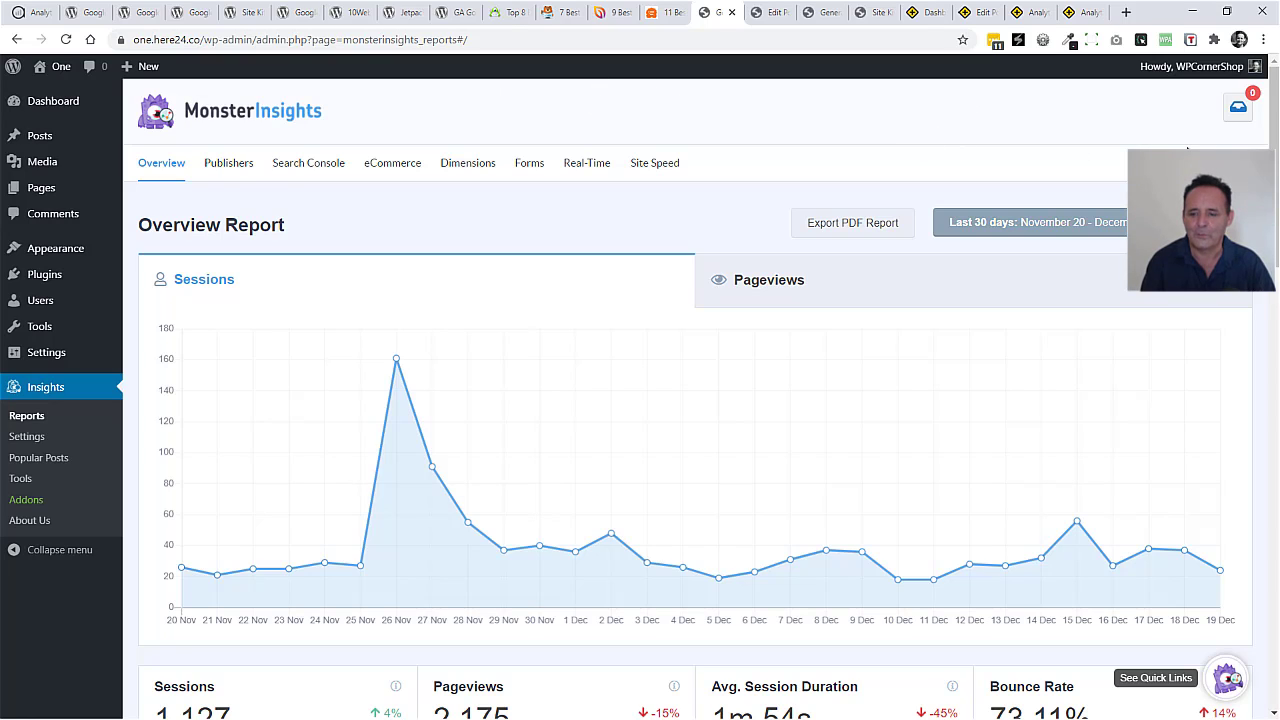
pyautogui.moveTo(1270, 296)
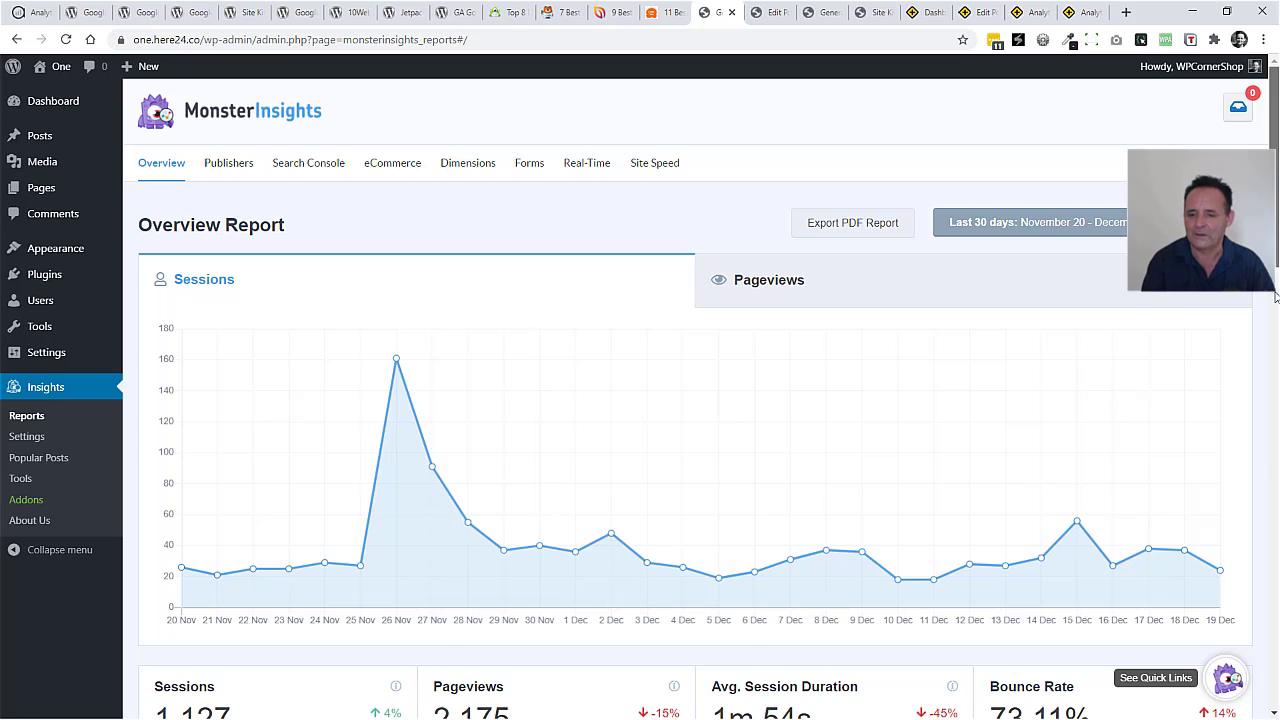
pyautogui.scroll(-3)
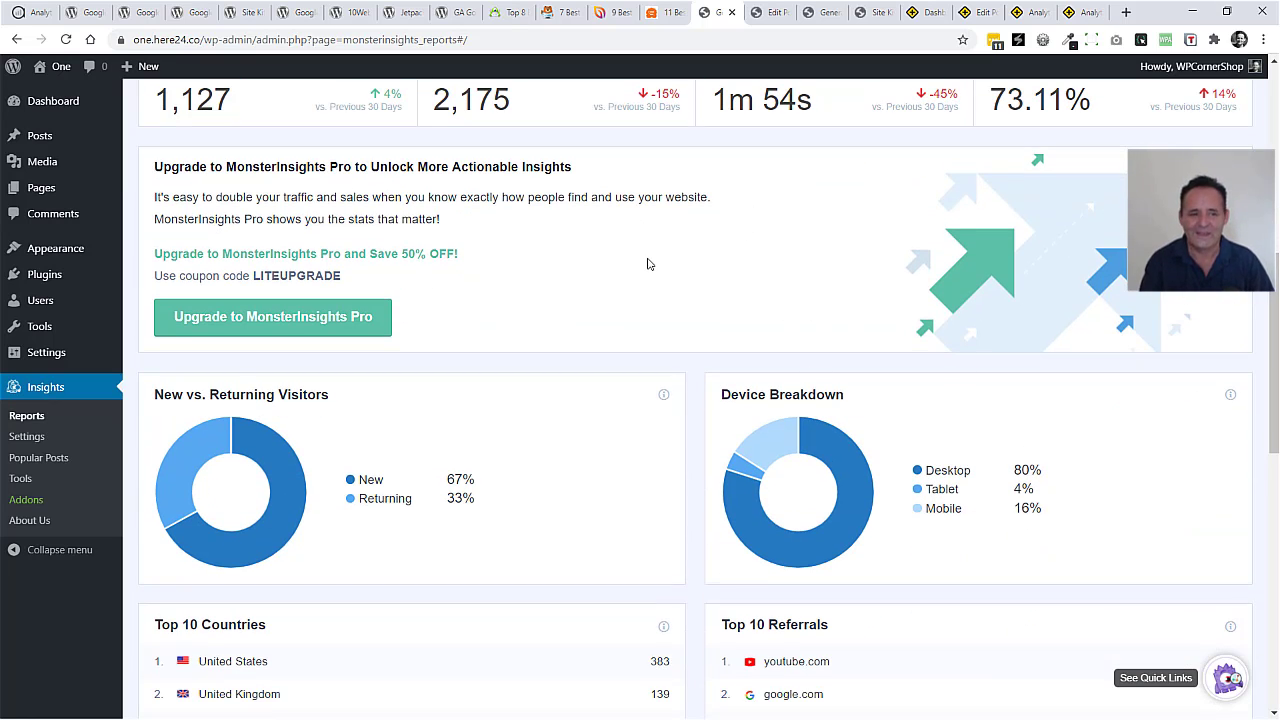
pyautogui.scroll(3)
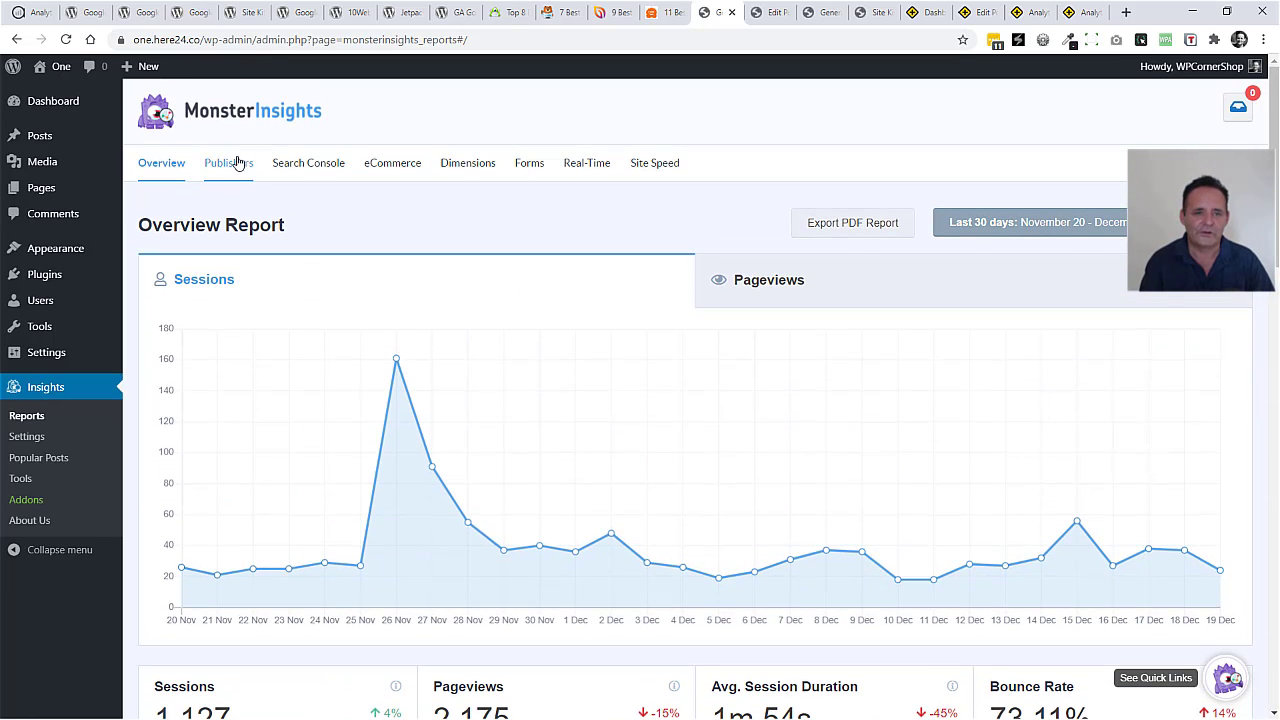
# Look through the locked eCommerce, Site Speed and Dimensions reports, then review the Overview's referrers and top posts.
pyautogui.click(392, 164)
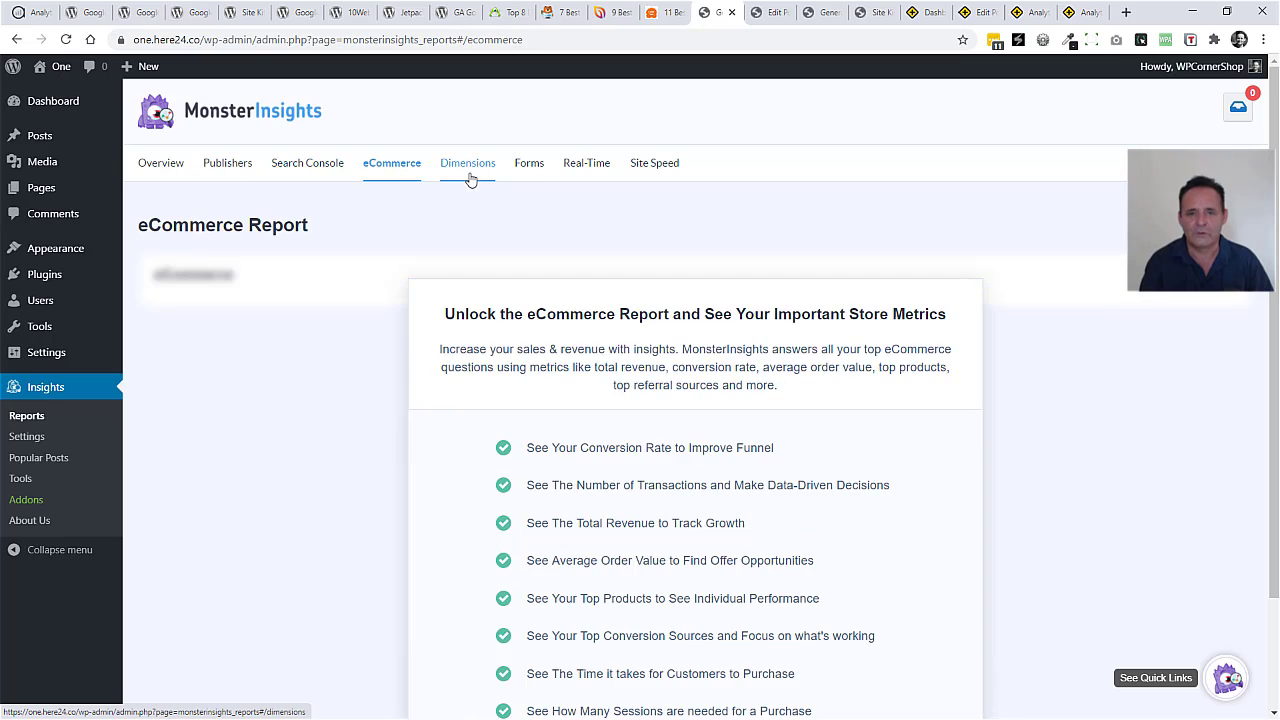
pyautogui.click(654, 164)
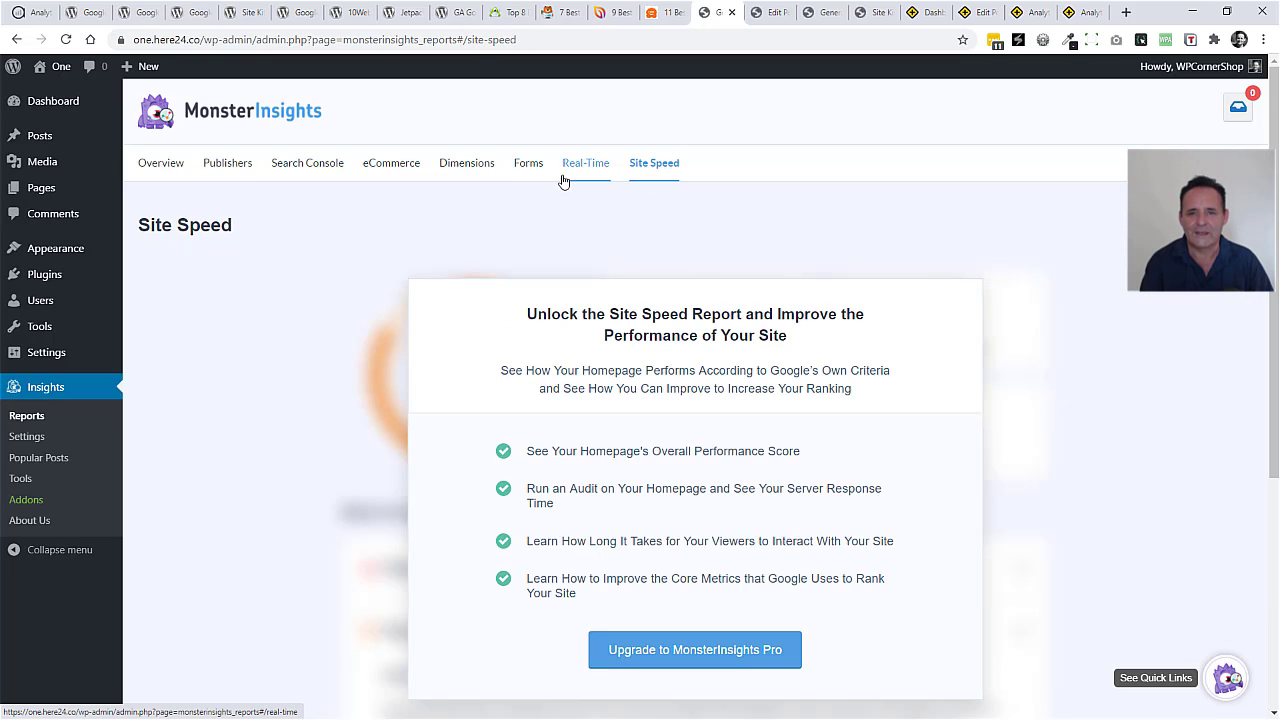
pyautogui.click(466, 164)
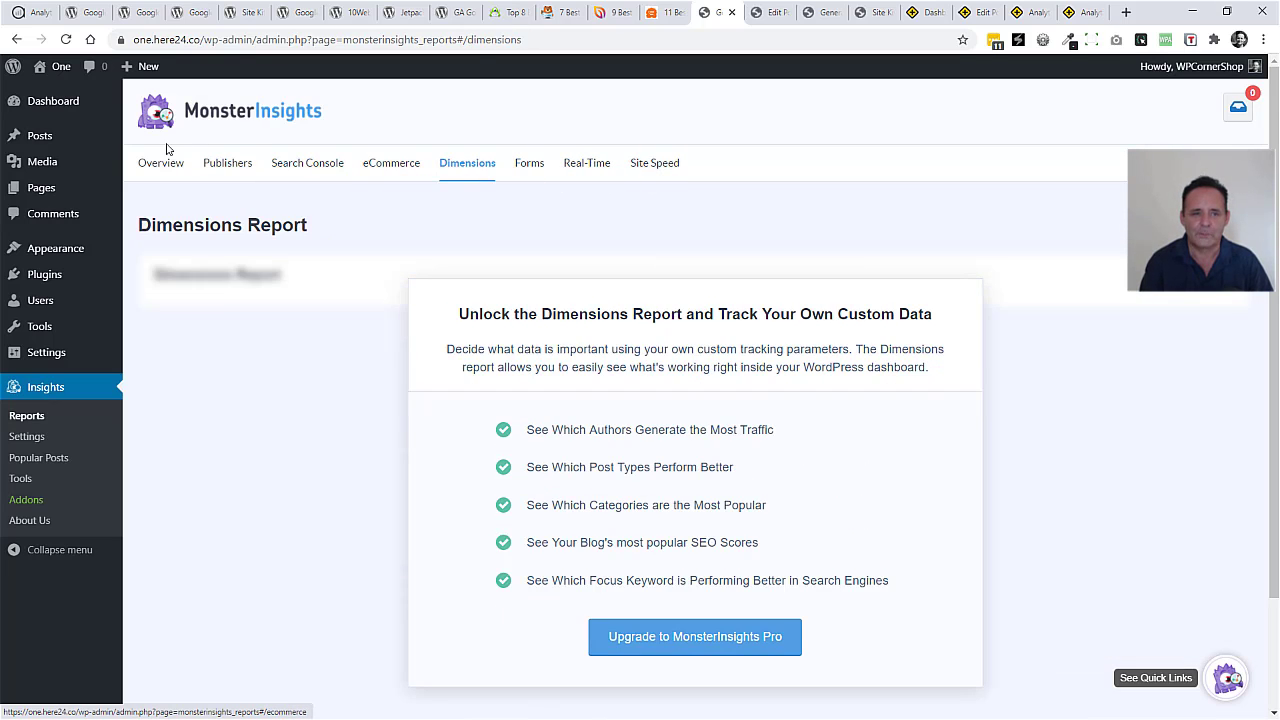
pyautogui.click(160, 164)
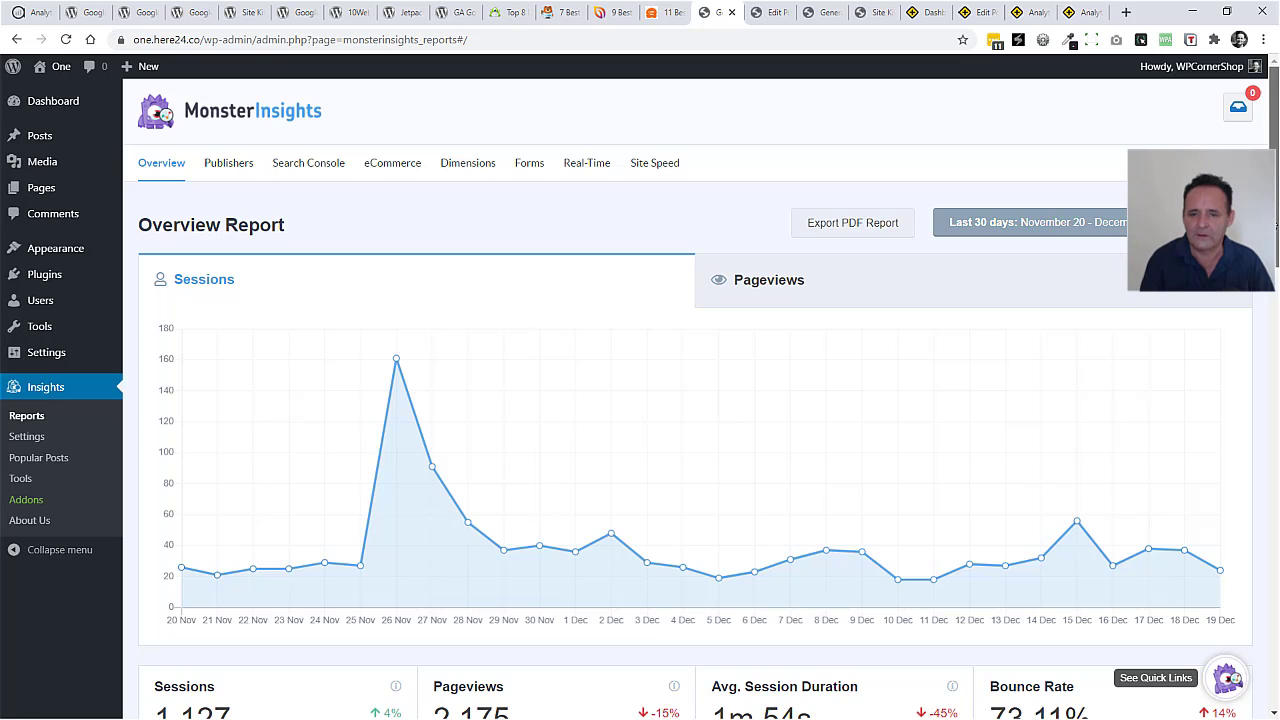
pyautogui.scroll(-3)
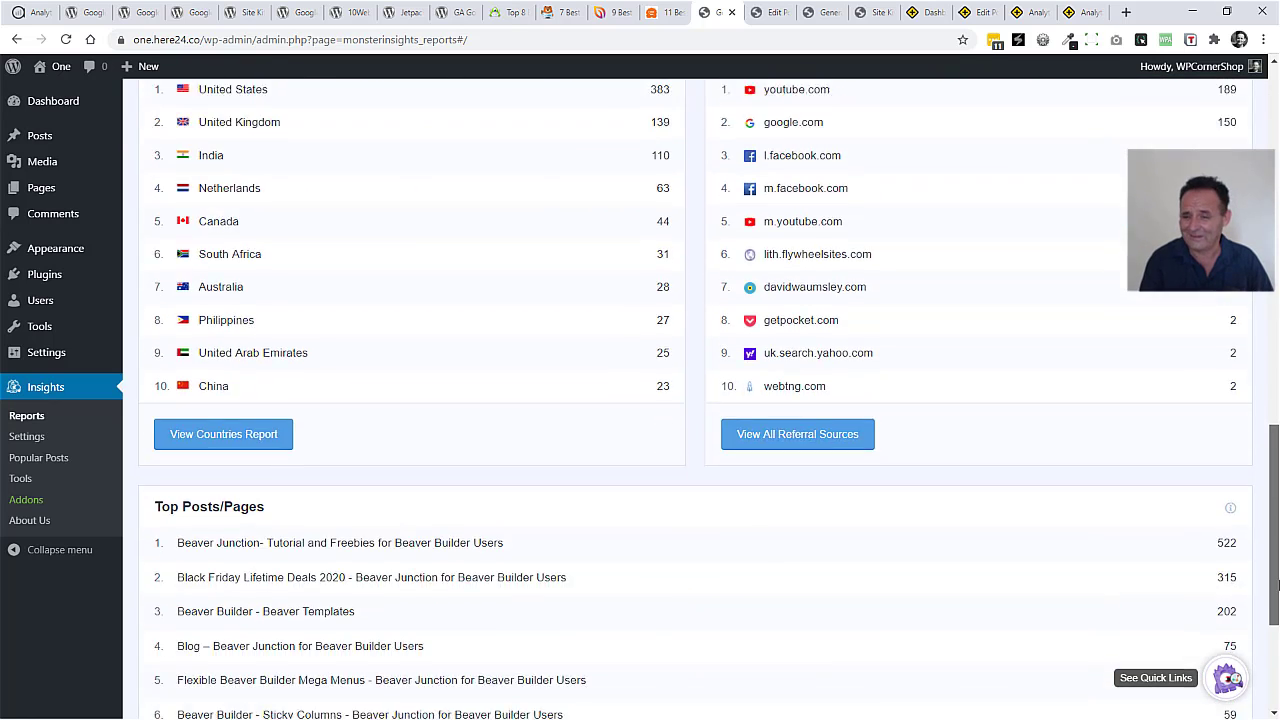
pyautogui.scroll(-3)
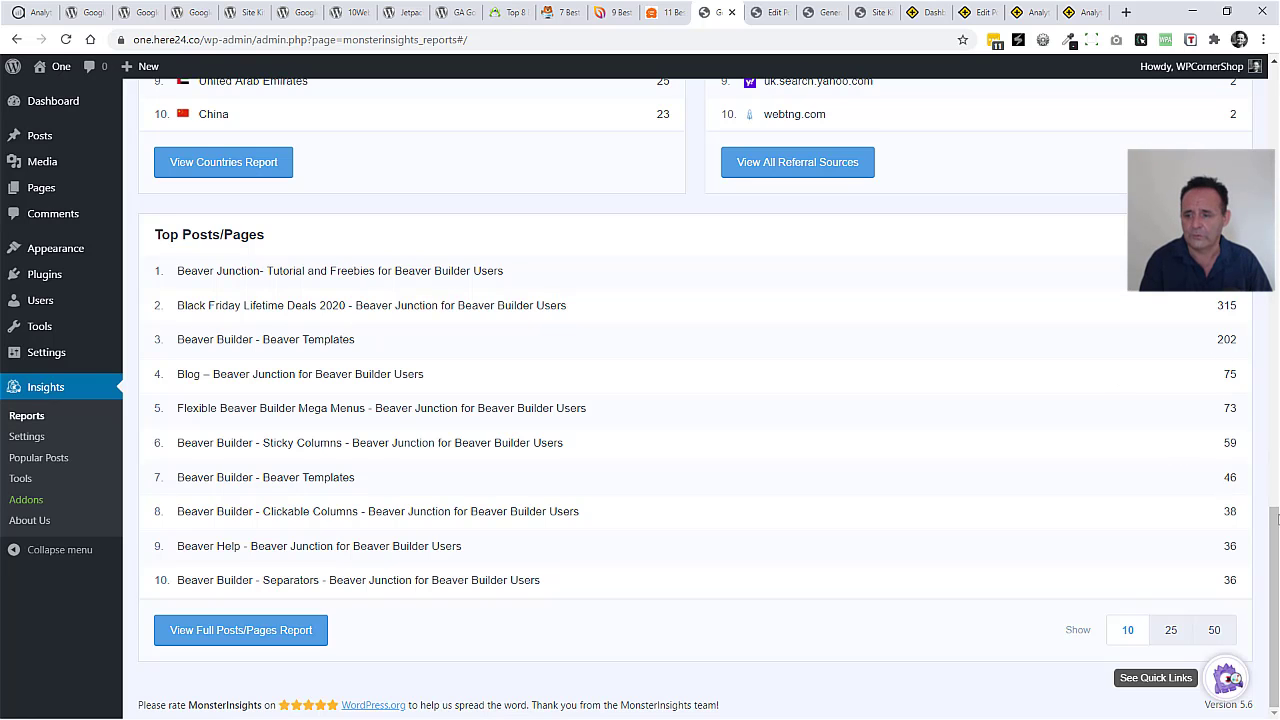
pyautogui.scroll(3)
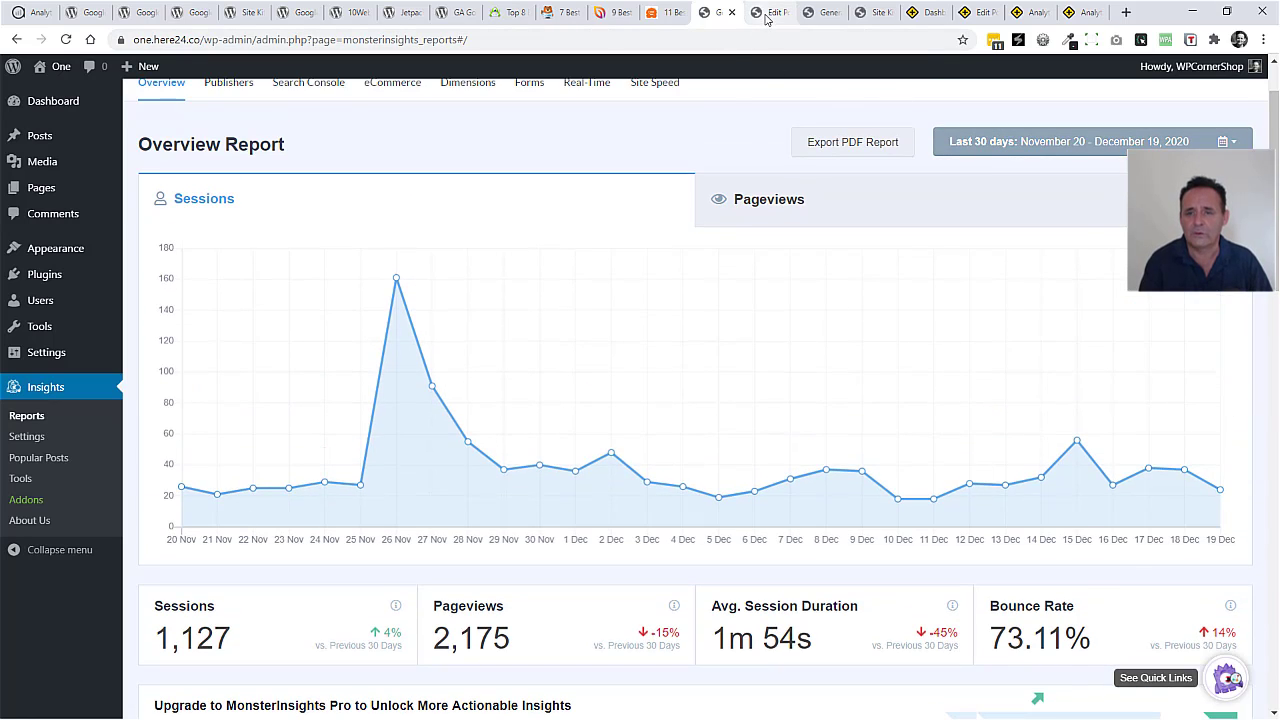
# Switch to the Hello world! post and scroll its Headline Analyzer score, word balance and sentiment.
pyautogui.click(770, 12)
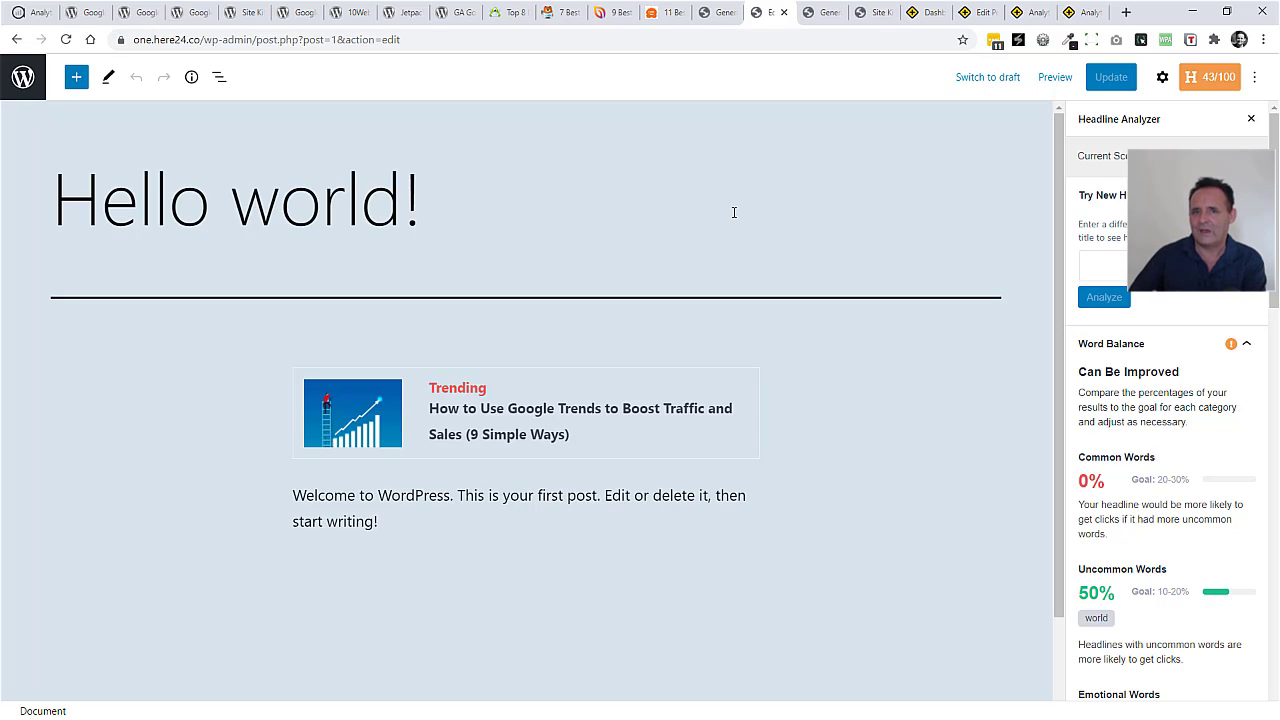
pyautogui.moveTo(1060, 224)
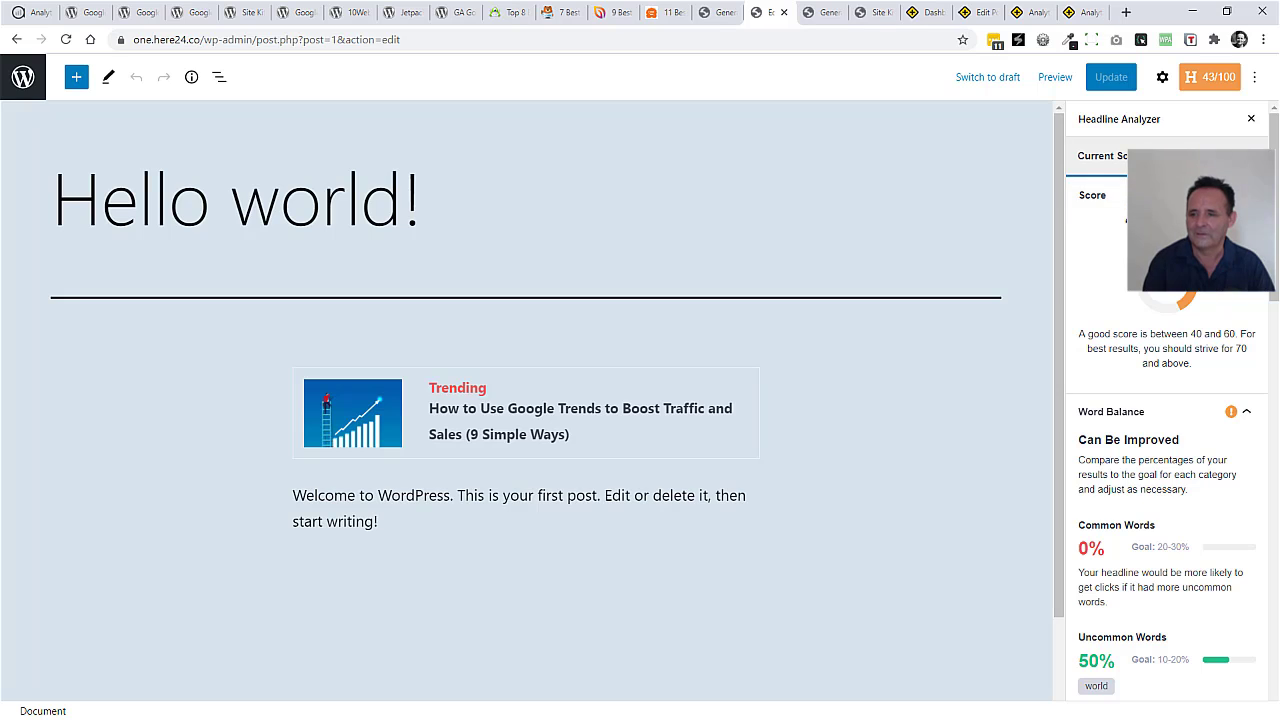
pyautogui.scroll(-3)
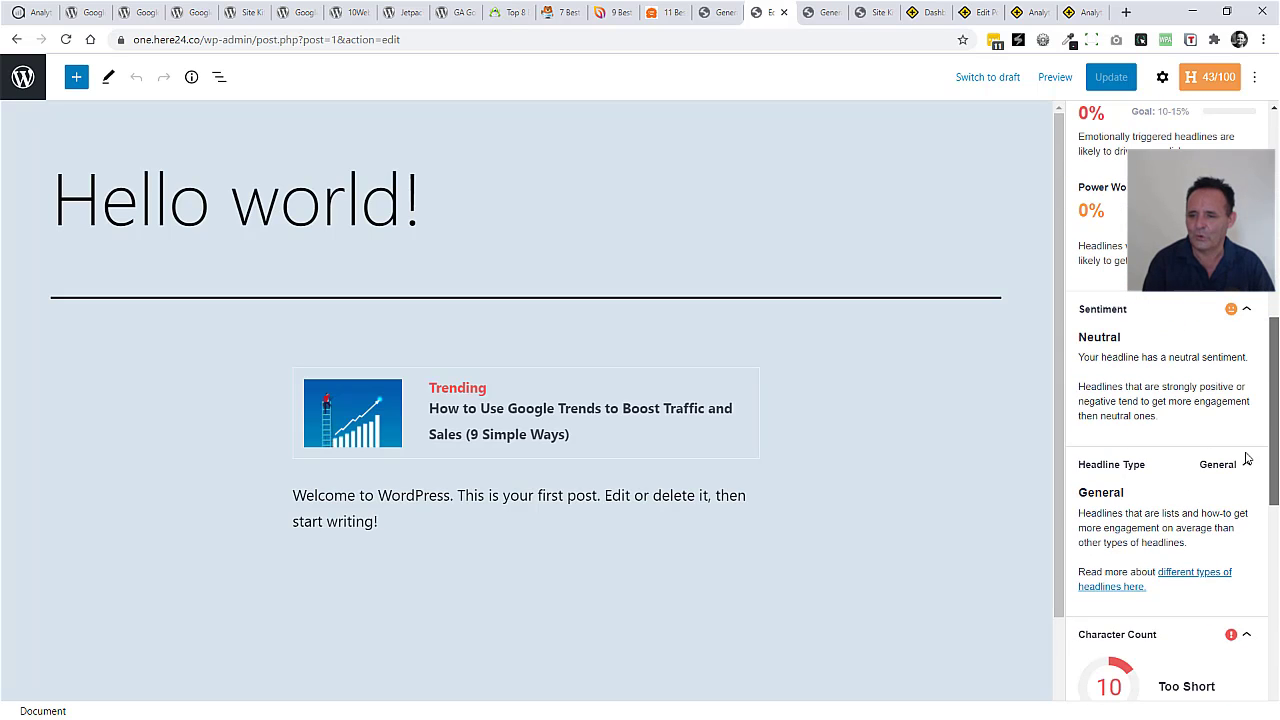
pyautogui.scroll(-3)
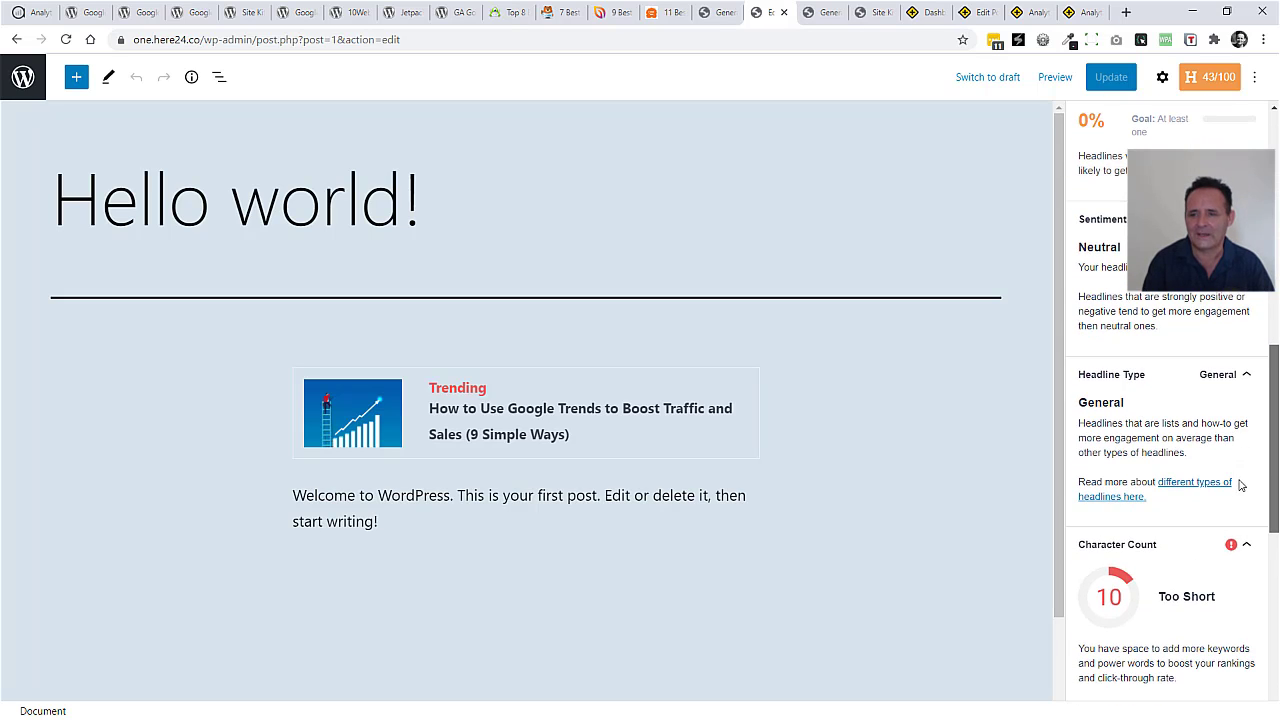
pyautogui.scroll(-3)
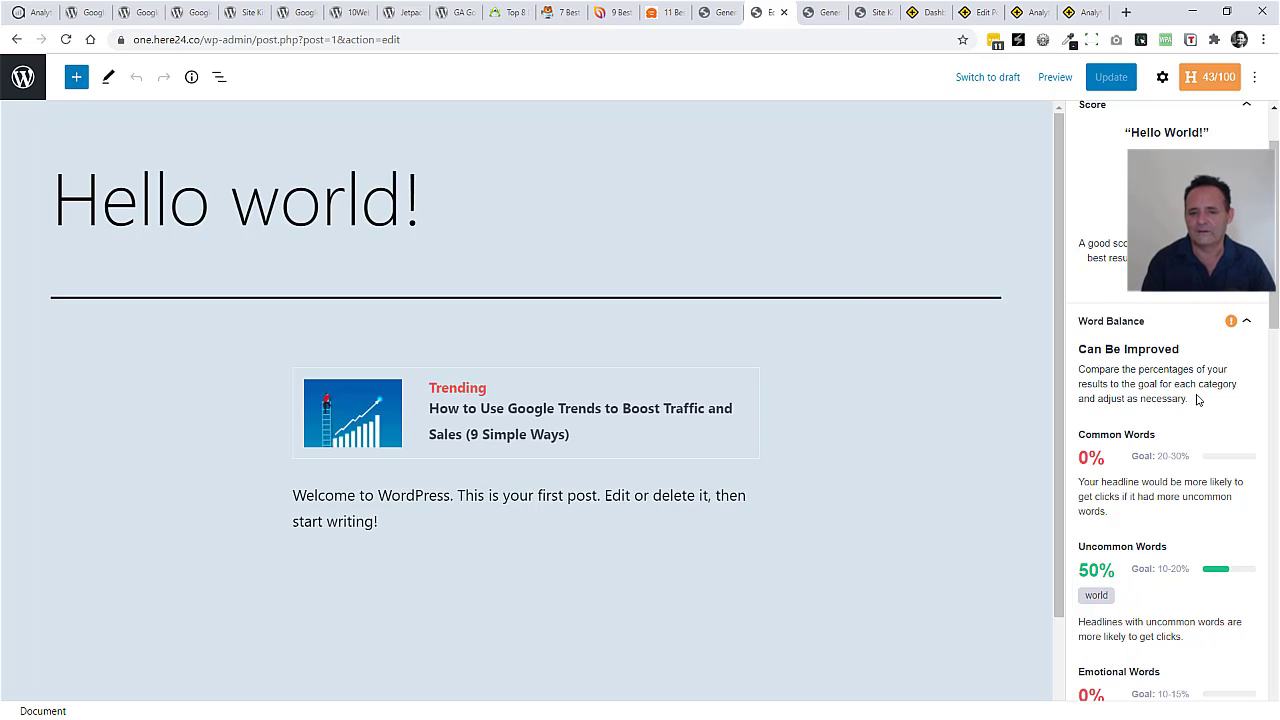
pyautogui.moveTo(596, 476)
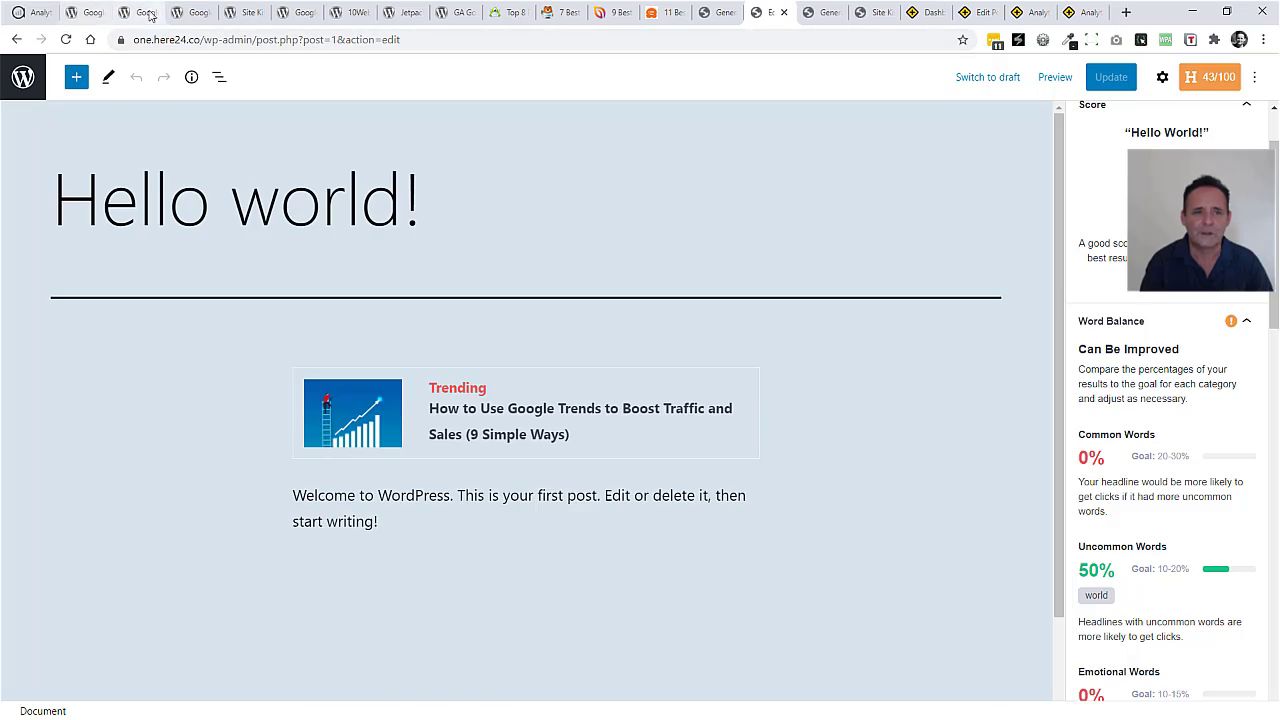
pyautogui.click(144, 12)
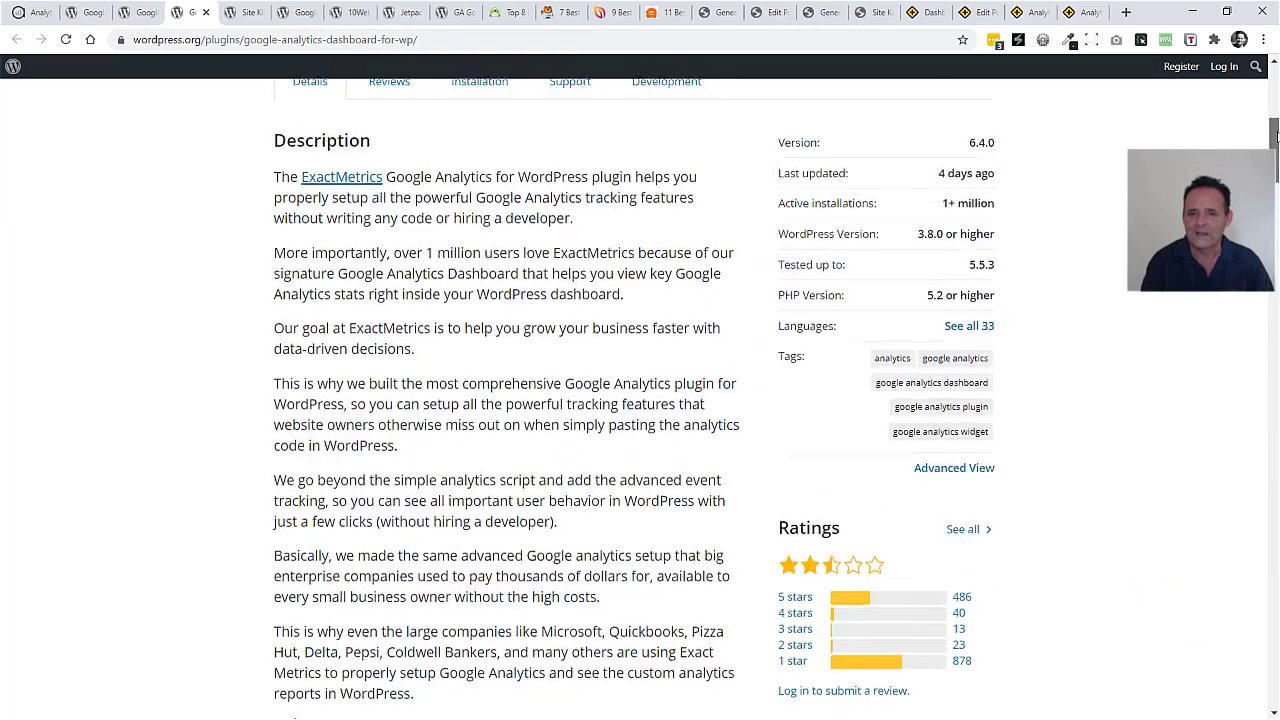
pyautogui.scroll(3)
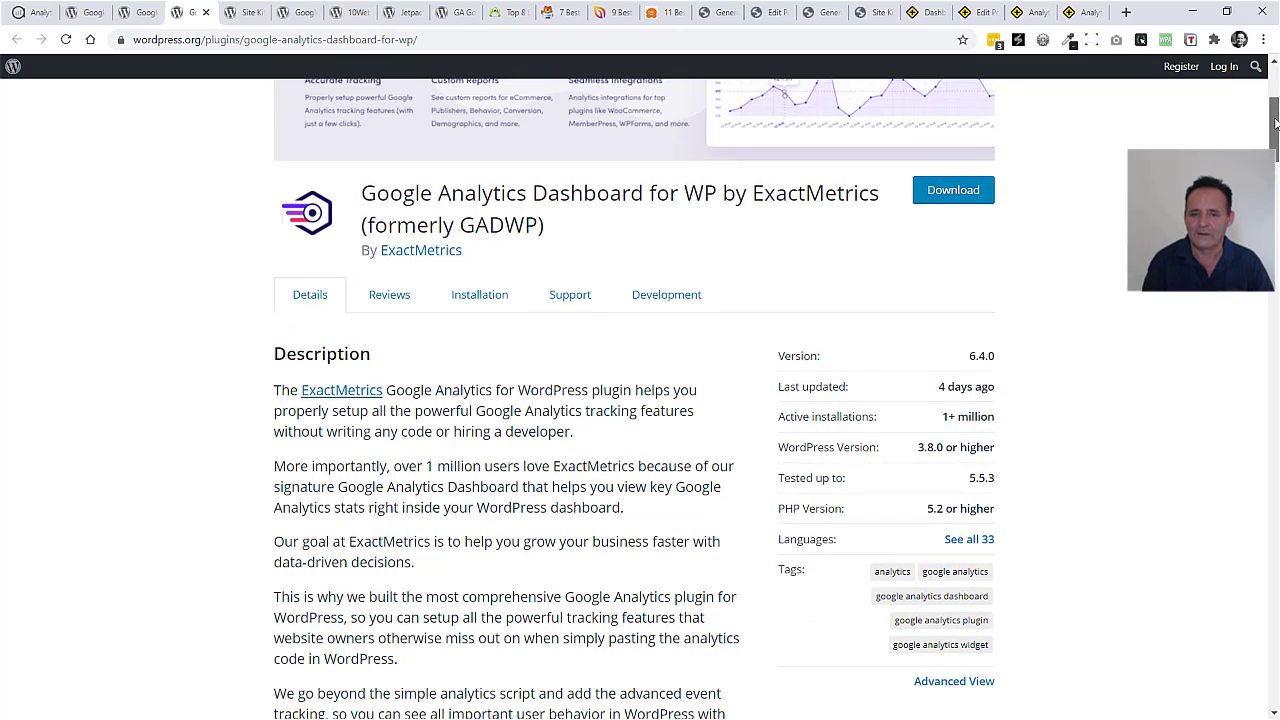
pyautogui.scroll(-3)
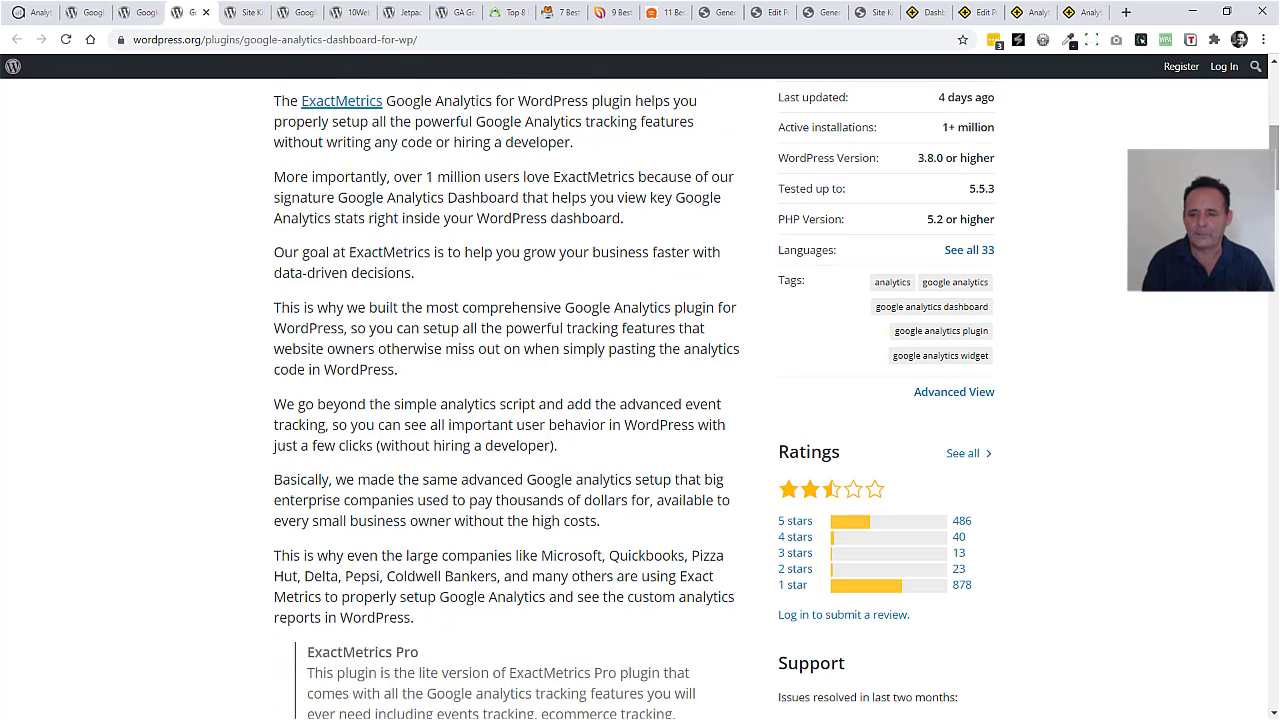
pyautogui.moveTo(896, 528)
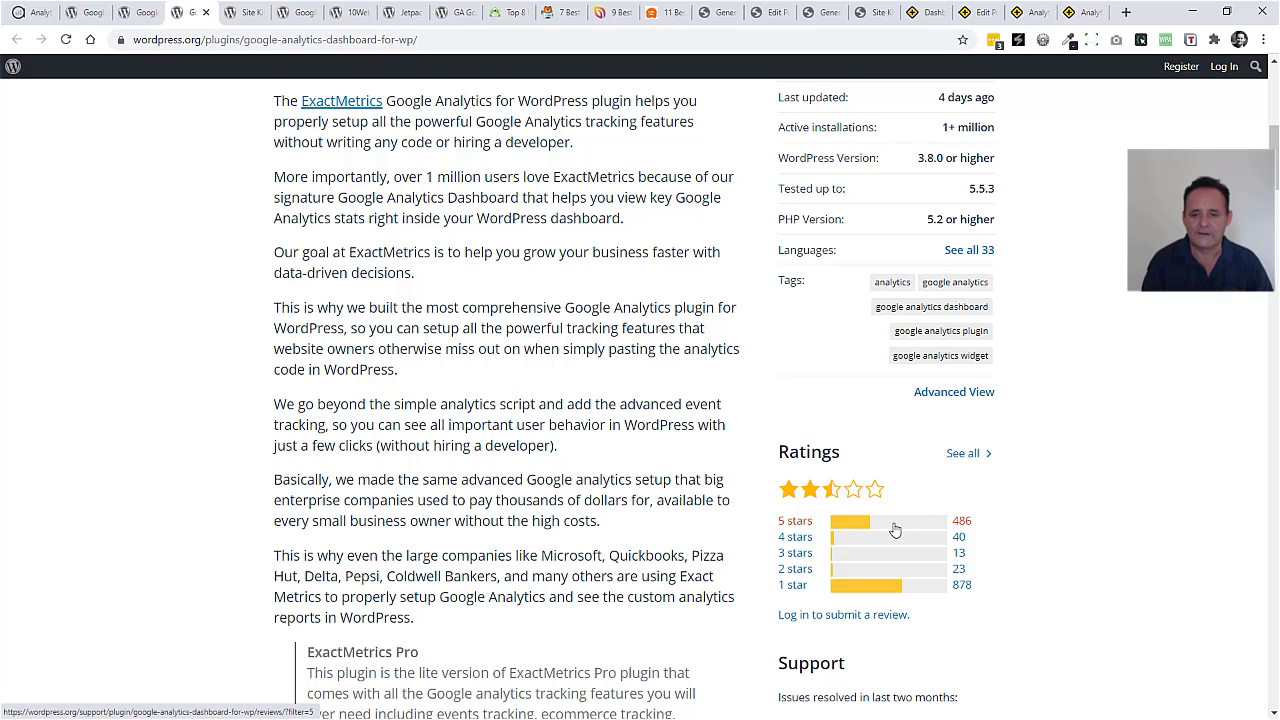
pyautogui.moveTo(676, 528)
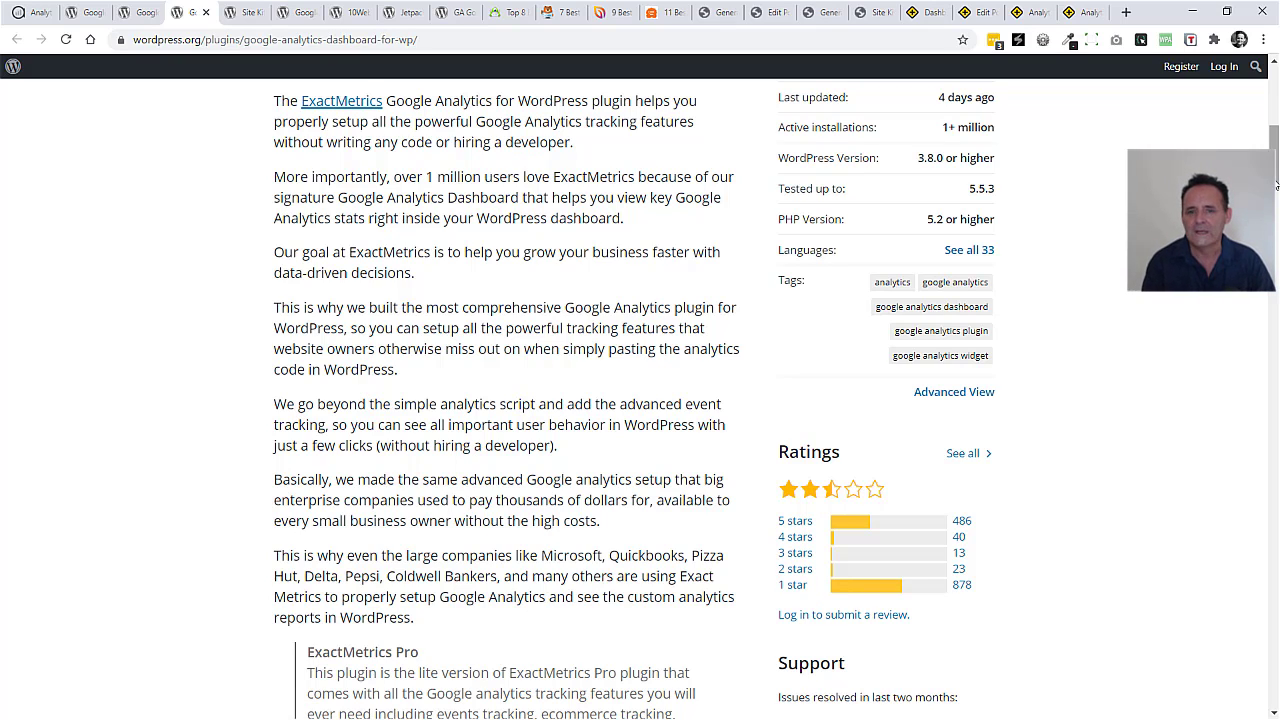
pyautogui.scroll(3)
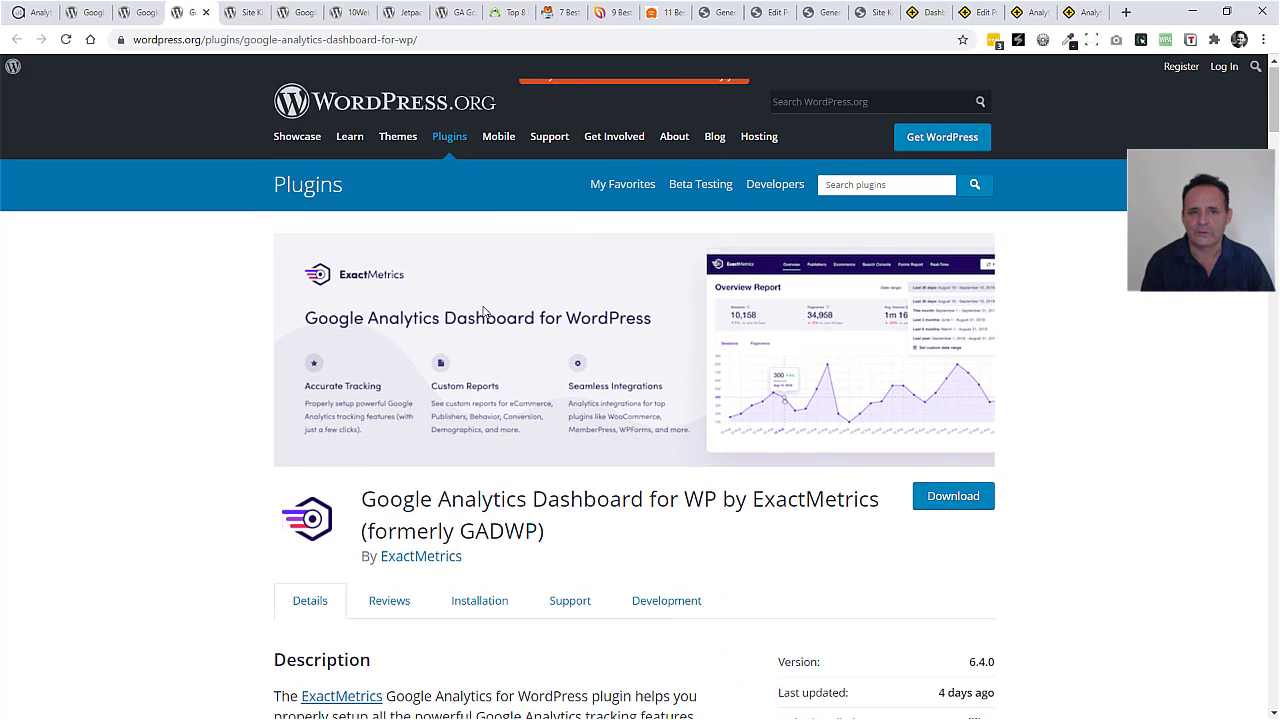
pyautogui.moveTo(470, 322)
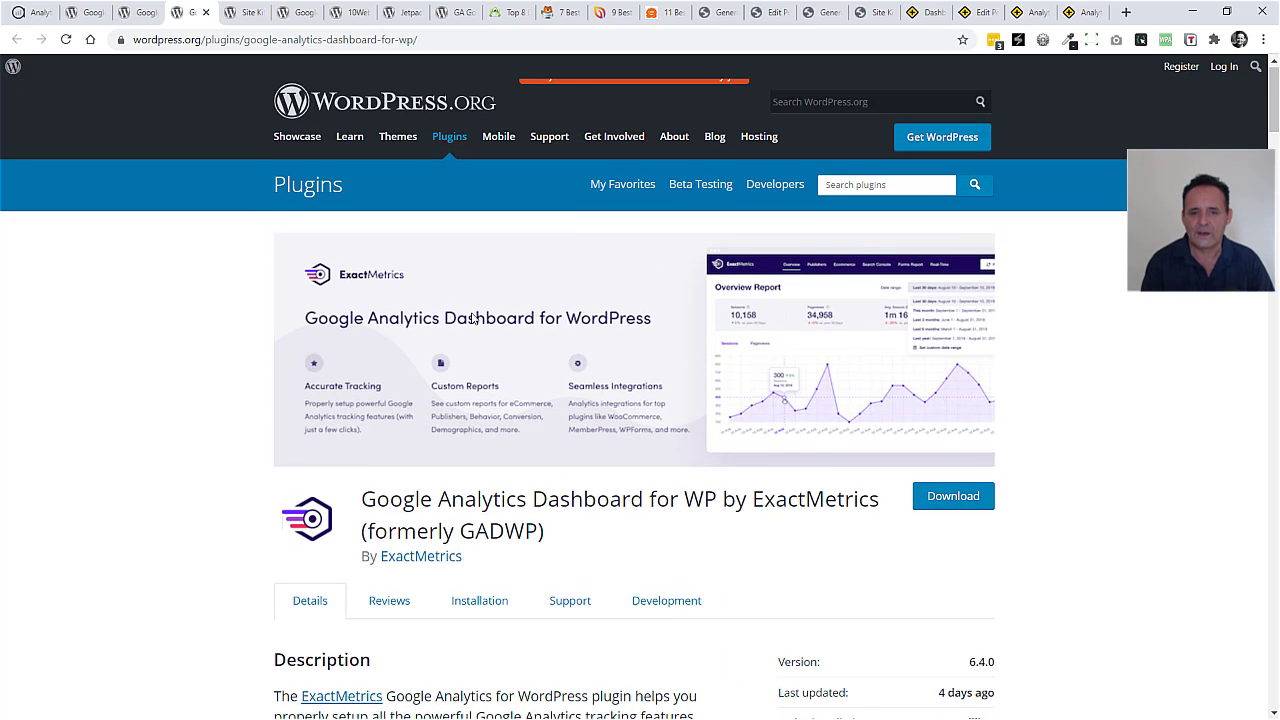
pyautogui.moveTo(428, 338)
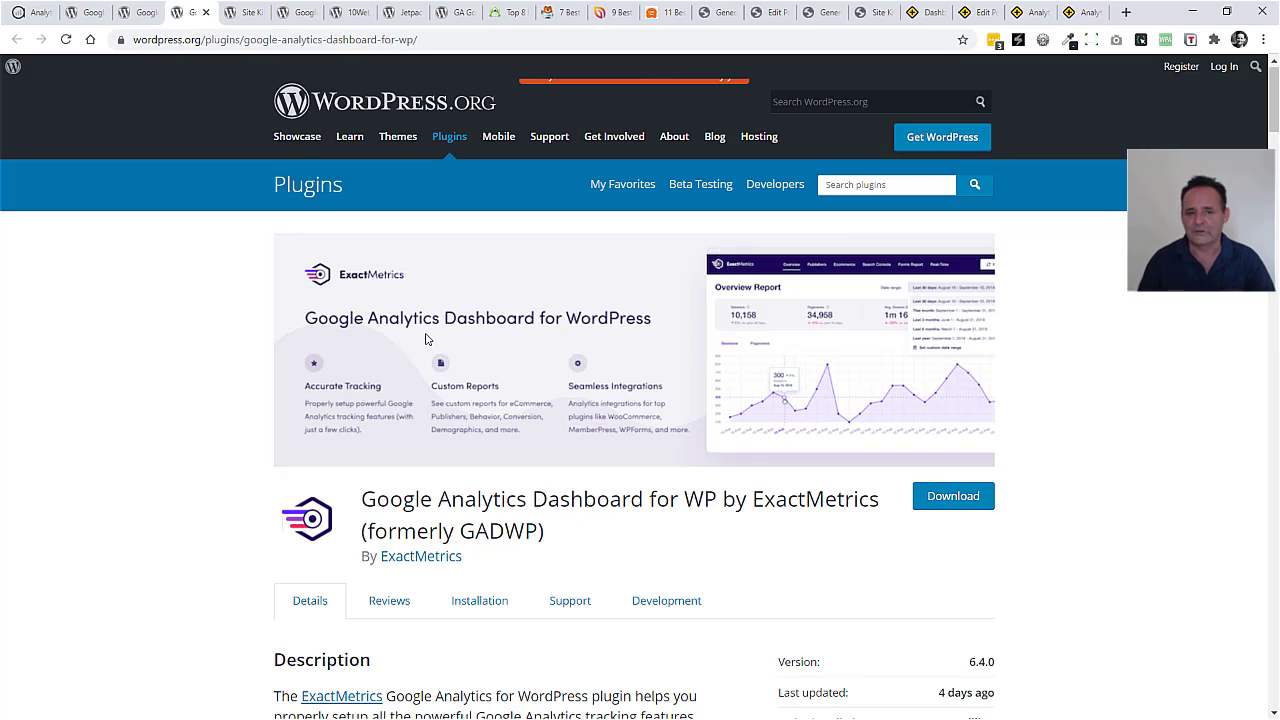
pyautogui.moveTo(404, 288)
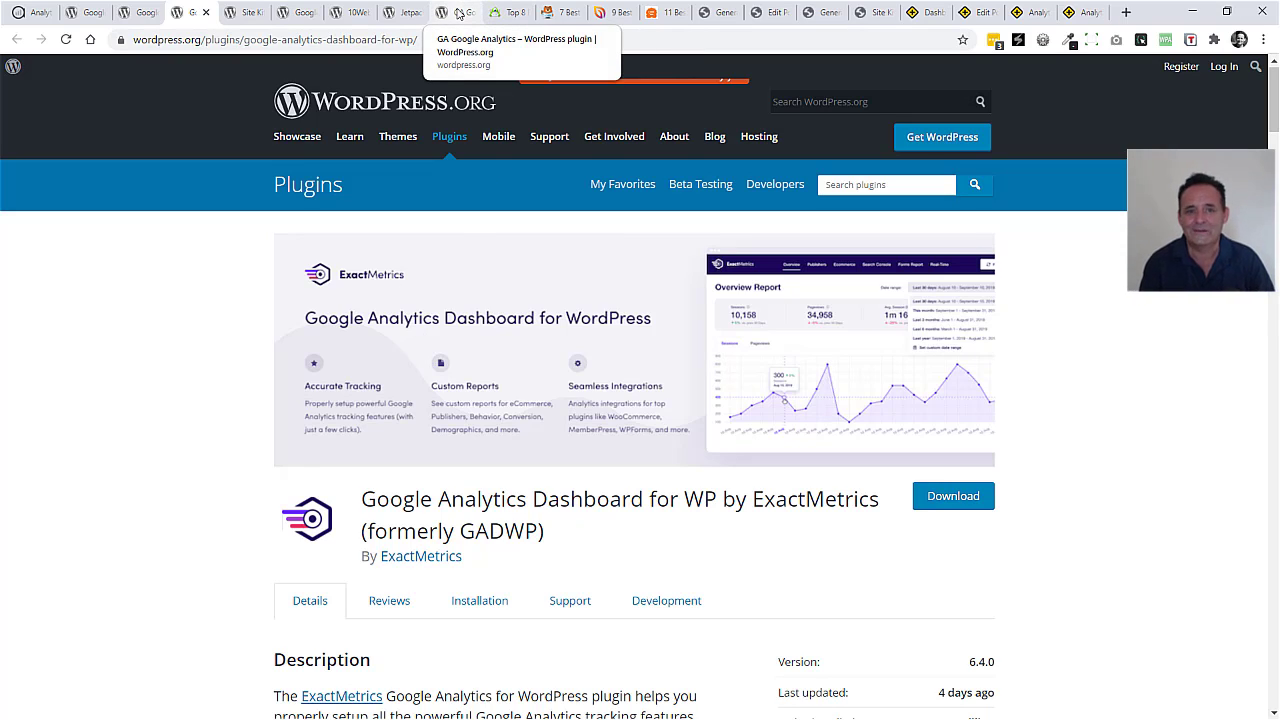
pyautogui.moveTo(570, 12)
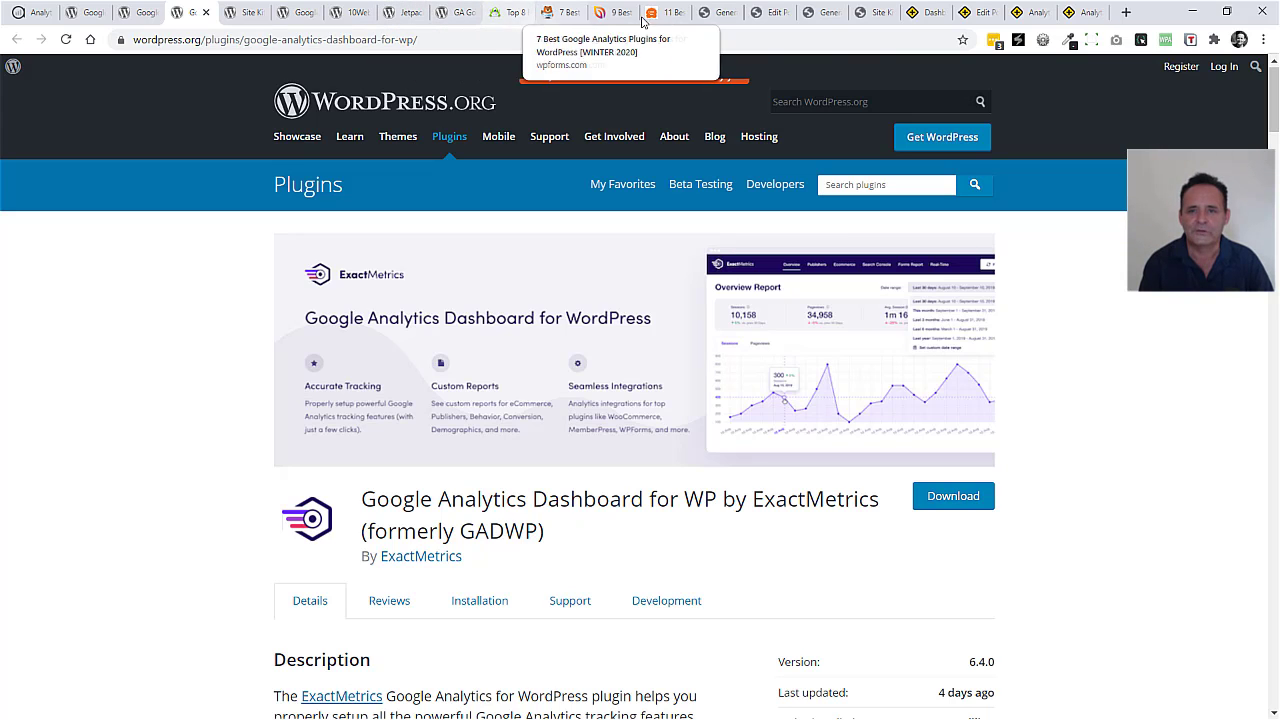
# Switch to the ExactMetrics Overview Report and scroll its sessions, pageviews and bounce rate.
pyautogui.click(718, 12)
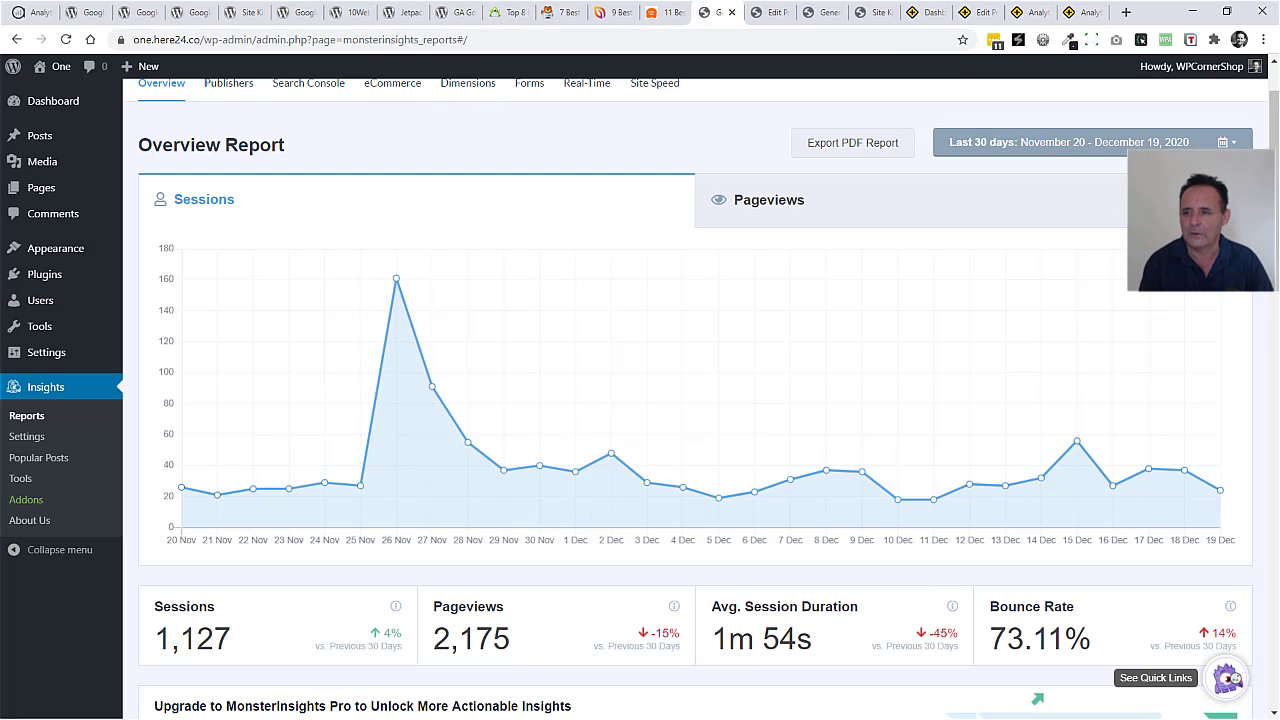
pyautogui.scroll(-3)
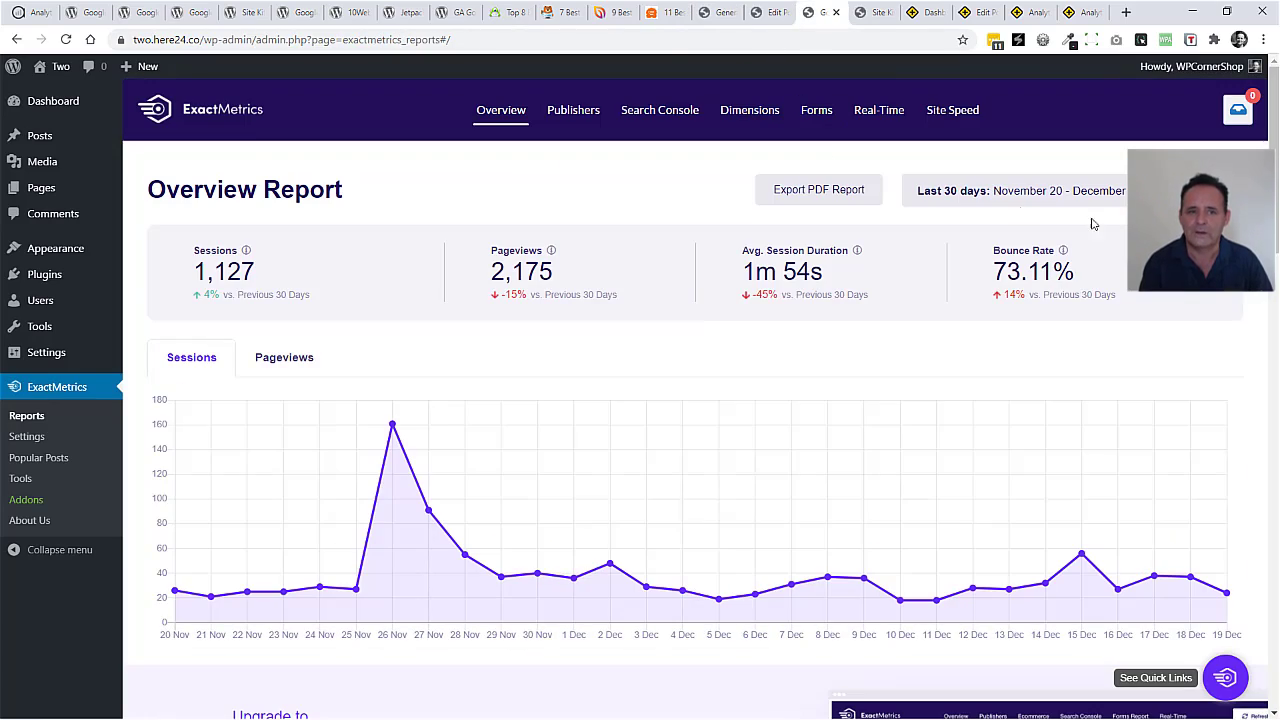
pyautogui.scroll(-3)
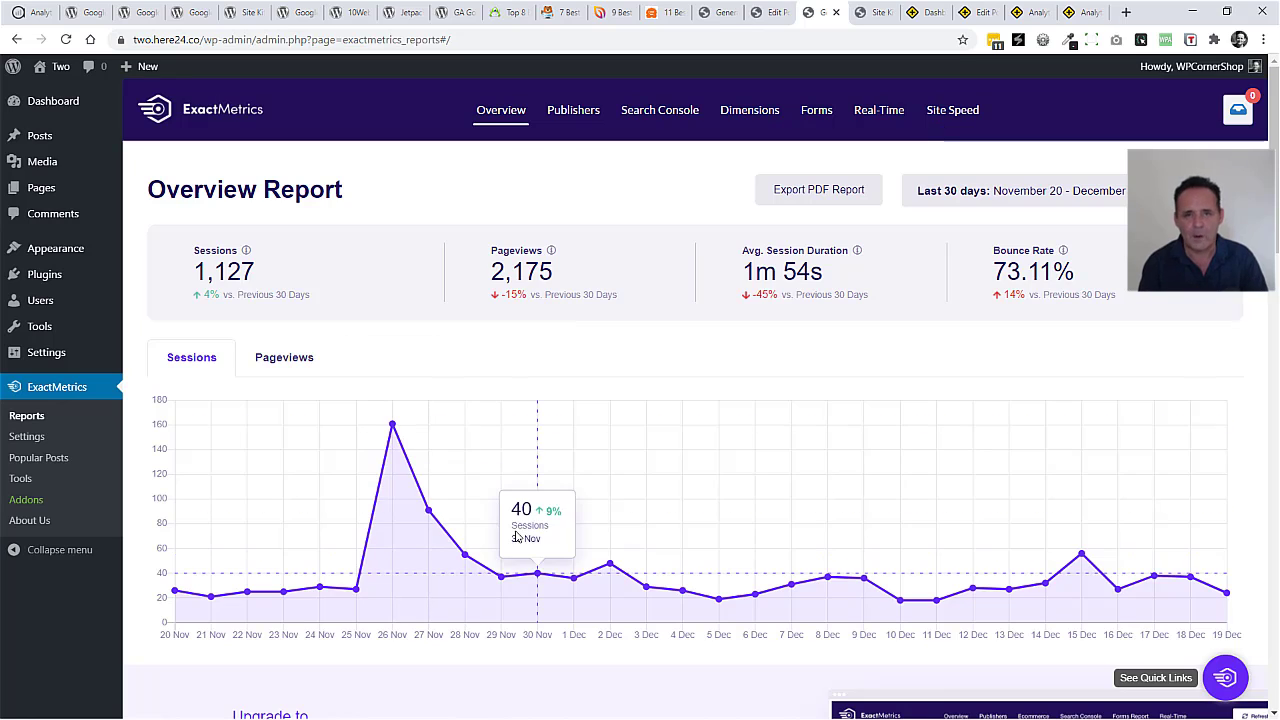
pyautogui.moveTo(696, 476)
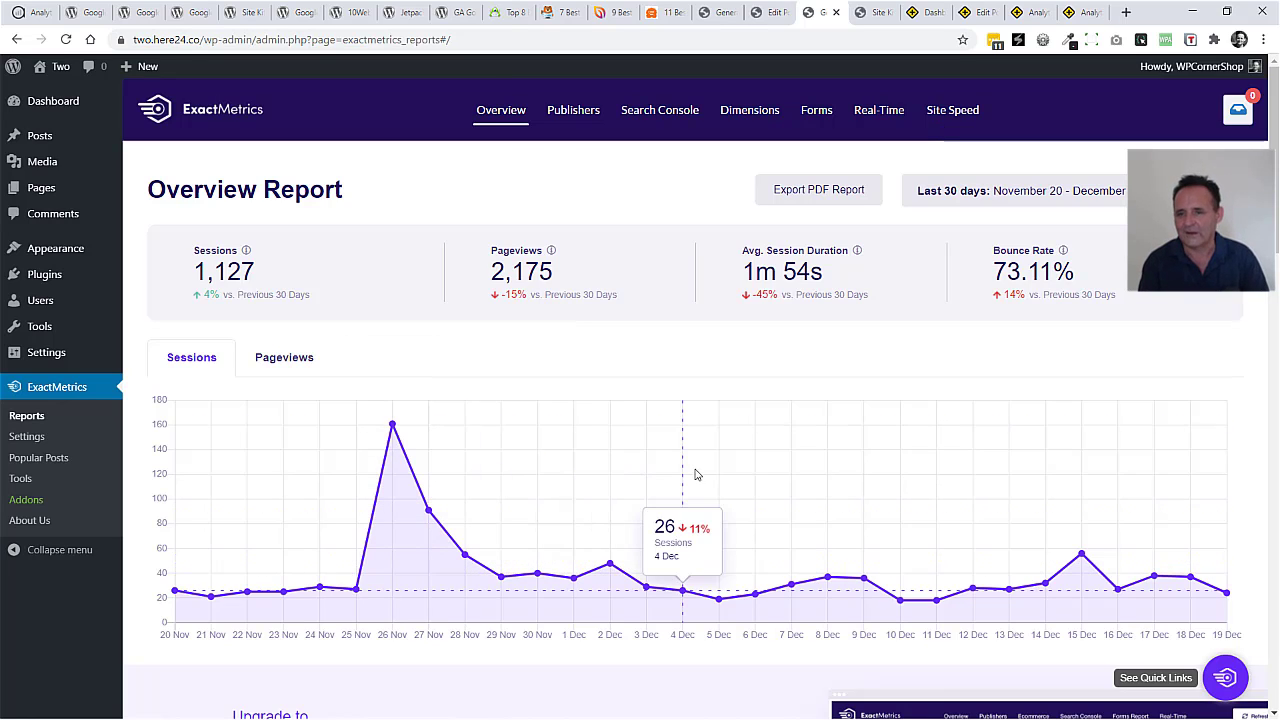
pyautogui.moveTo(880, 110)
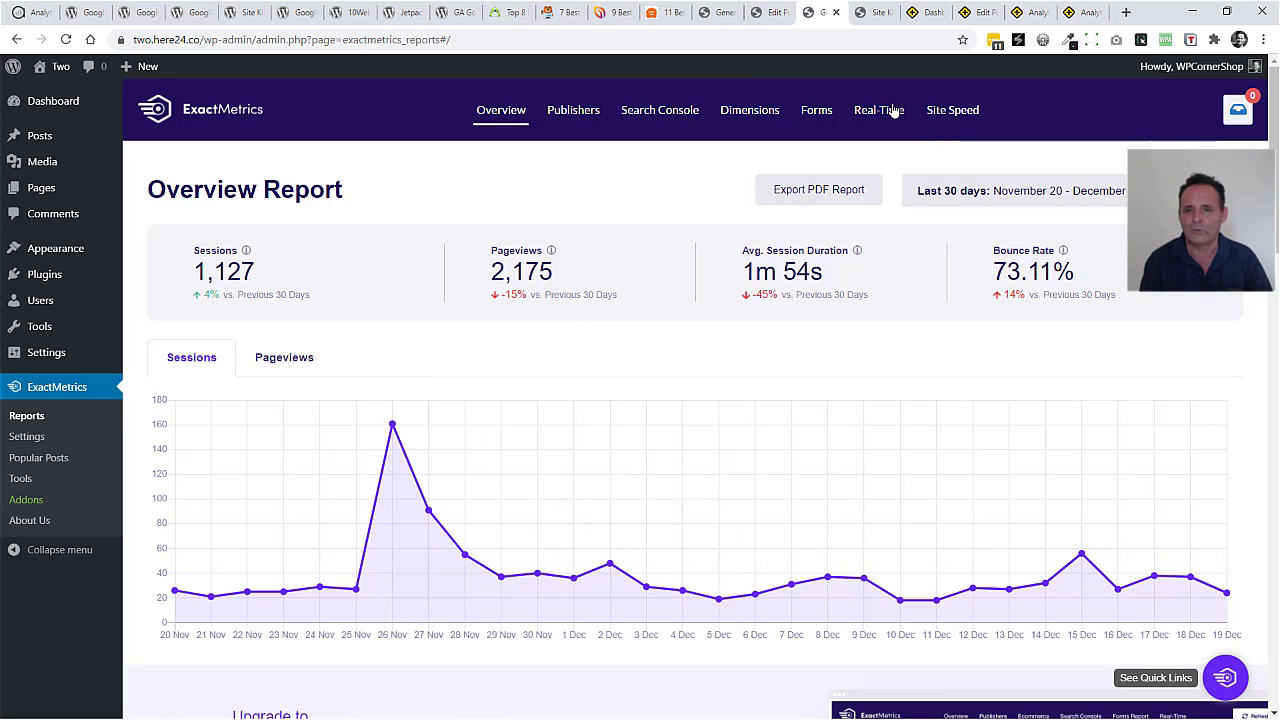
pyautogui.moveTo(736, 360)
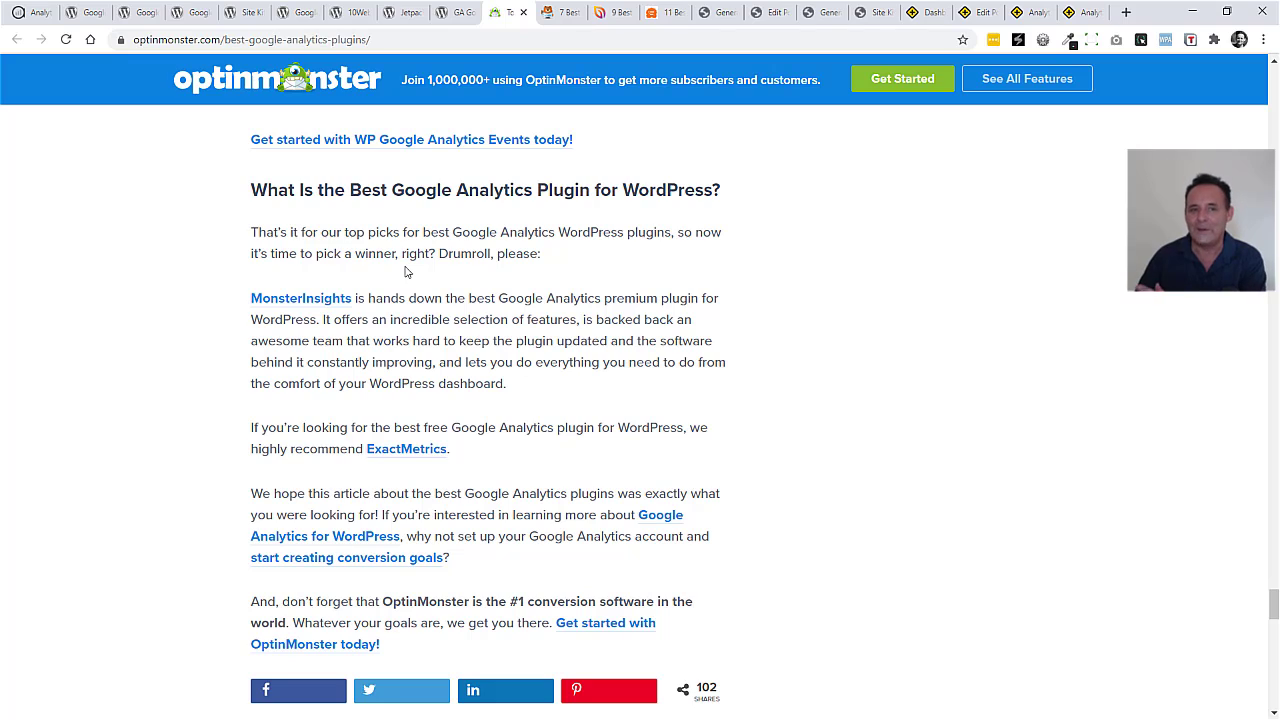
pyautogui.moveTo(284, 88)
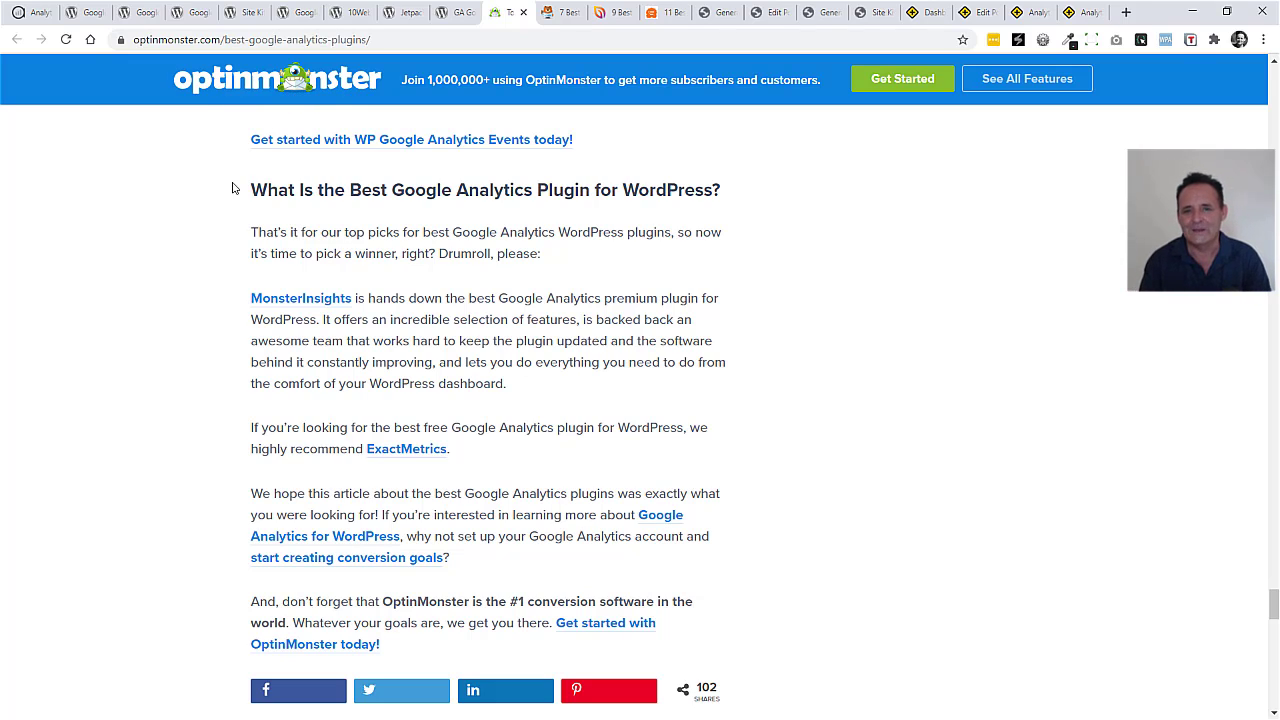
pyautogui.moveTo(242, 260)
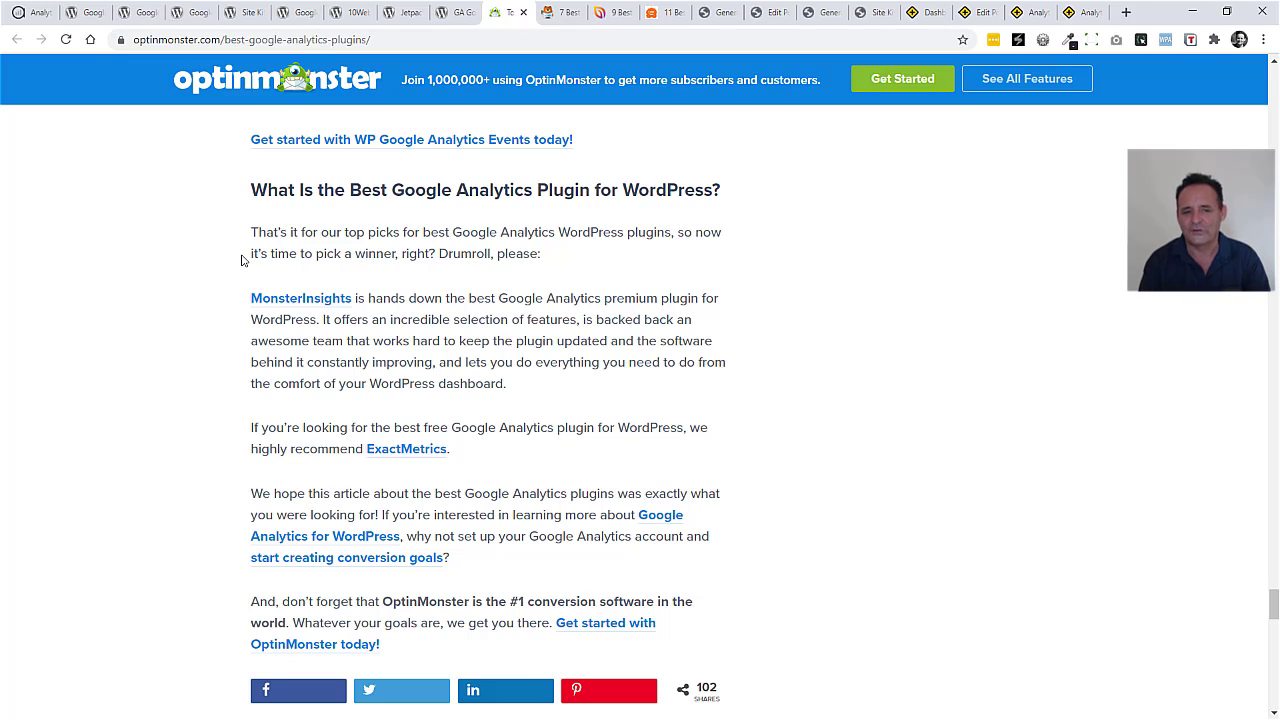
pyautogui.moveTo(368, 302)
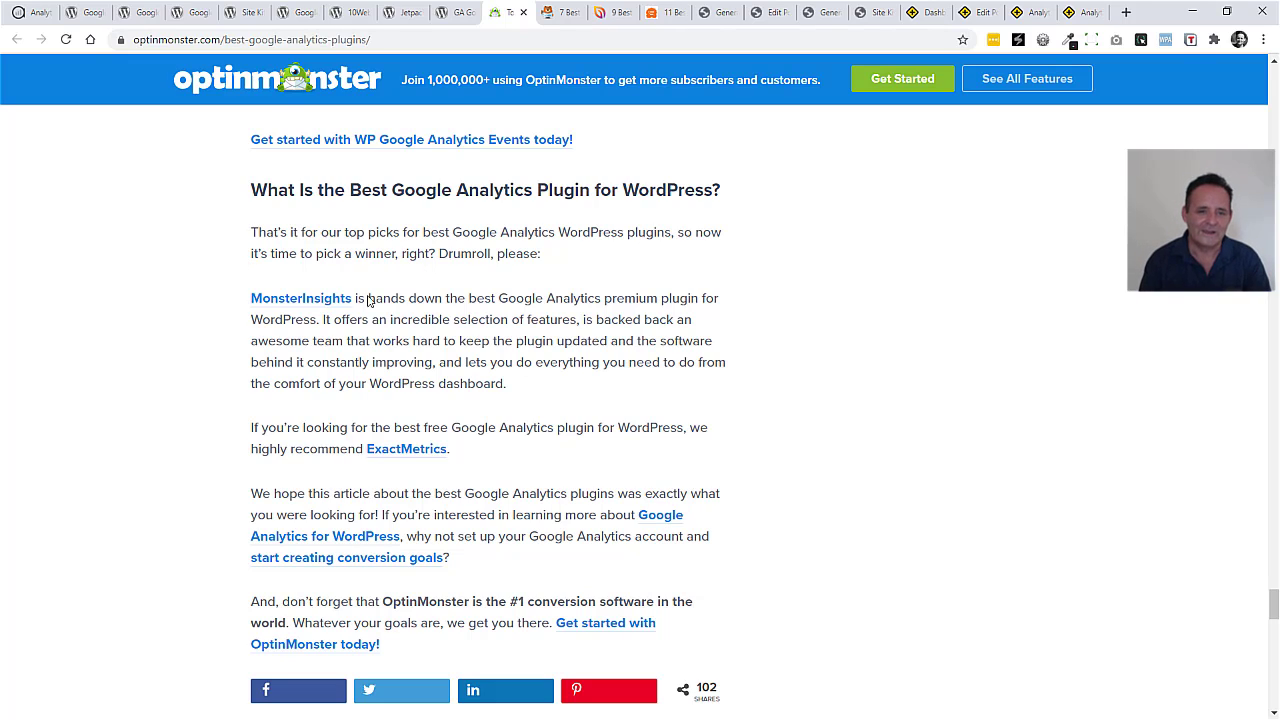
pyautogui.moveTo(596, 308)
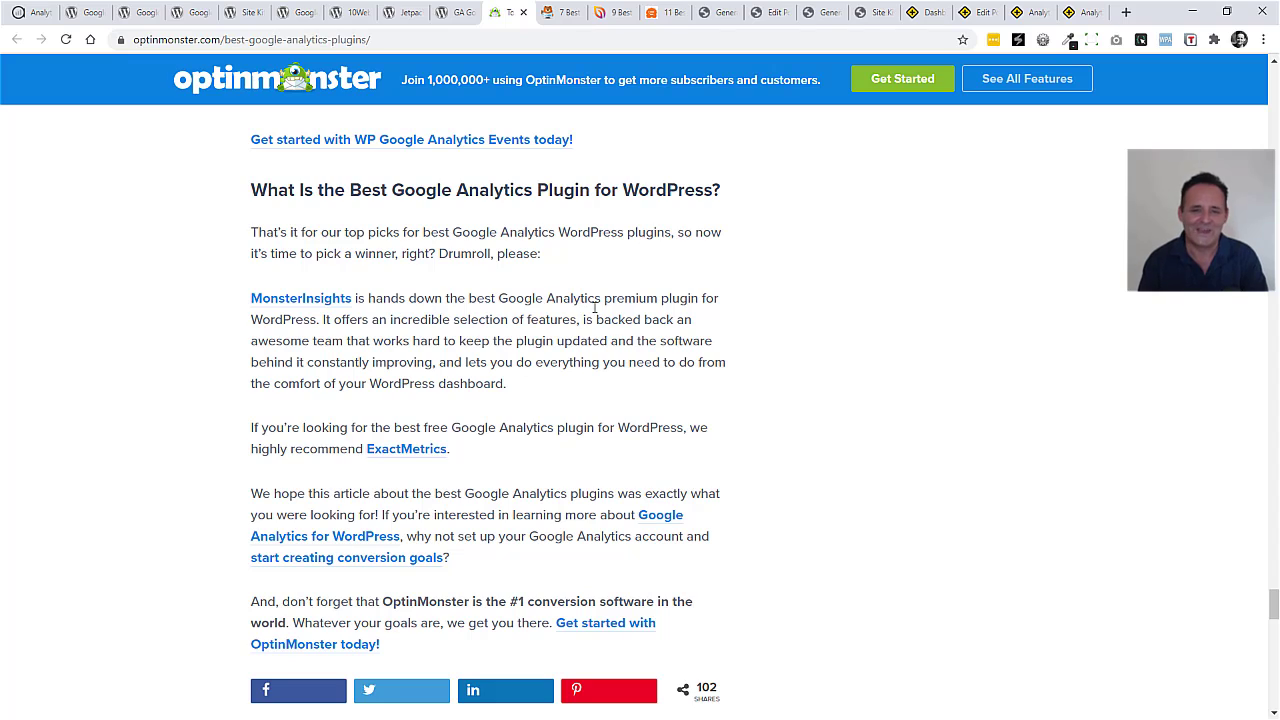
pyautogui.moveTo(452, 408)
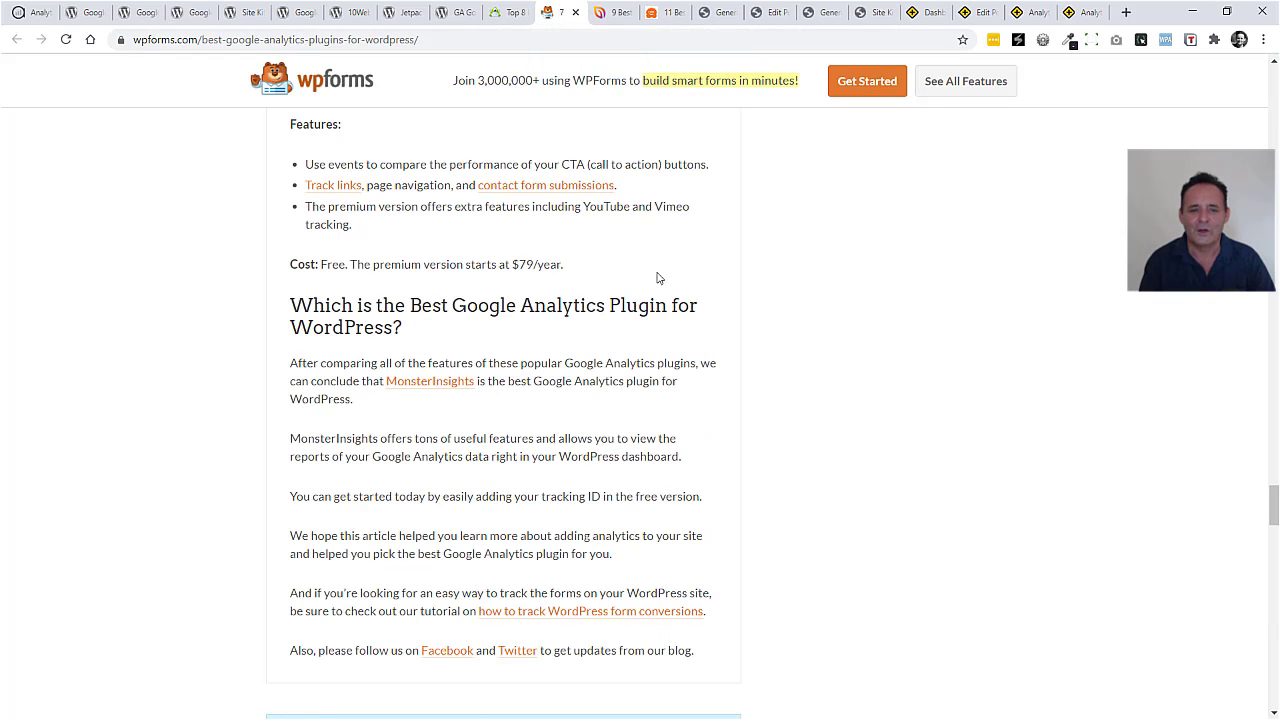
pyautogui.moveTo(412, 406)
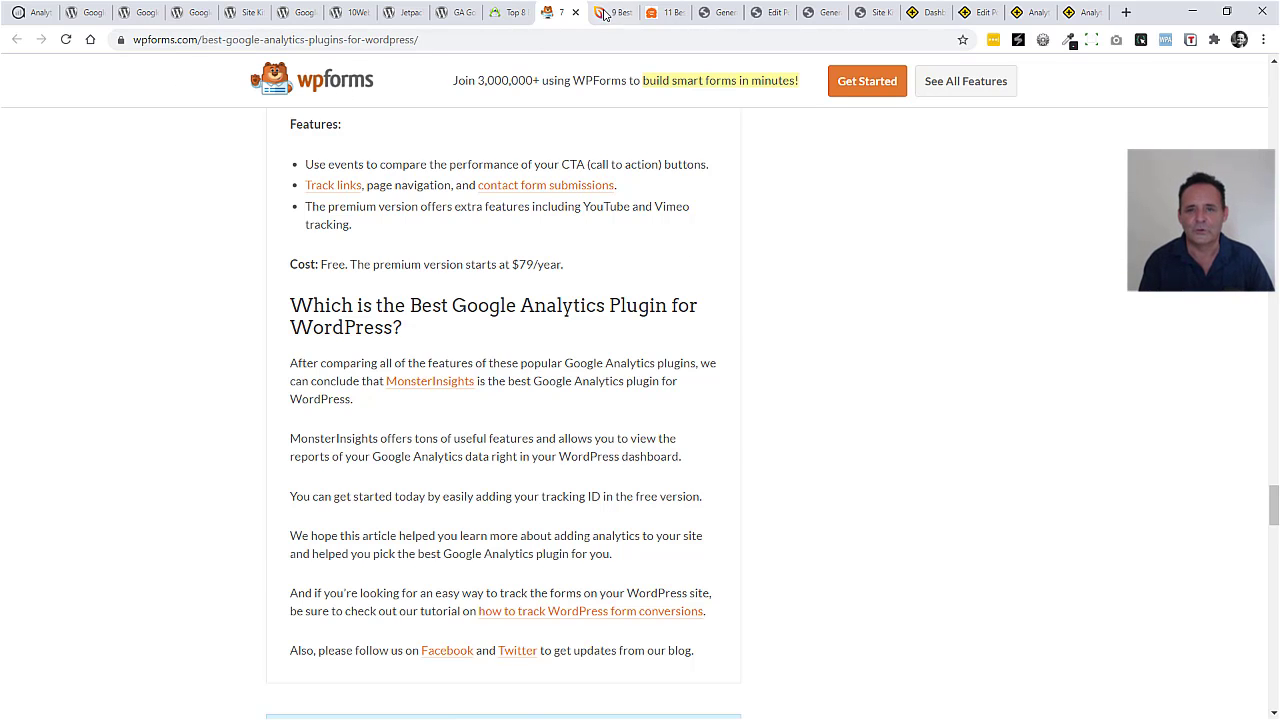
# Bring up the WPBeginner list of best analytics solutions with MonsterInsights first.
pyautogui.click(612, 12)
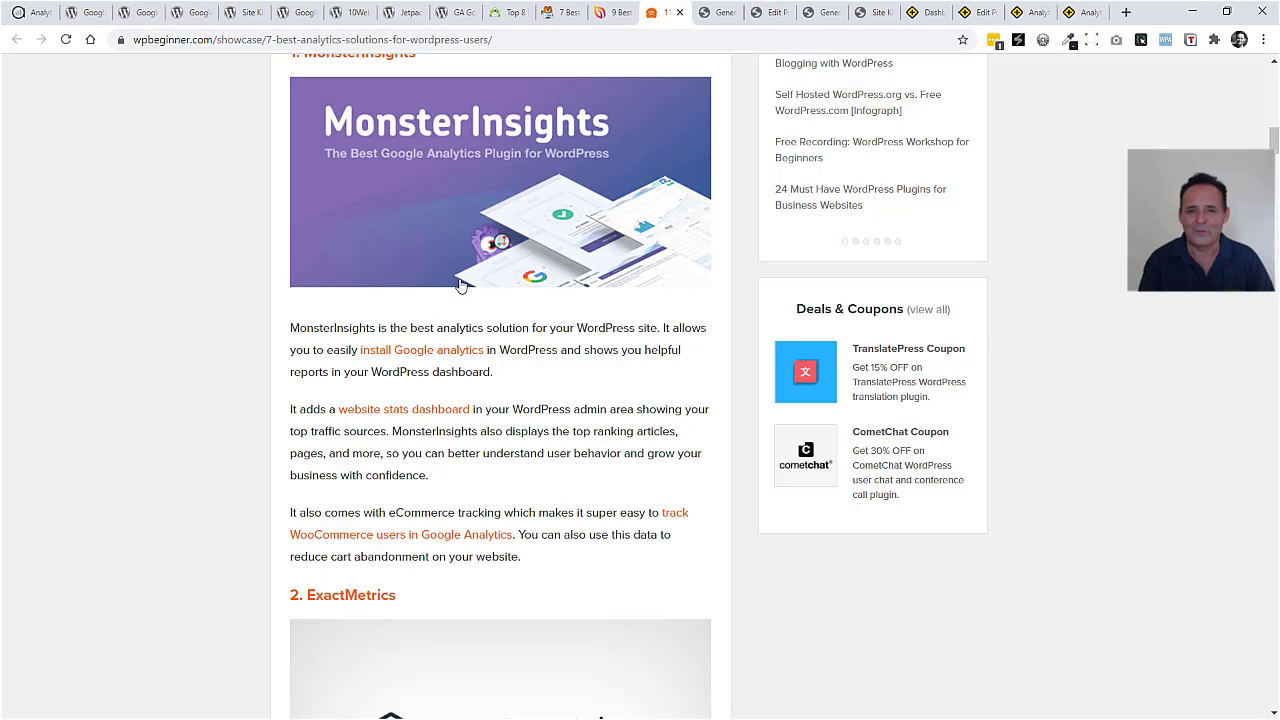
pyautogui.moveTo(280, 188)
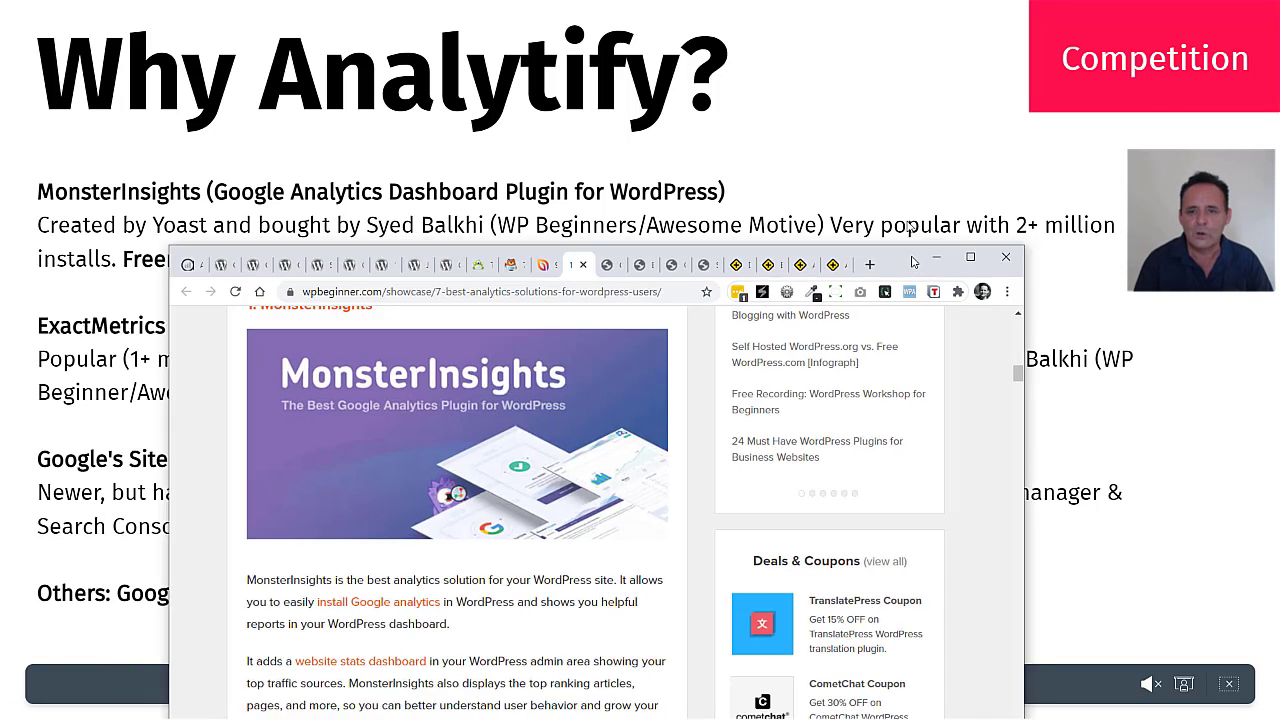
# Open the MonsterInsights plugin listing from the WPBeginner showcase.
pyautogui.click(970, 256)
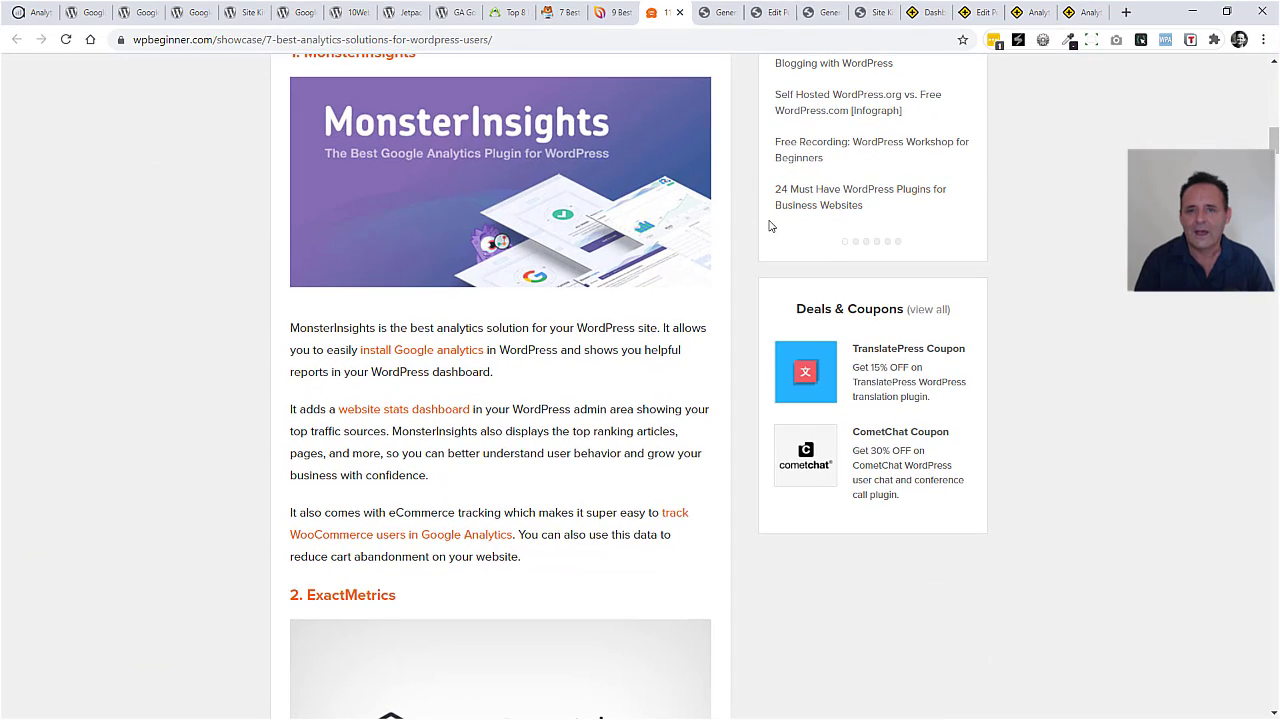
pyautogui.moveTo(730, 304)
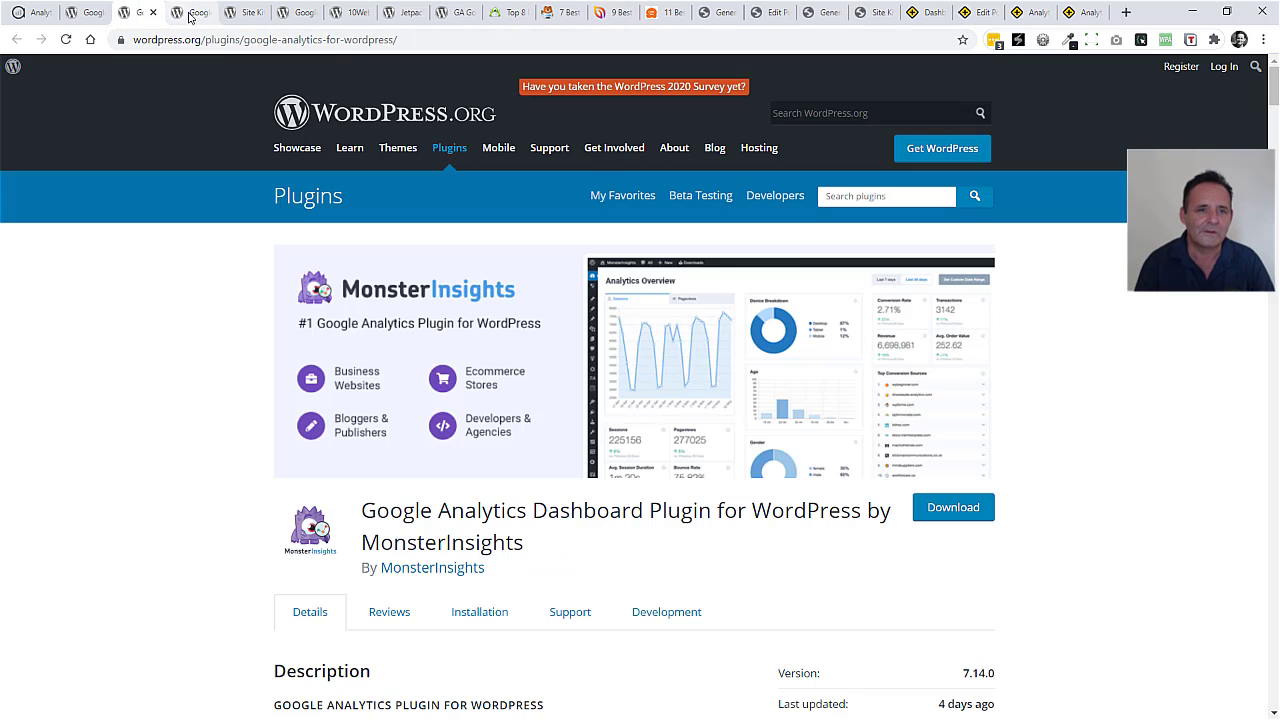
# Read down the Site Kit by Google listing — description, screenshots and details — in the plugin directory.
pyautogui.click(248, 12)
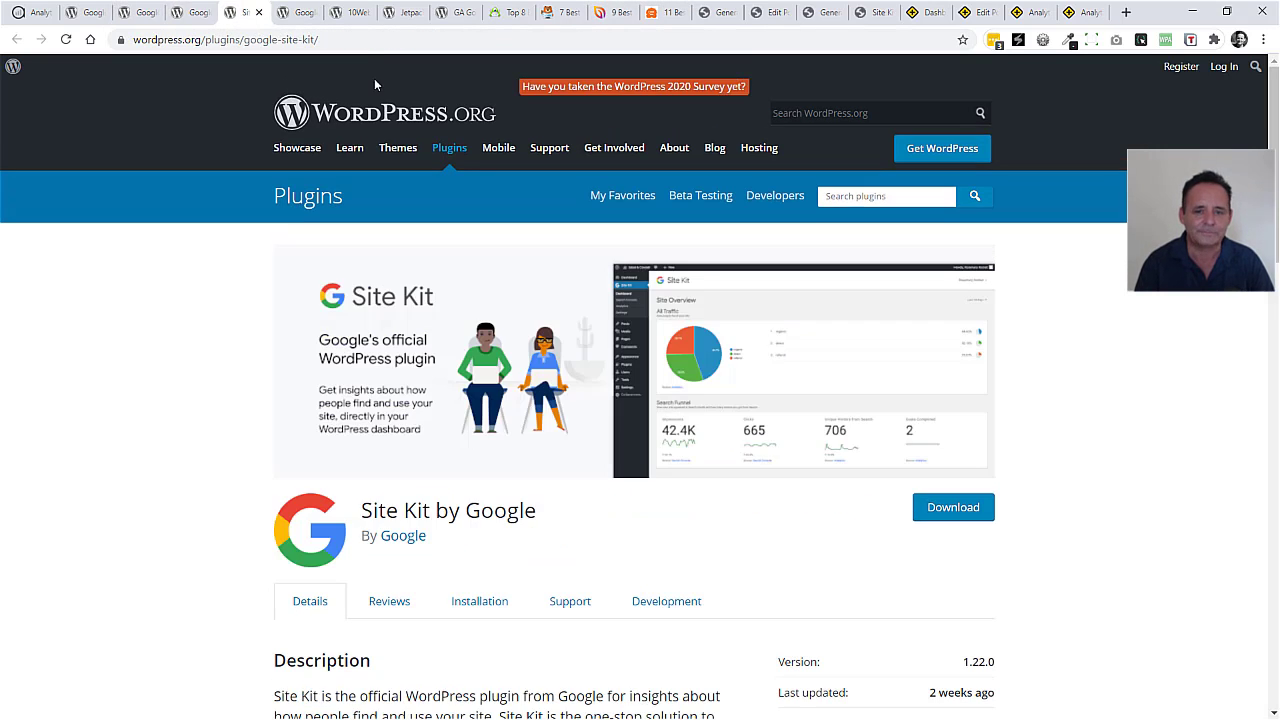
pyautogui.moveTo(1140, 352)
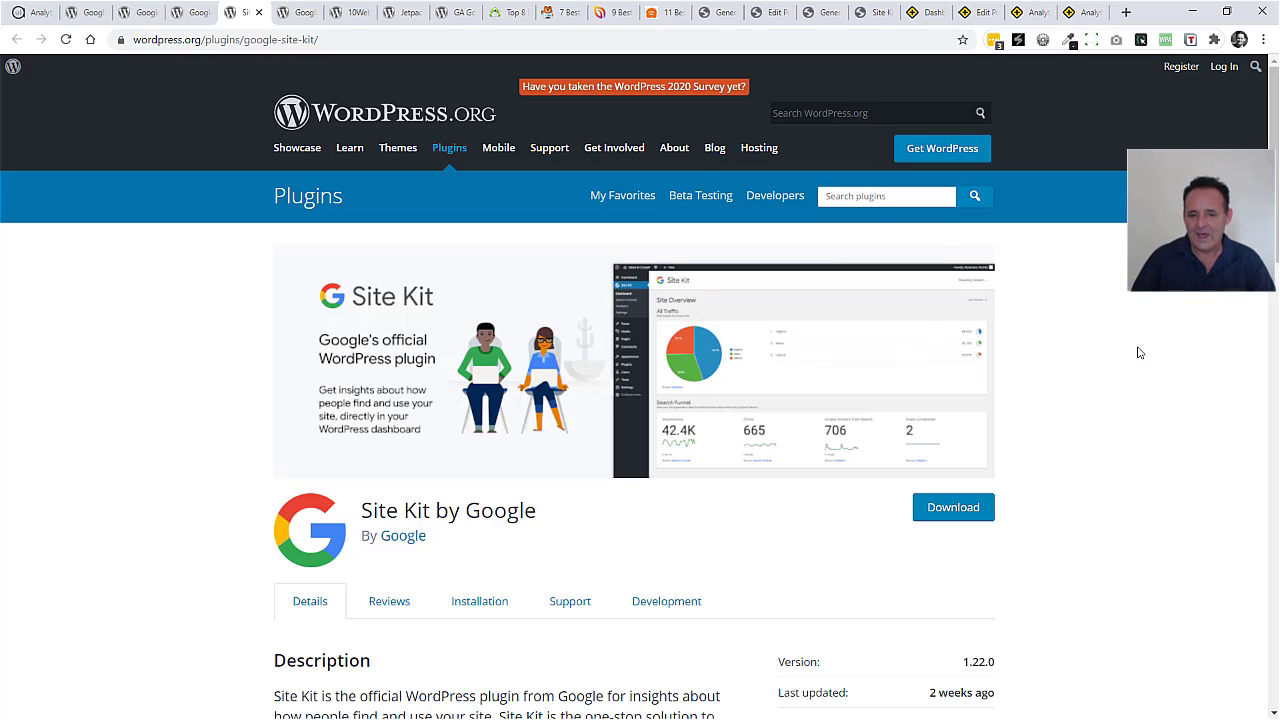
pyautogui.scroll(-3)
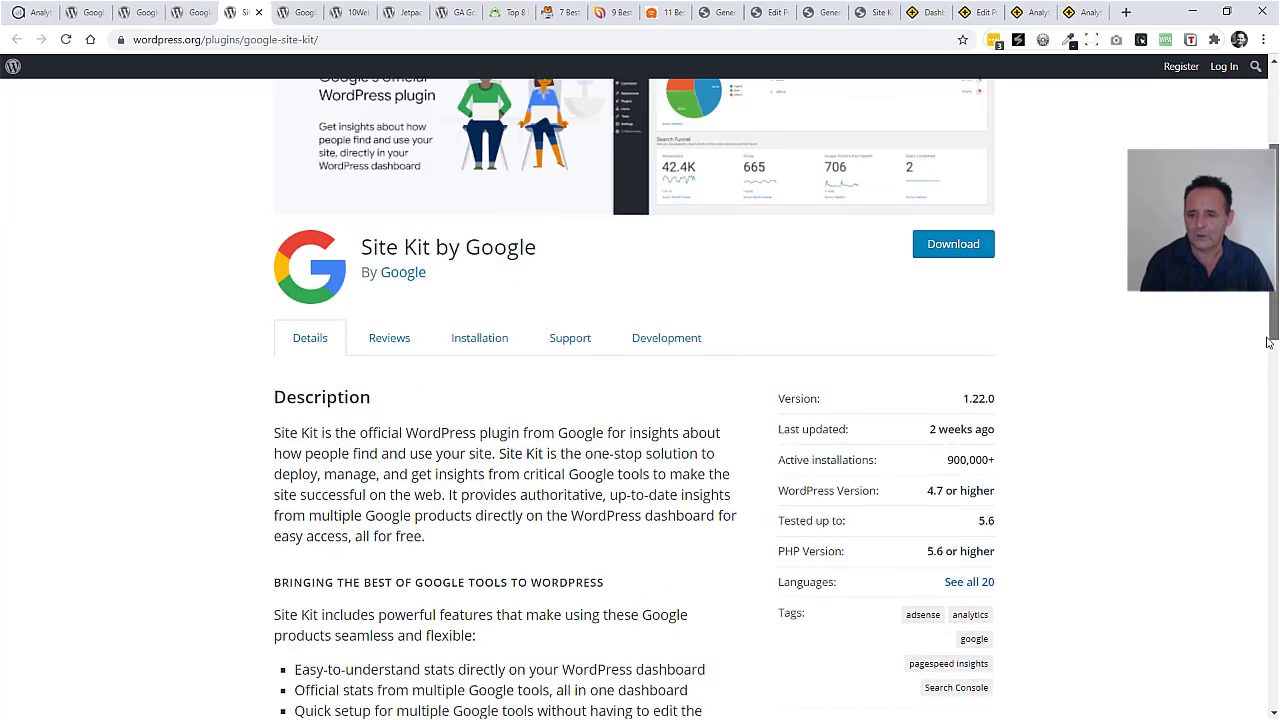
pyautogui.scroll(-3)
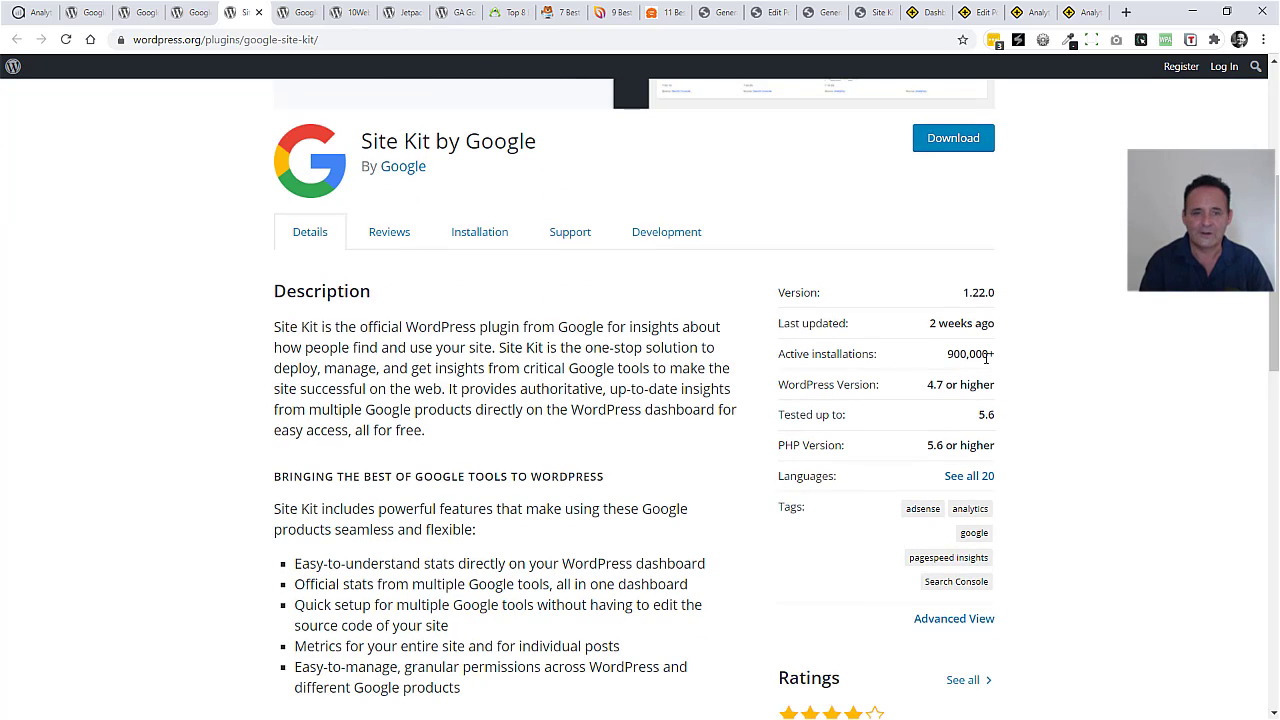
pyautogui.moveTo(1150, 384)
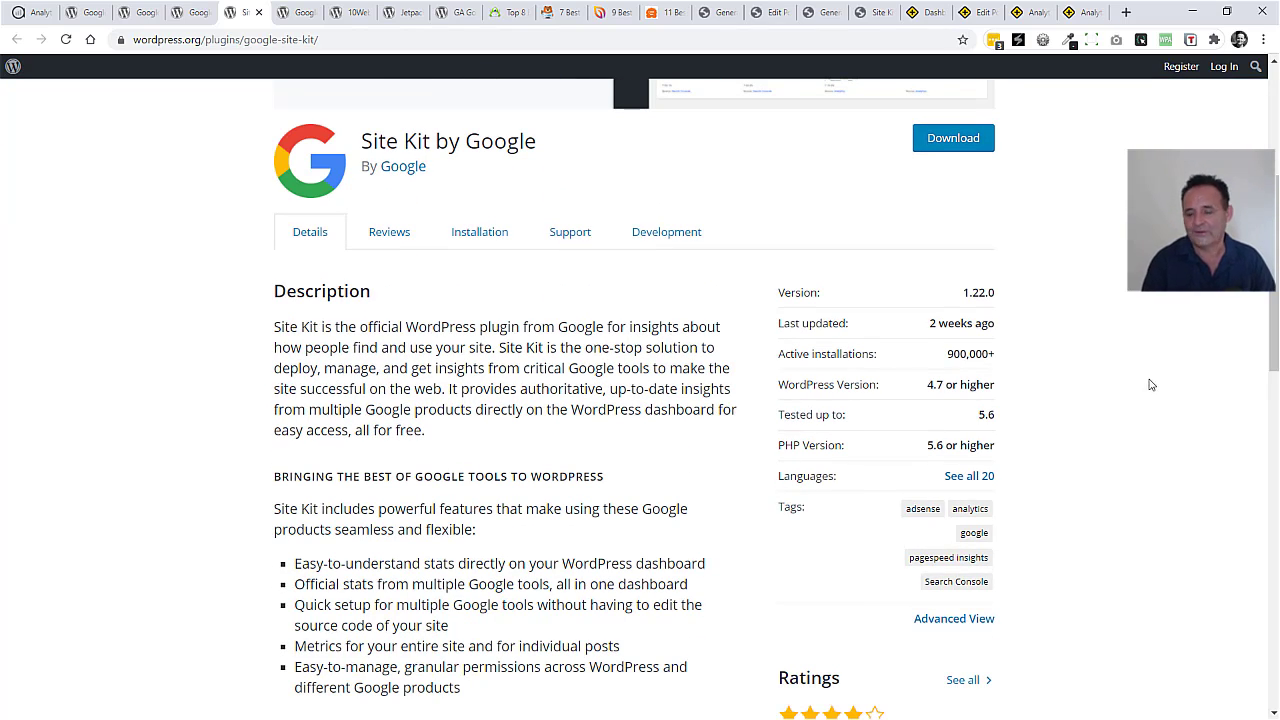
pyautogui.scroll(-3)
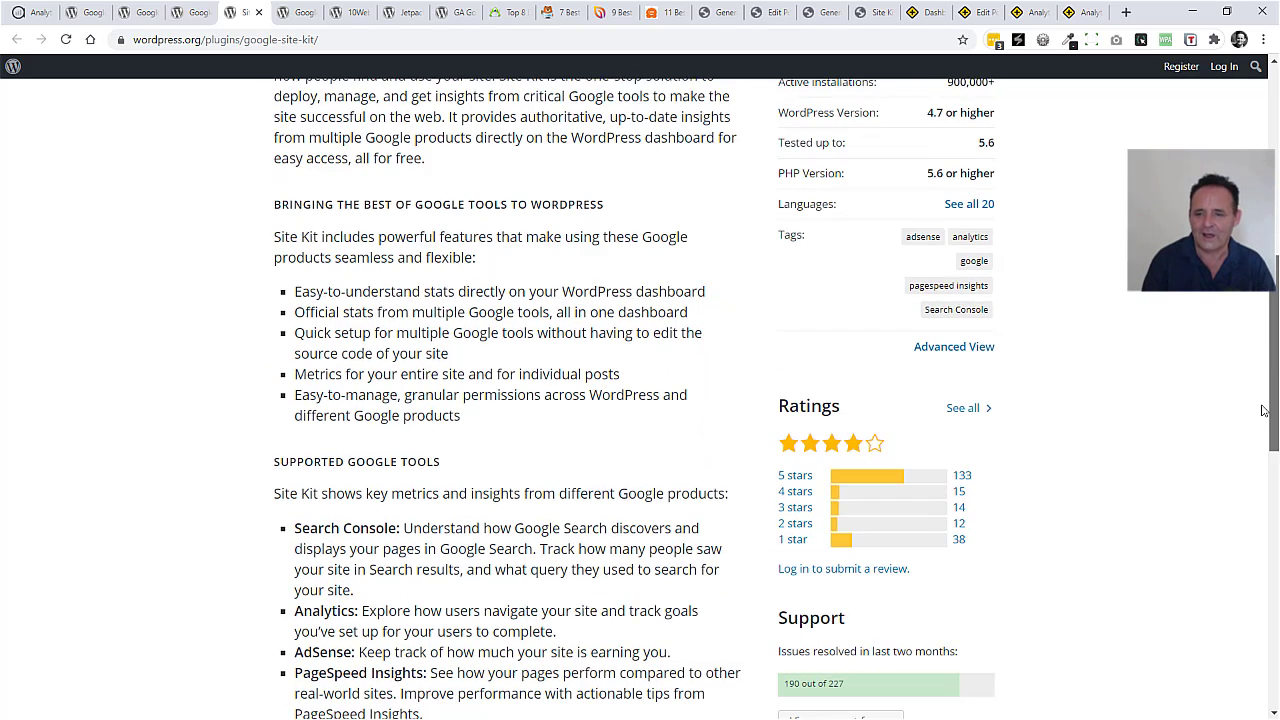
pyautogui.scroll(-3)
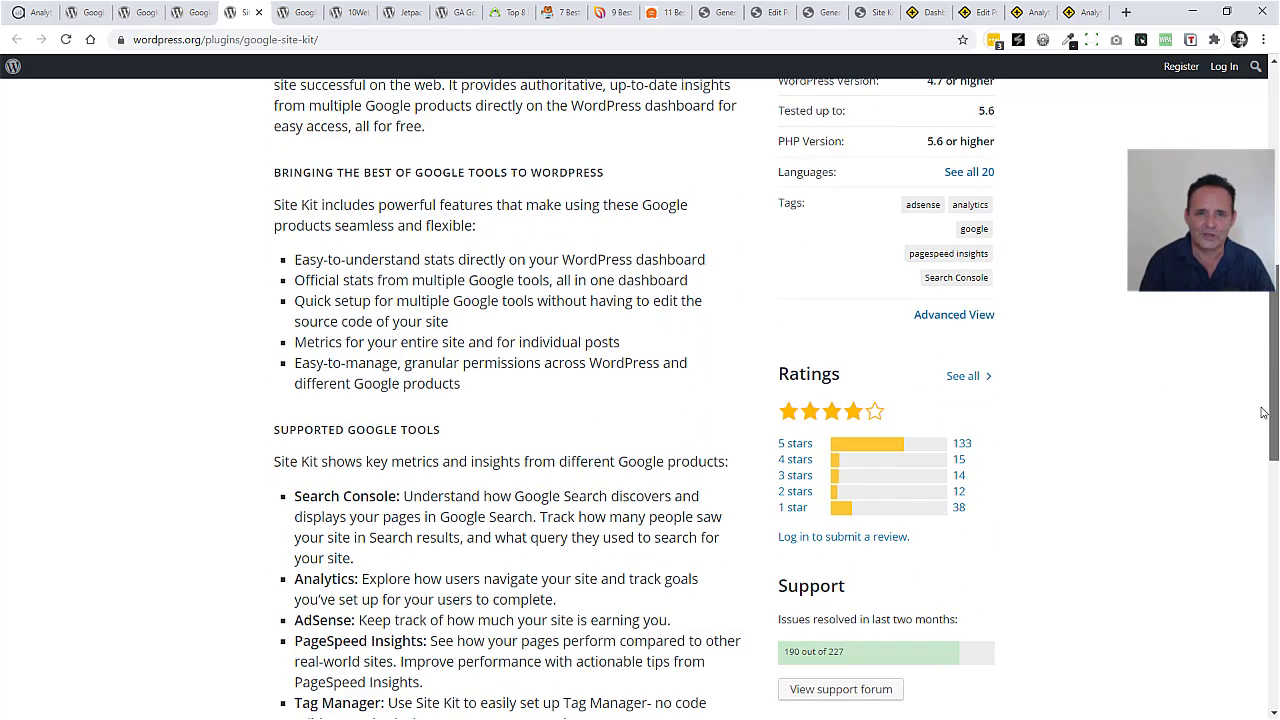
pyautogui.scroll(-3)
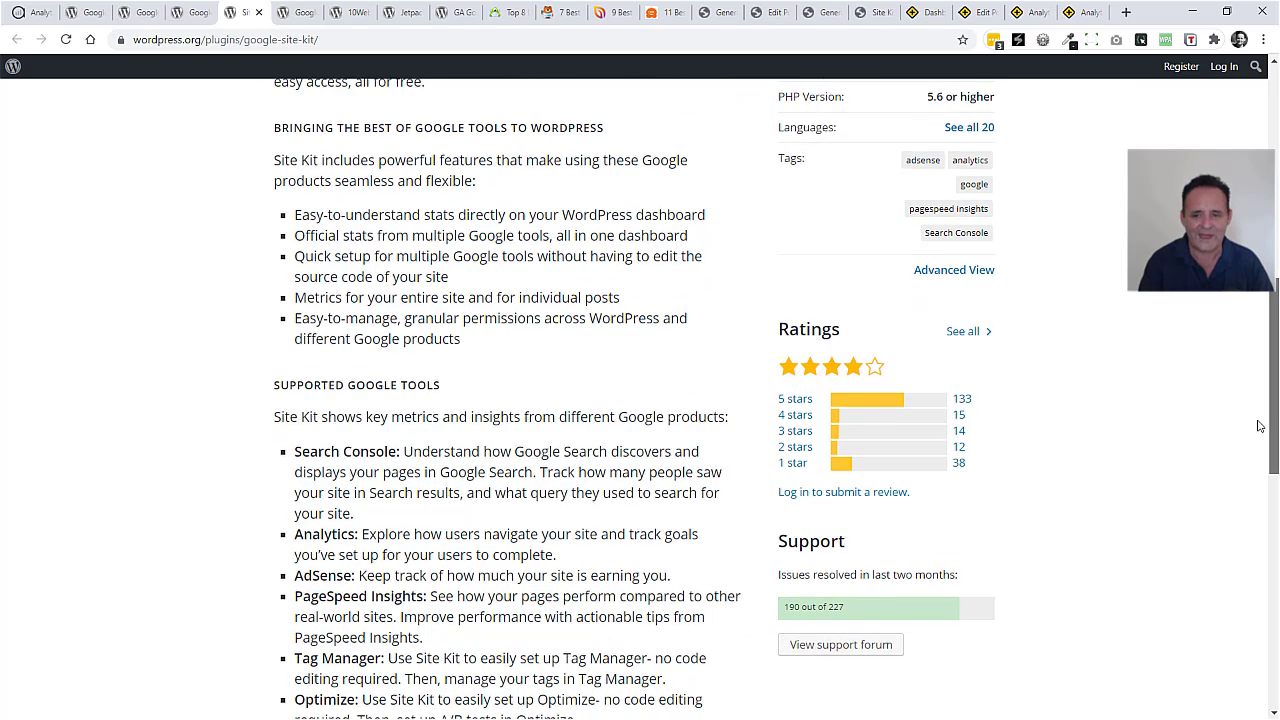
pyautogui.scroll(-3)
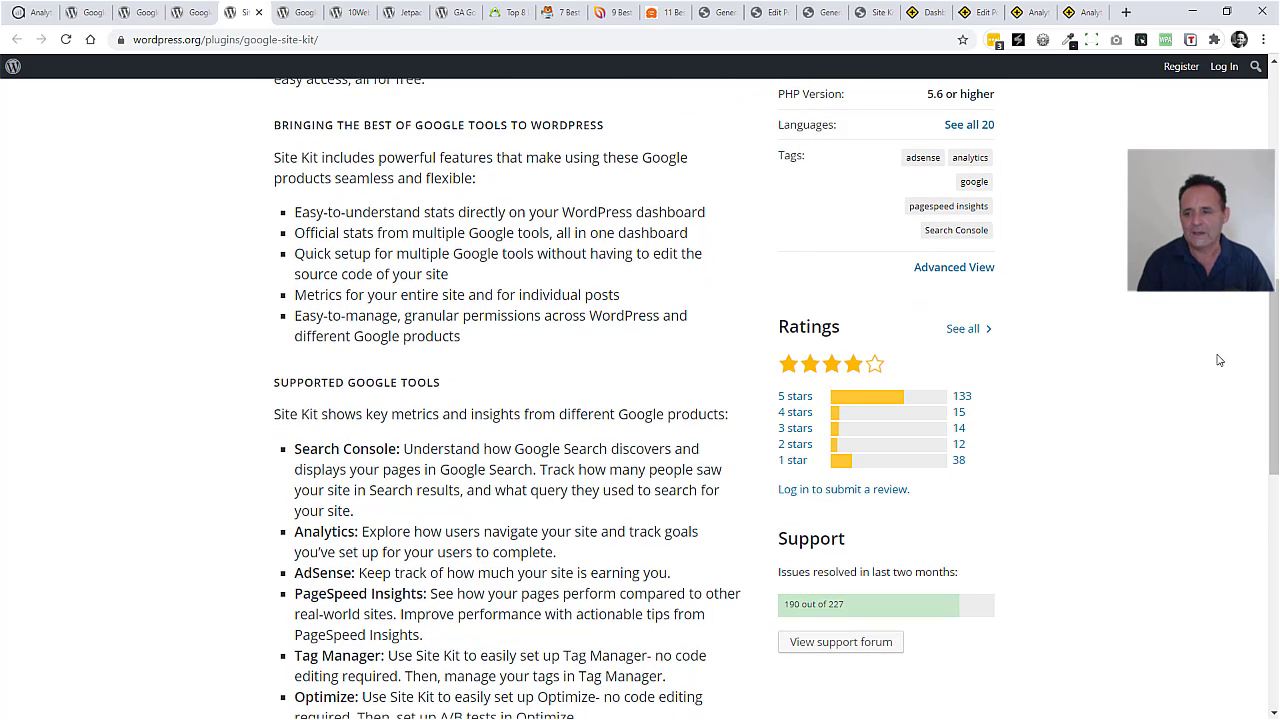
pyautogui.scroll(-3)
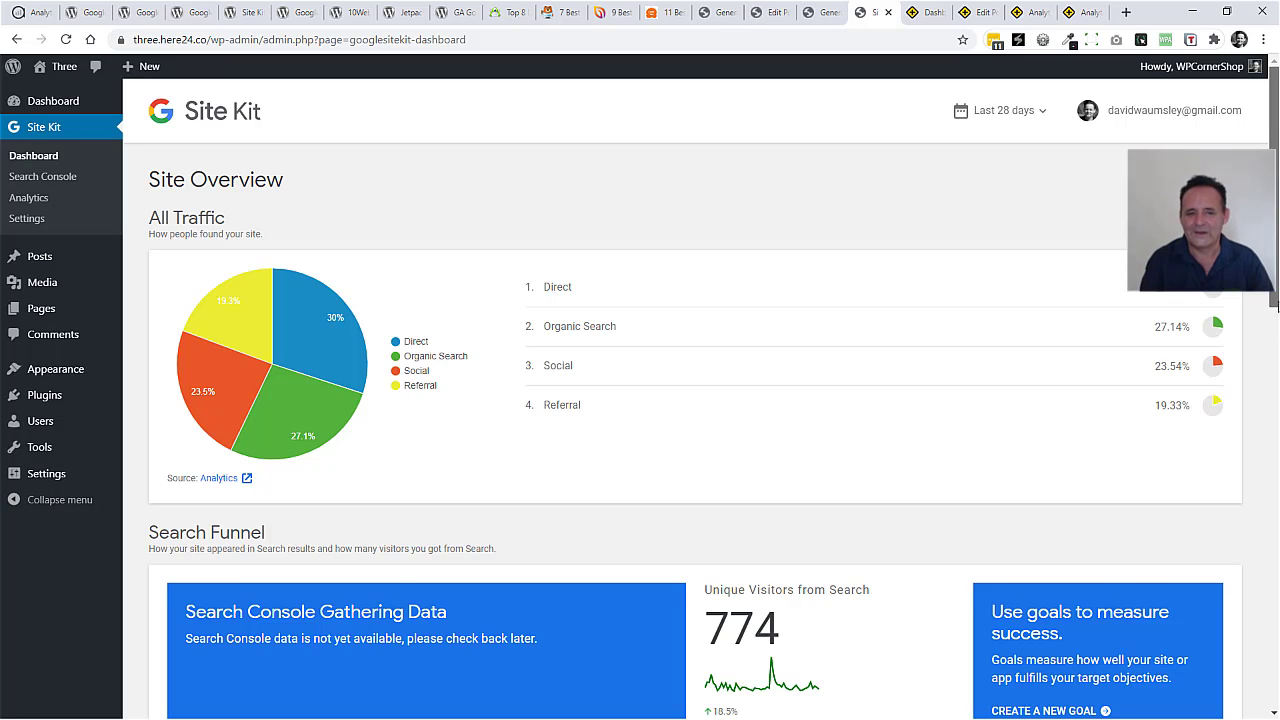
pyautogui.scroll(-3)
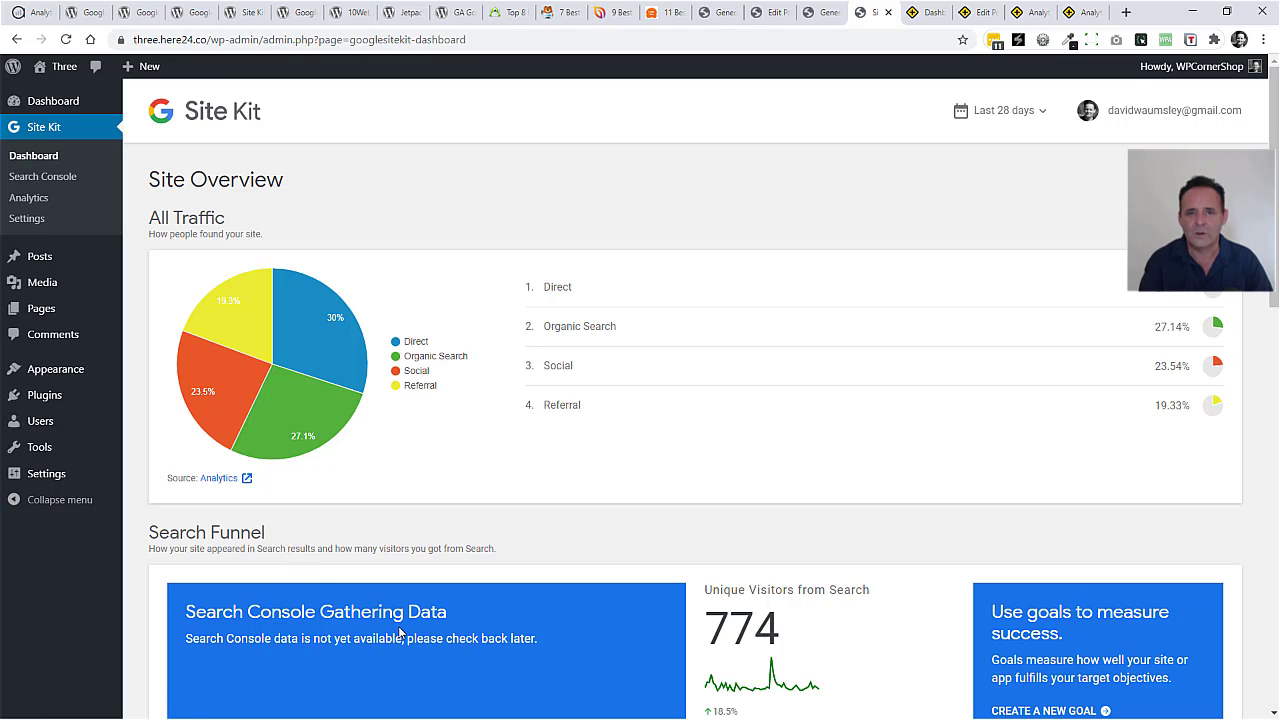
pyautogui.moveTo(434, 132)
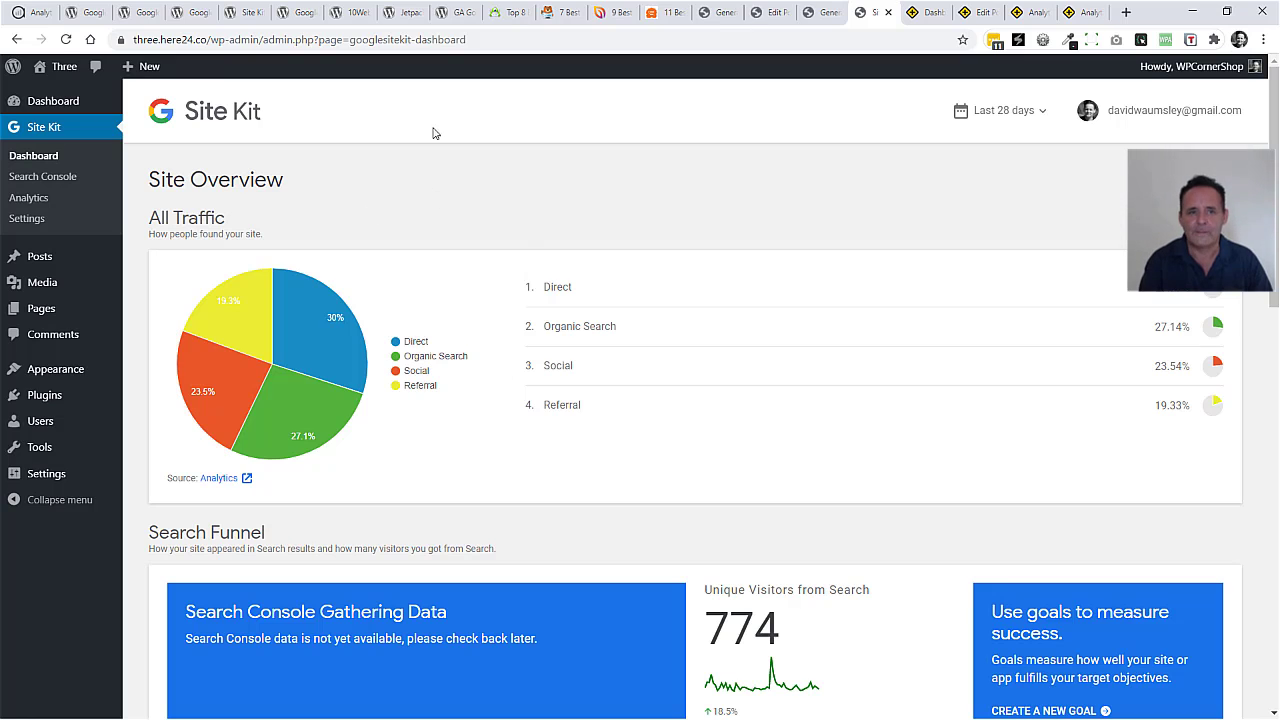
# Skim the Google Analytics plugin listing top to bottom and back up.
pyautogui.click(292, 12)
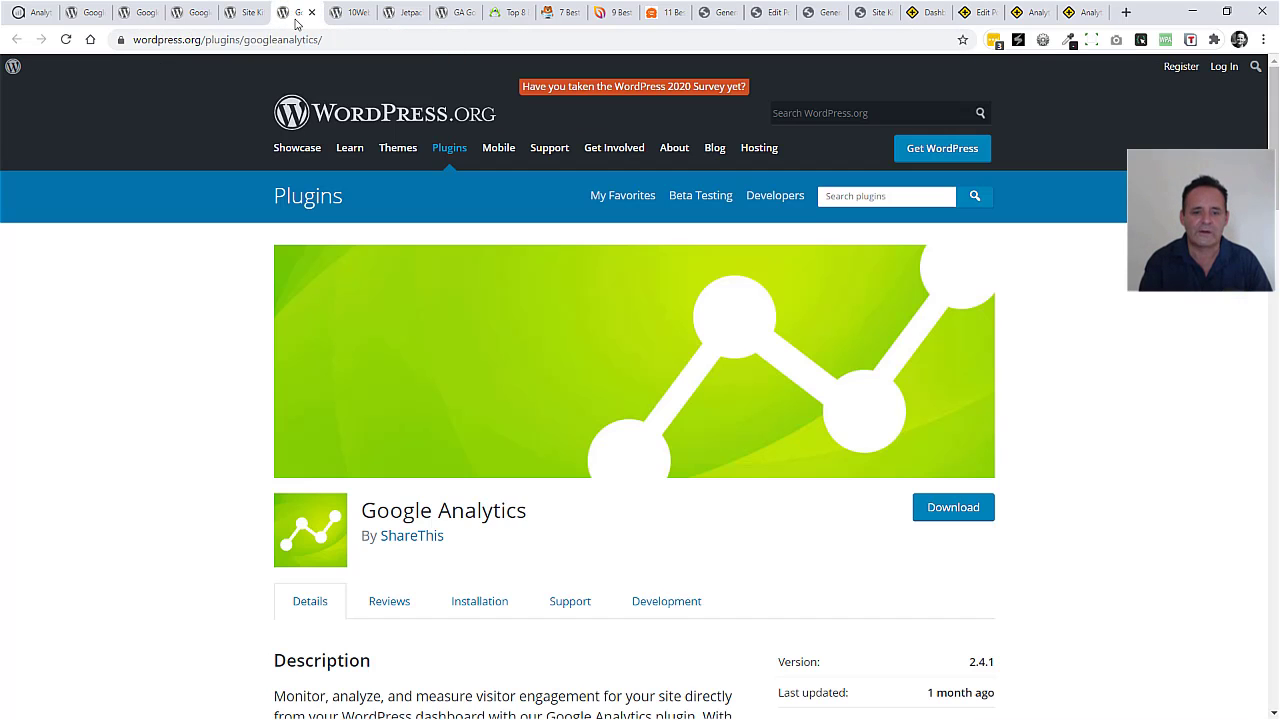
pyautogui.scroll(-3)
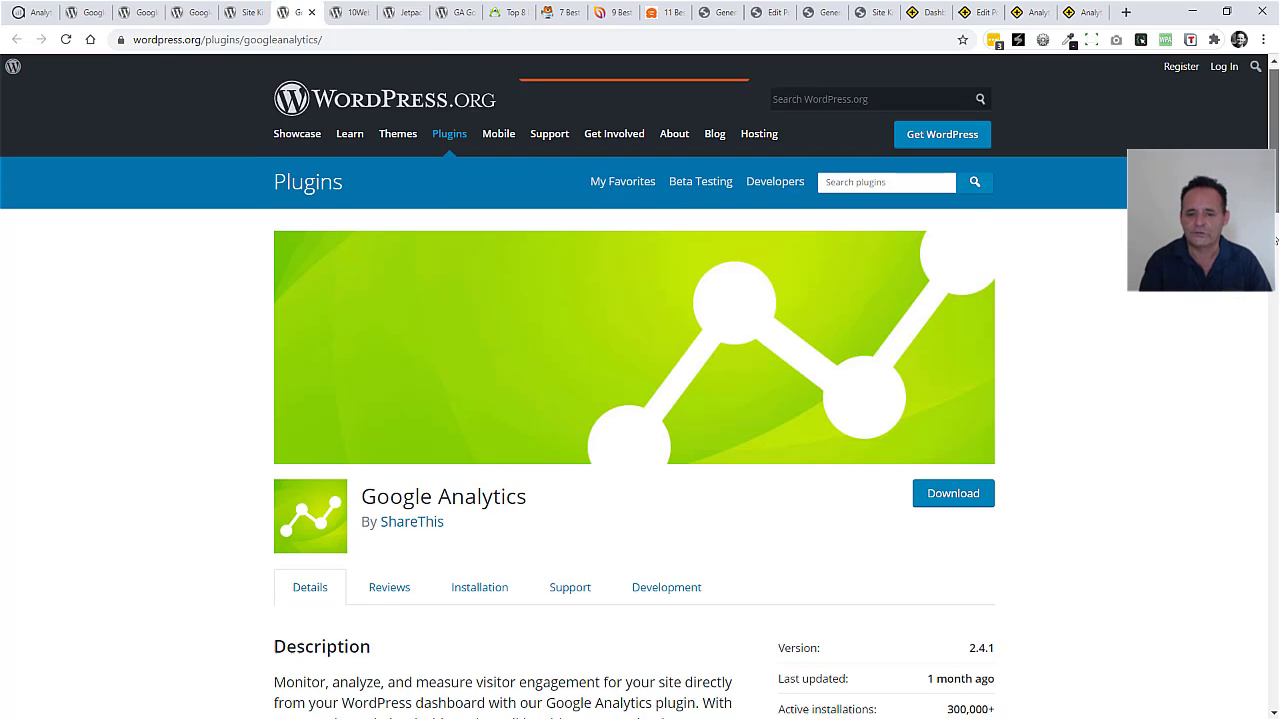
pyautogui.scroll(-3)
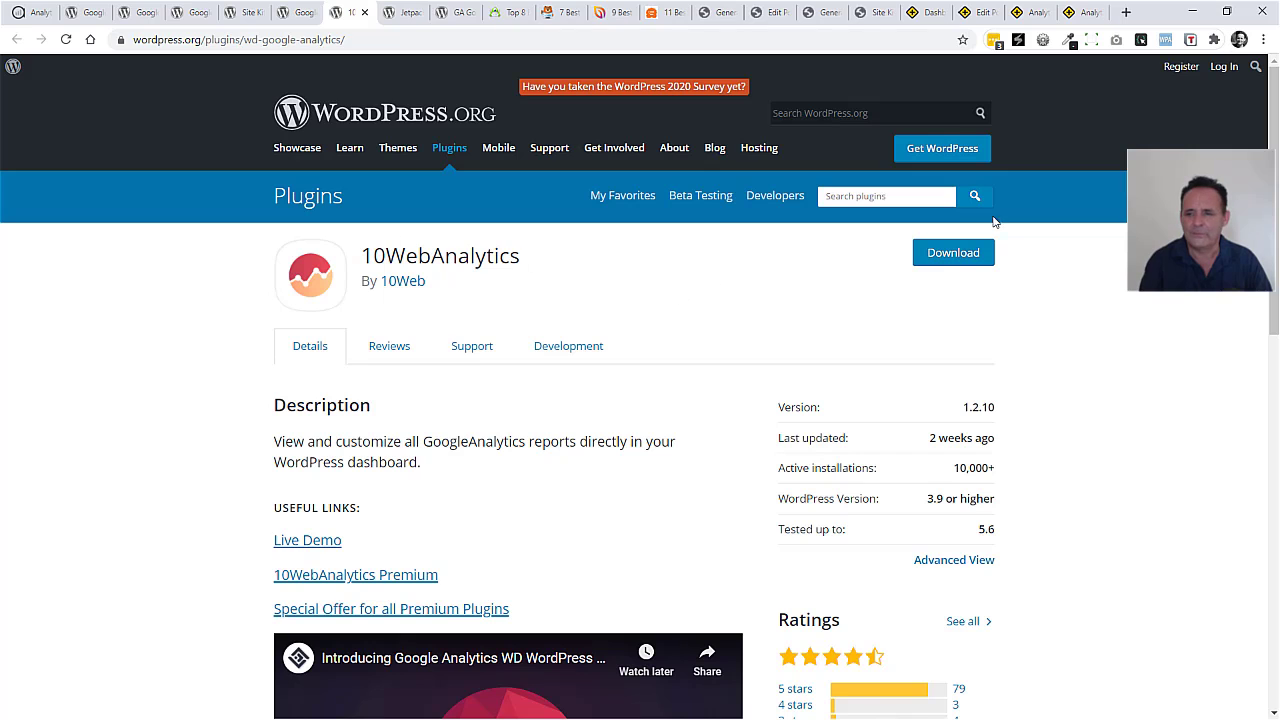
pyautogui.scroll(-3)
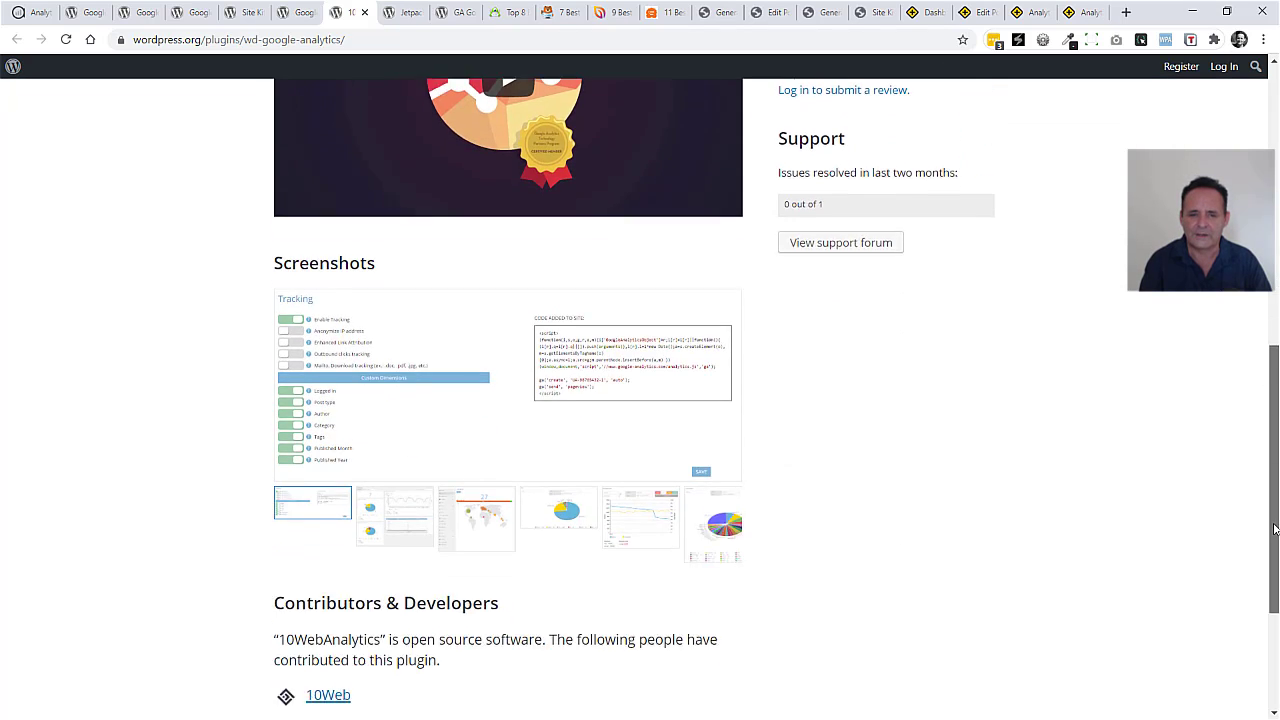
pyautogui.scroll(3)
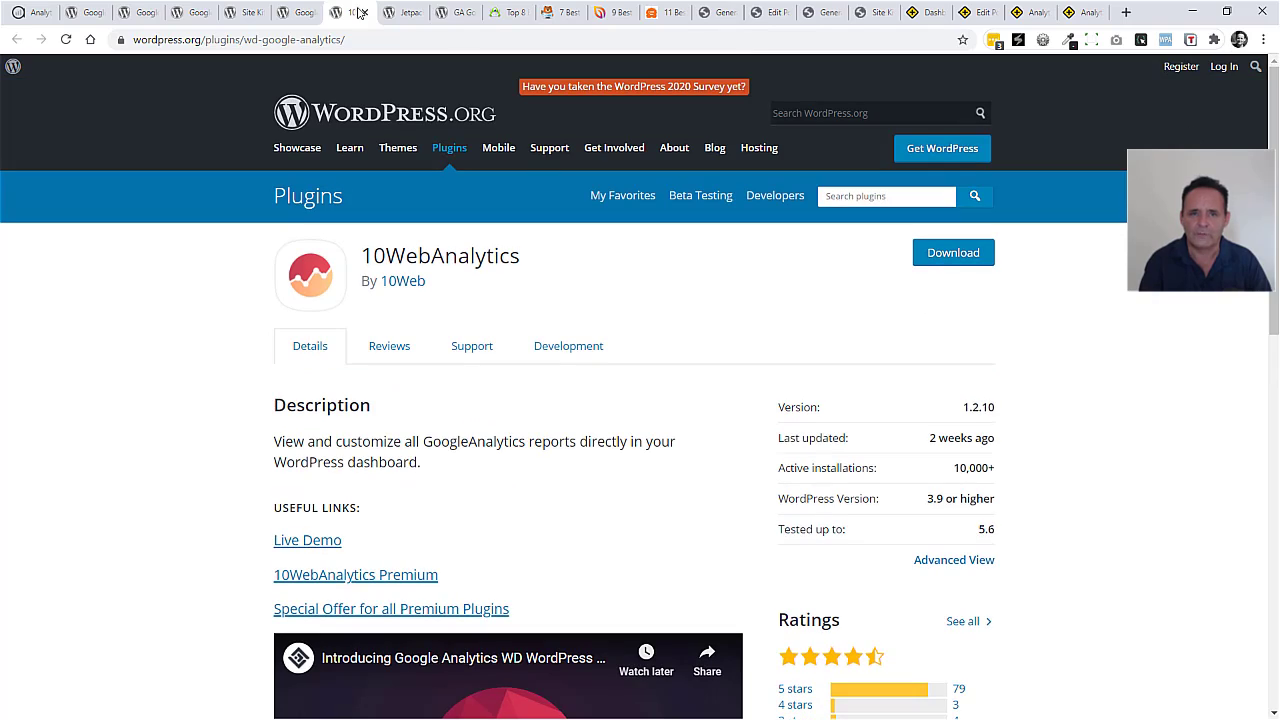
# Skim the Jetpack listing and continue to the GA Google Analytics page.
pyautogui.click(420, 12)
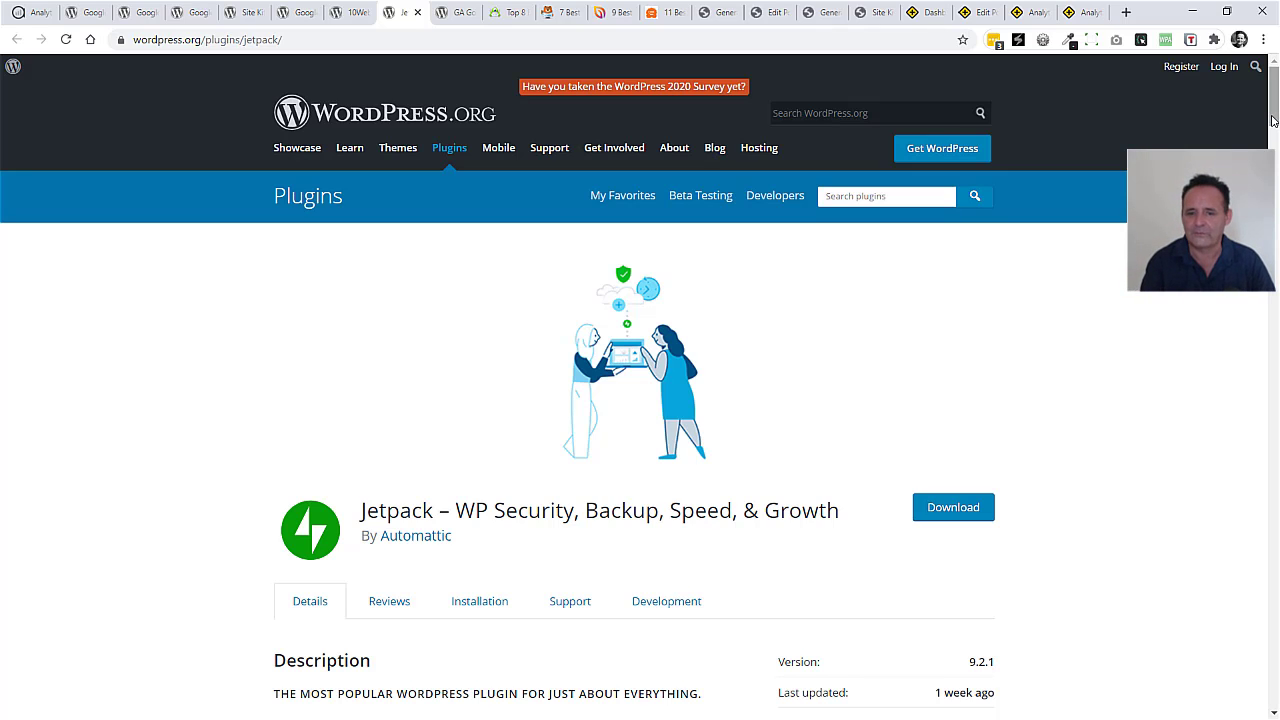
pyautogui.scroll(-3)
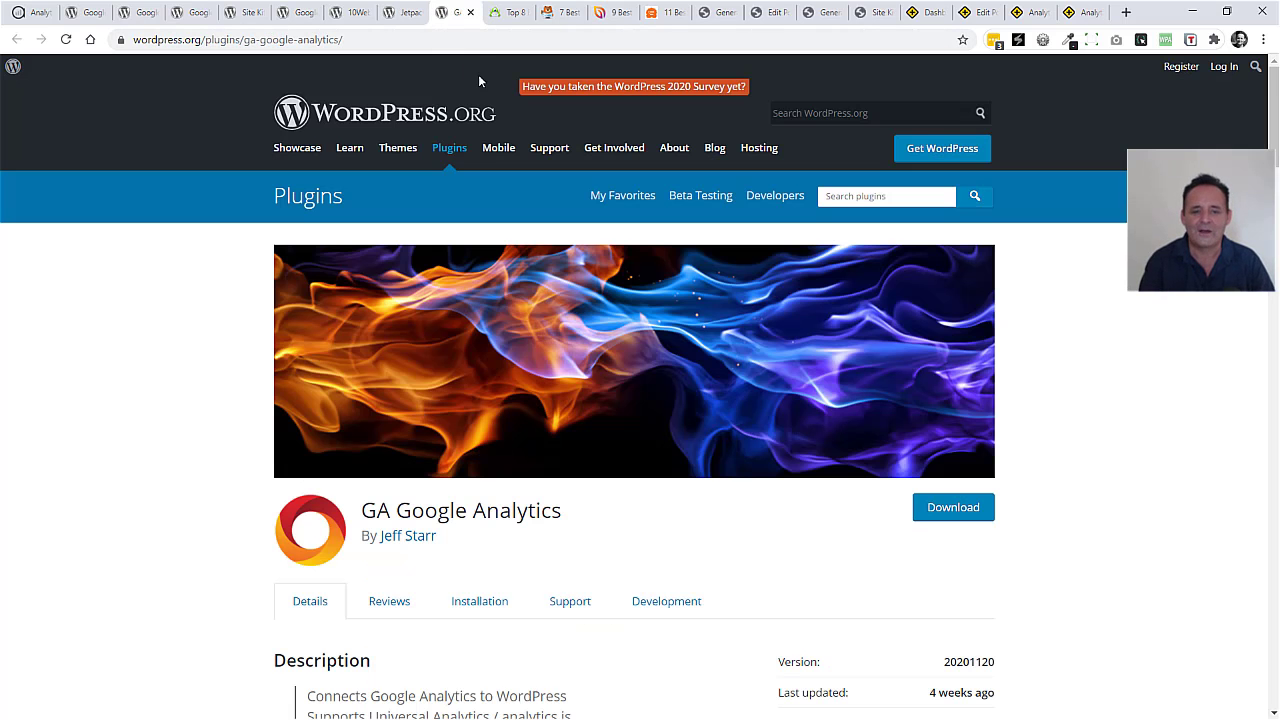
pyautogui.moveTo(400, 400)
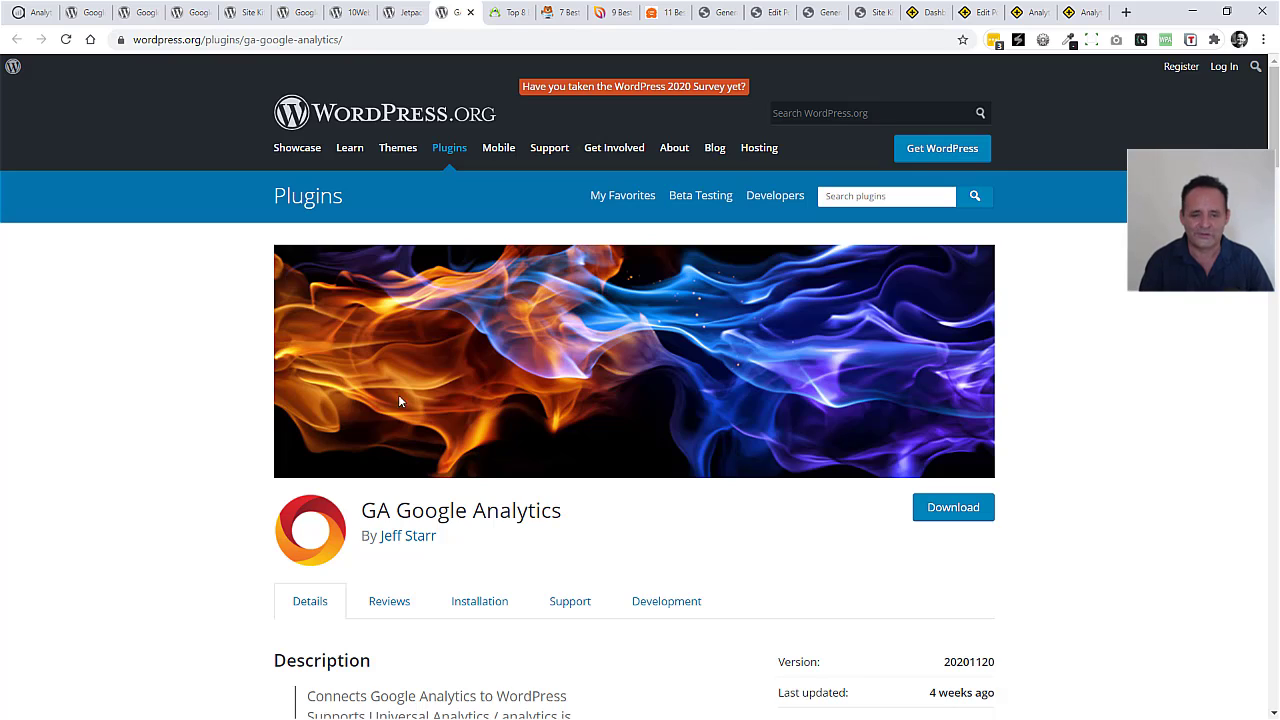
pyautogui.moveTo(434, 392)
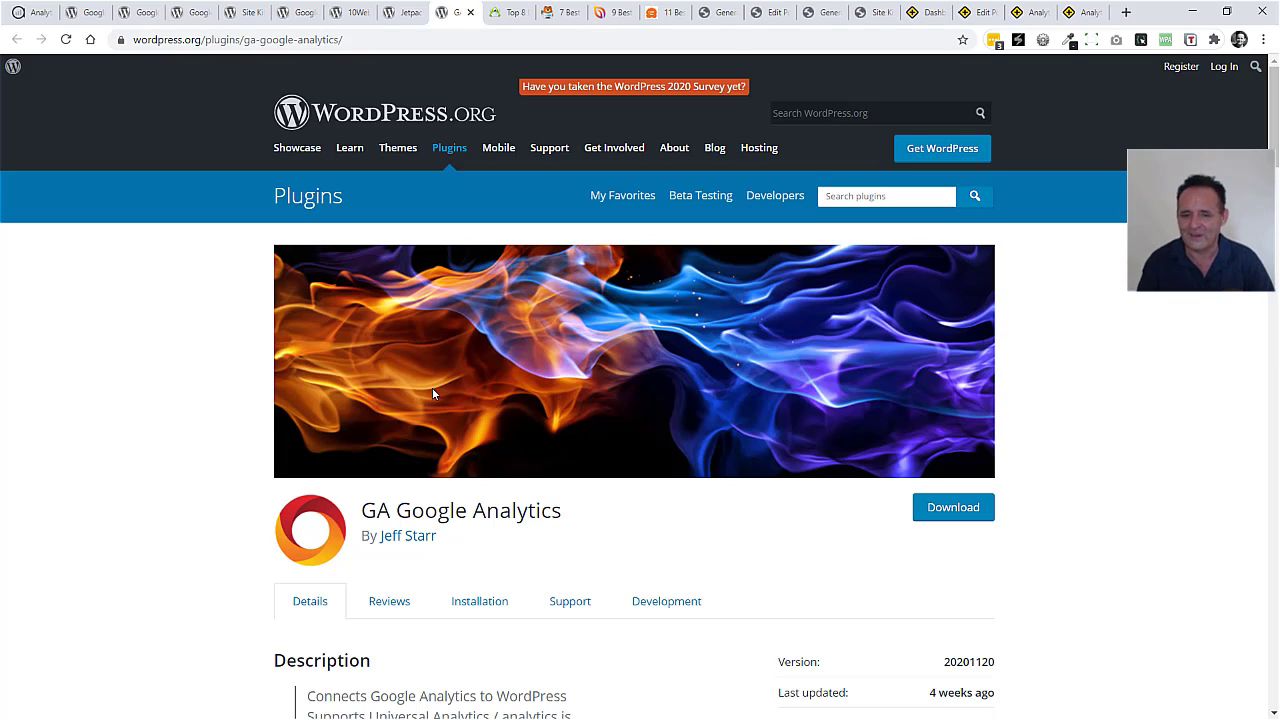
pyautogui.scroll(-3)
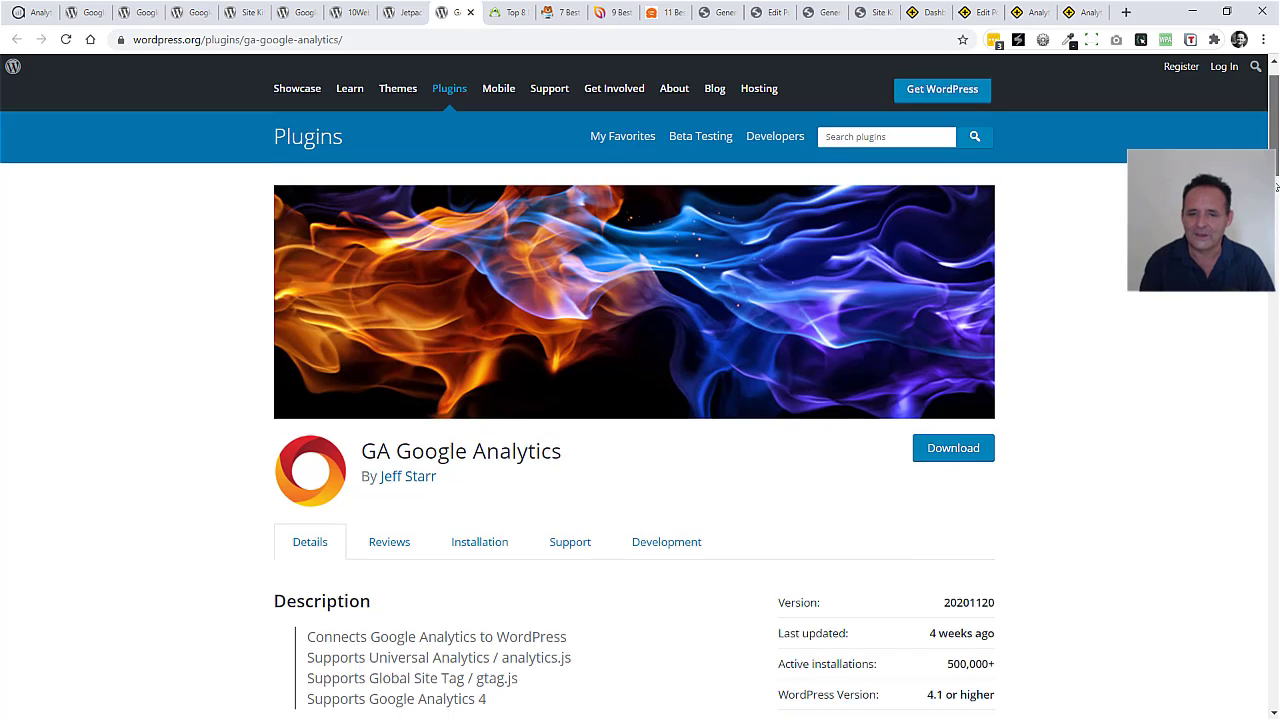
pyautogui.scroll(-3)
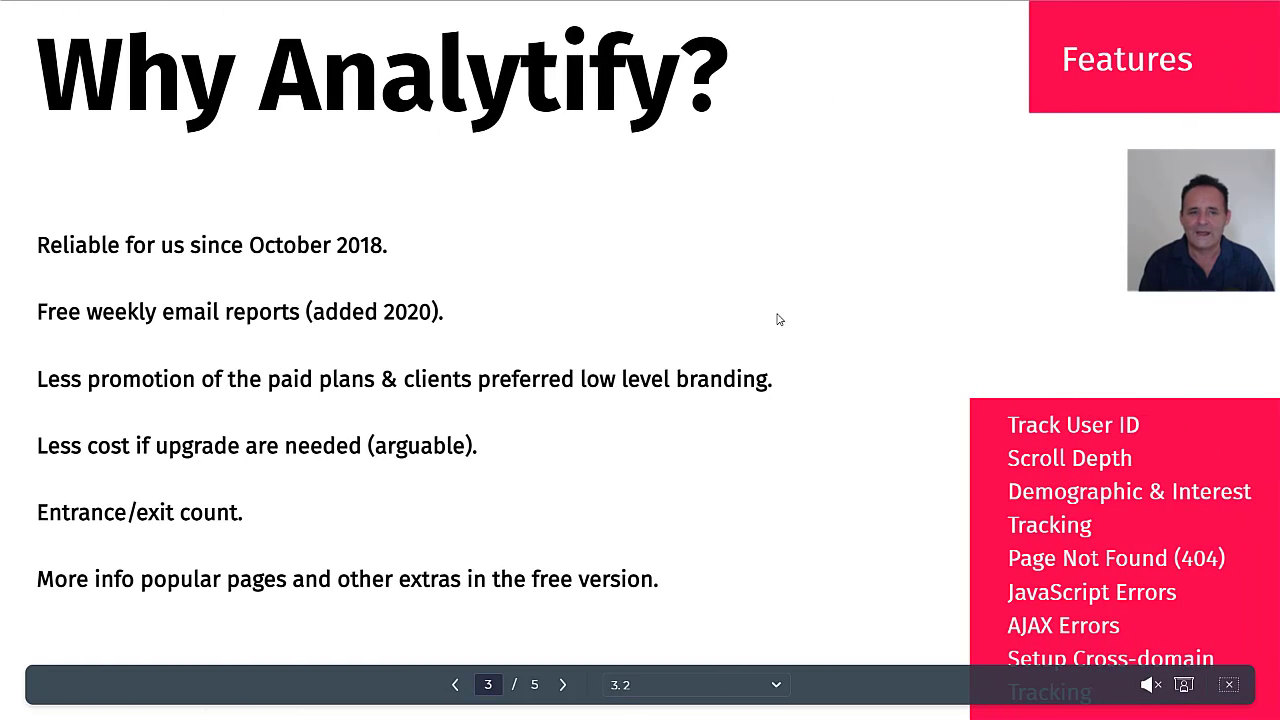
pyautogui.moveTo(740, 332)
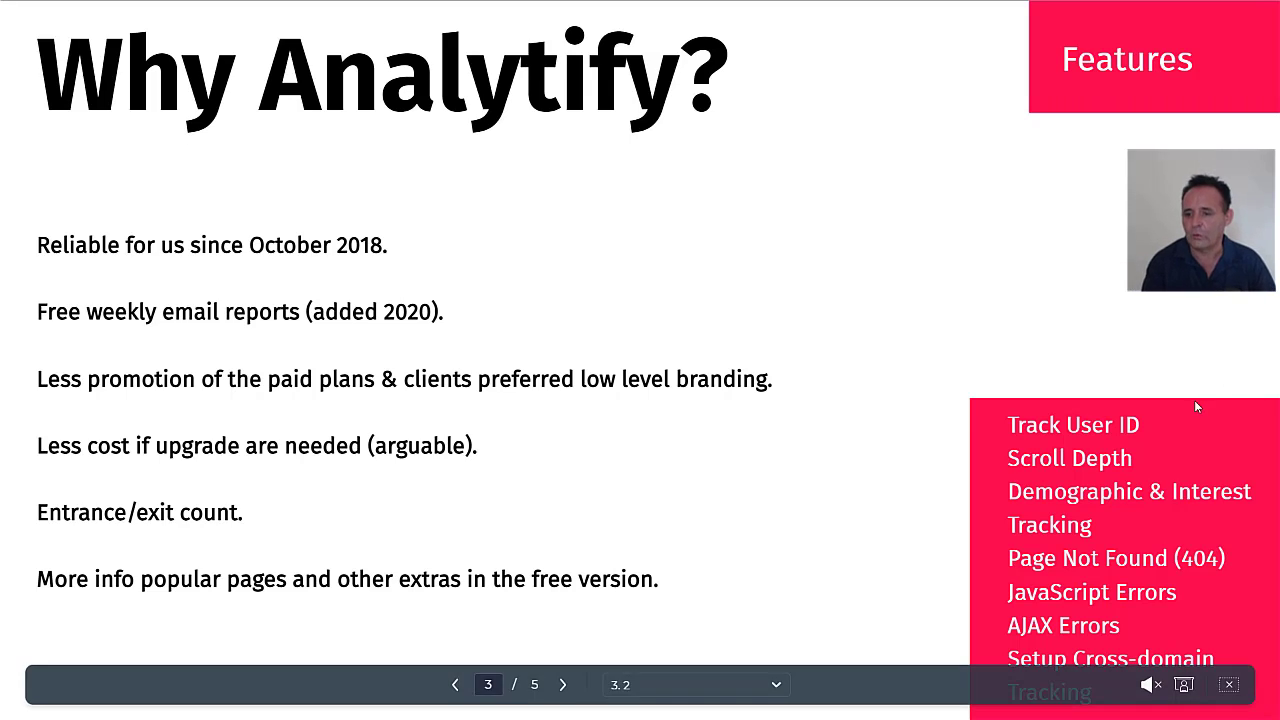
pyautogui.moveTo(1008, 558)
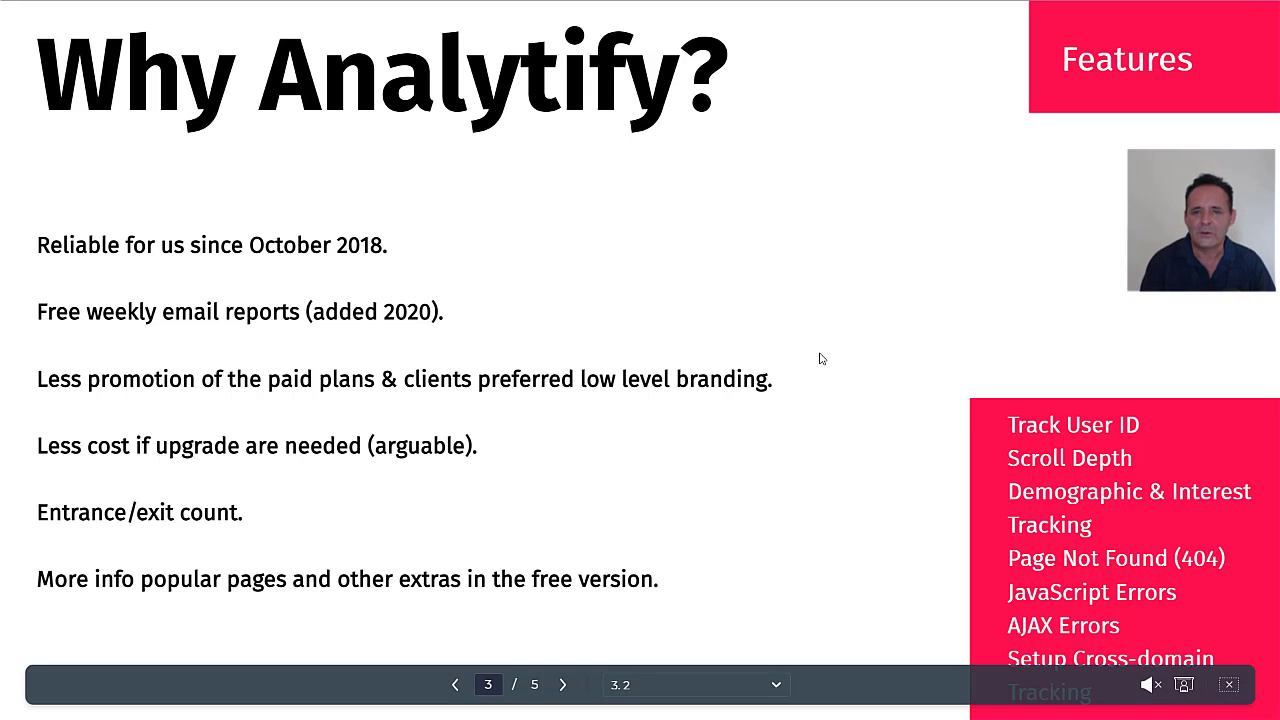
# Advance through the 'Why not Analytify?' slide to the closing Thank You slide.
pyautogui.click(564, 684)
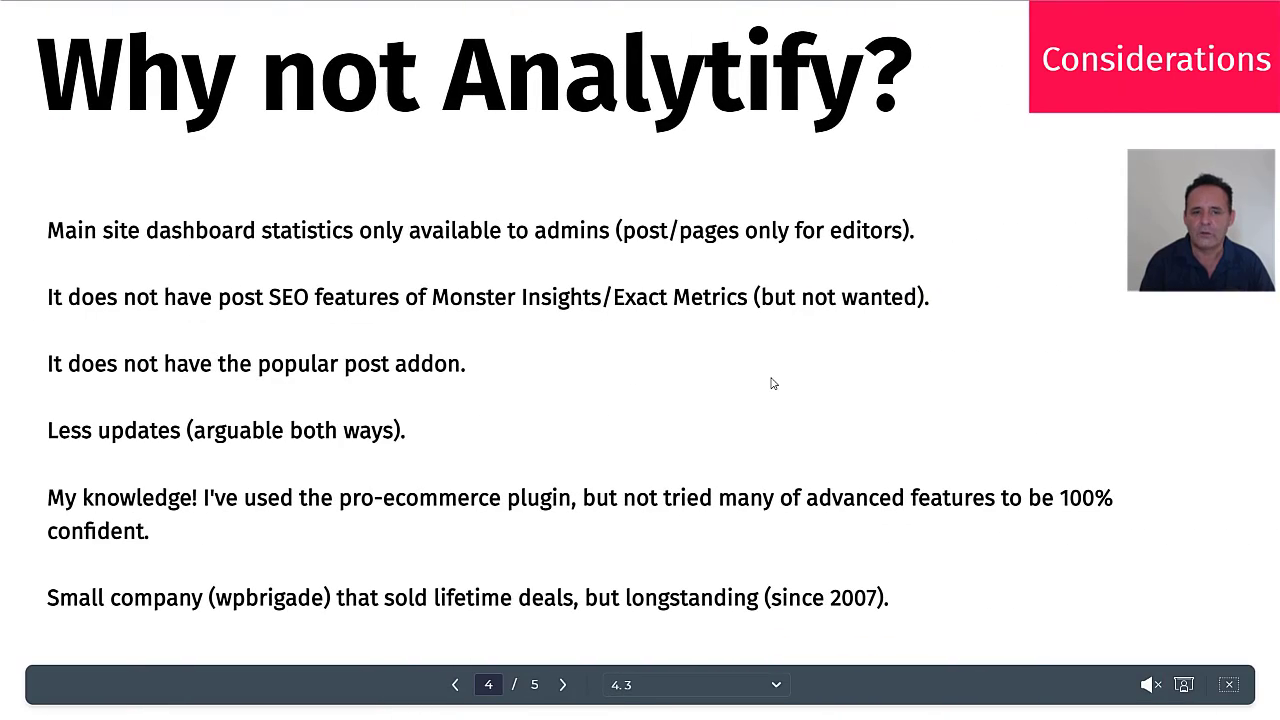
pyautogui.moveTo(572, 348)
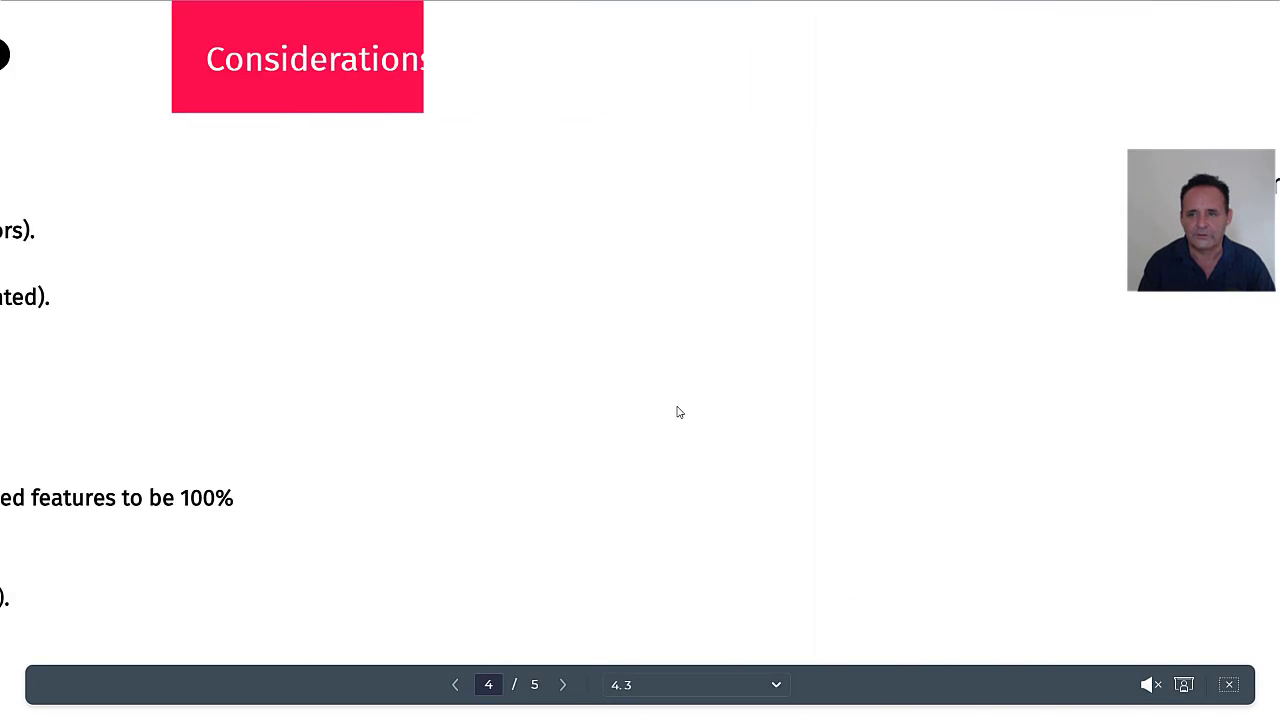
pyautogui.click(564, 684)
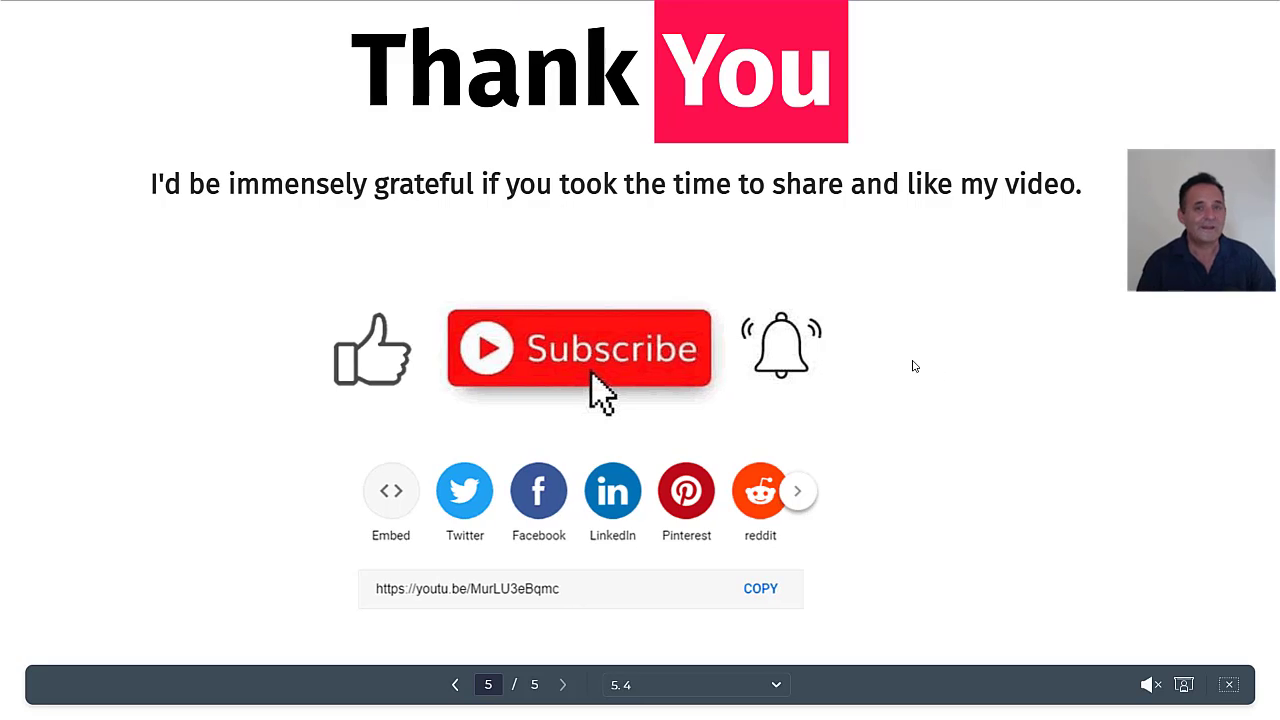